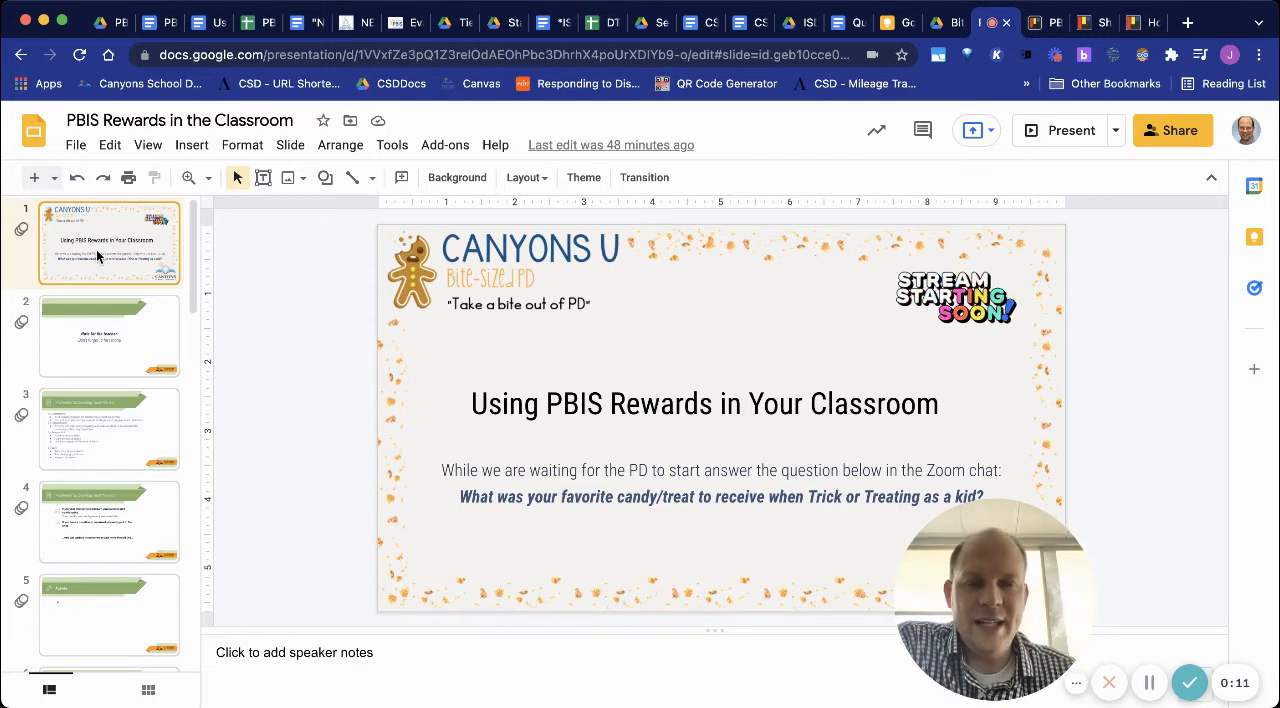
Advance past the professional development norms slide to the Learning Intentions & Success Criteria slide
click(108, 428)
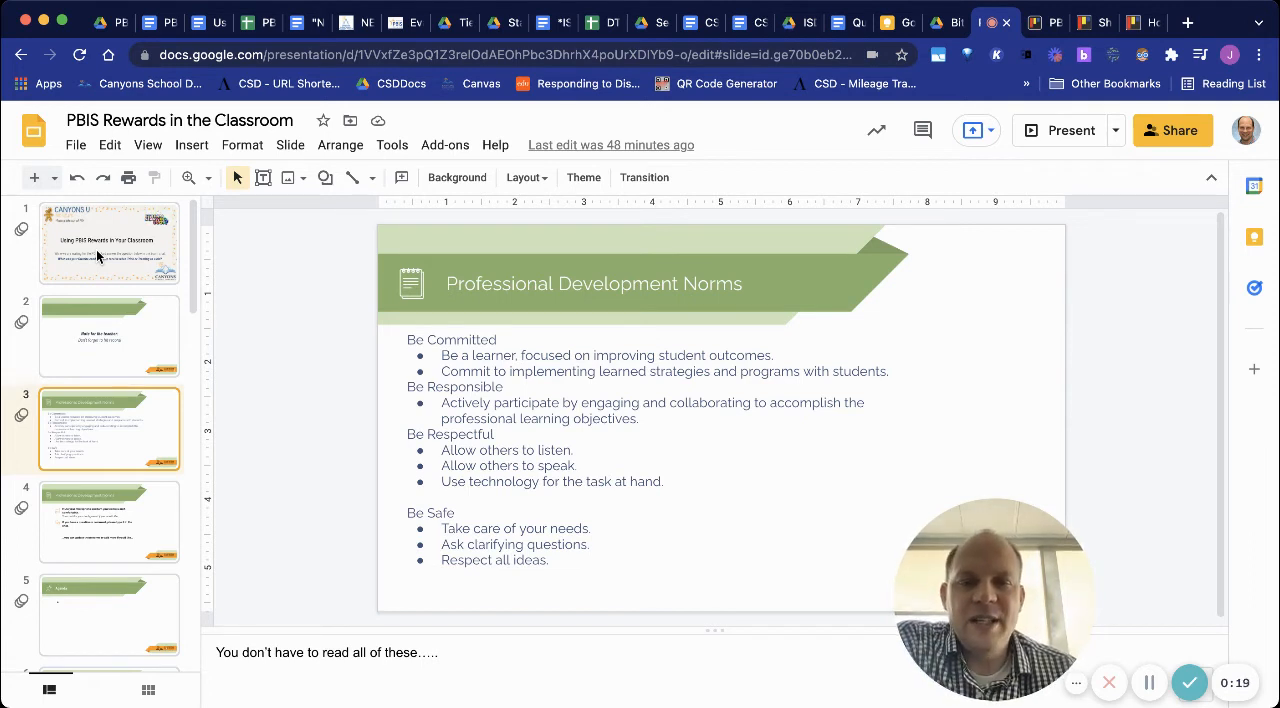
click(110, 520)
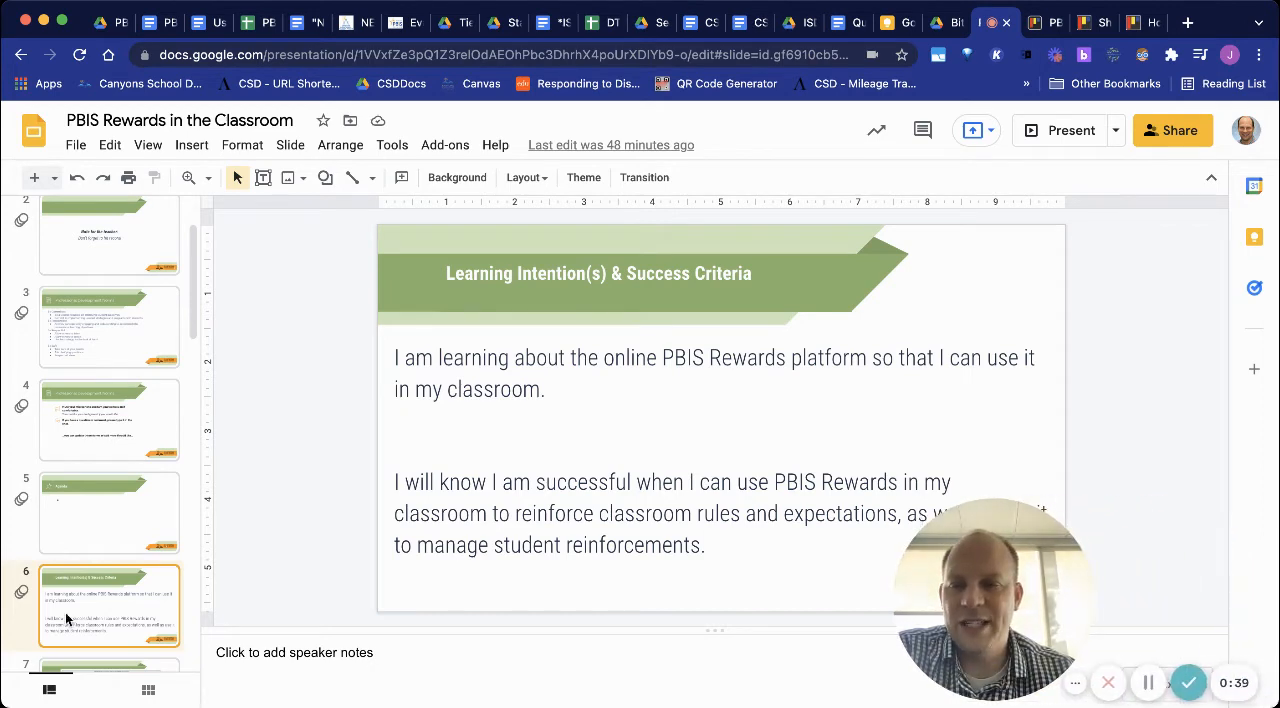
Show the full district MTSS framework slide and the version with red-boxed items
click(108, 604)
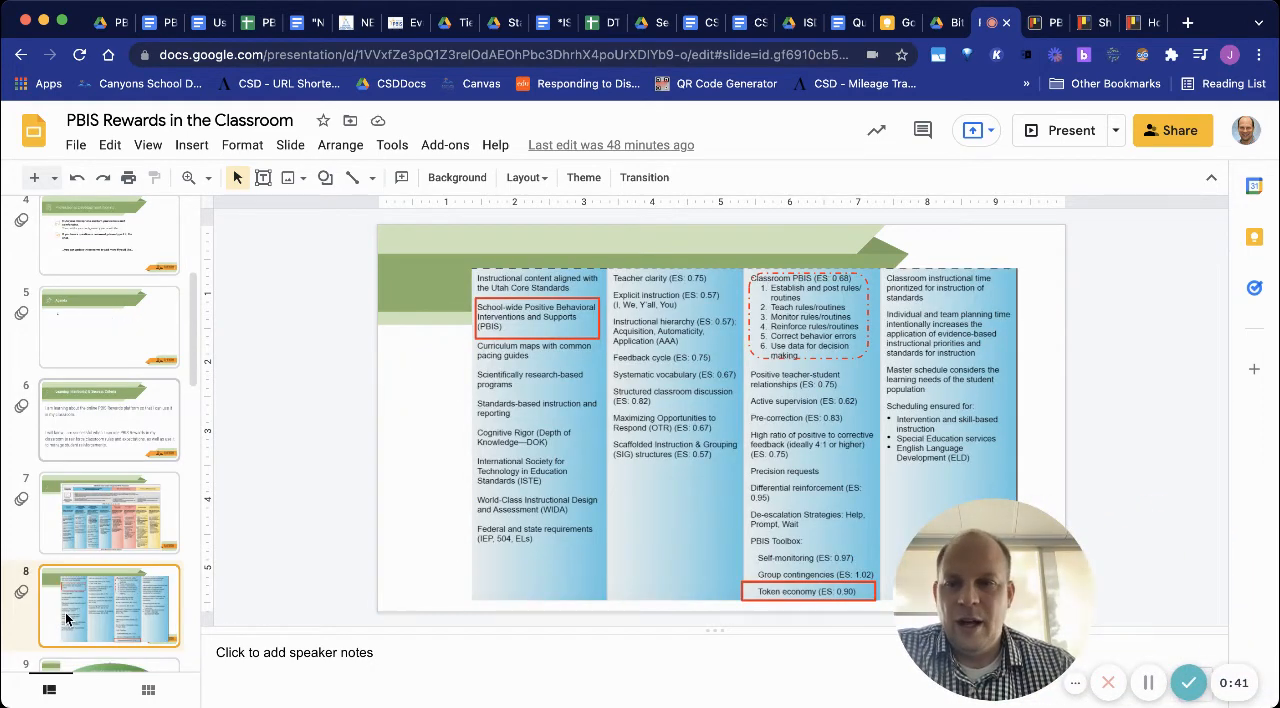
click(108, 512)
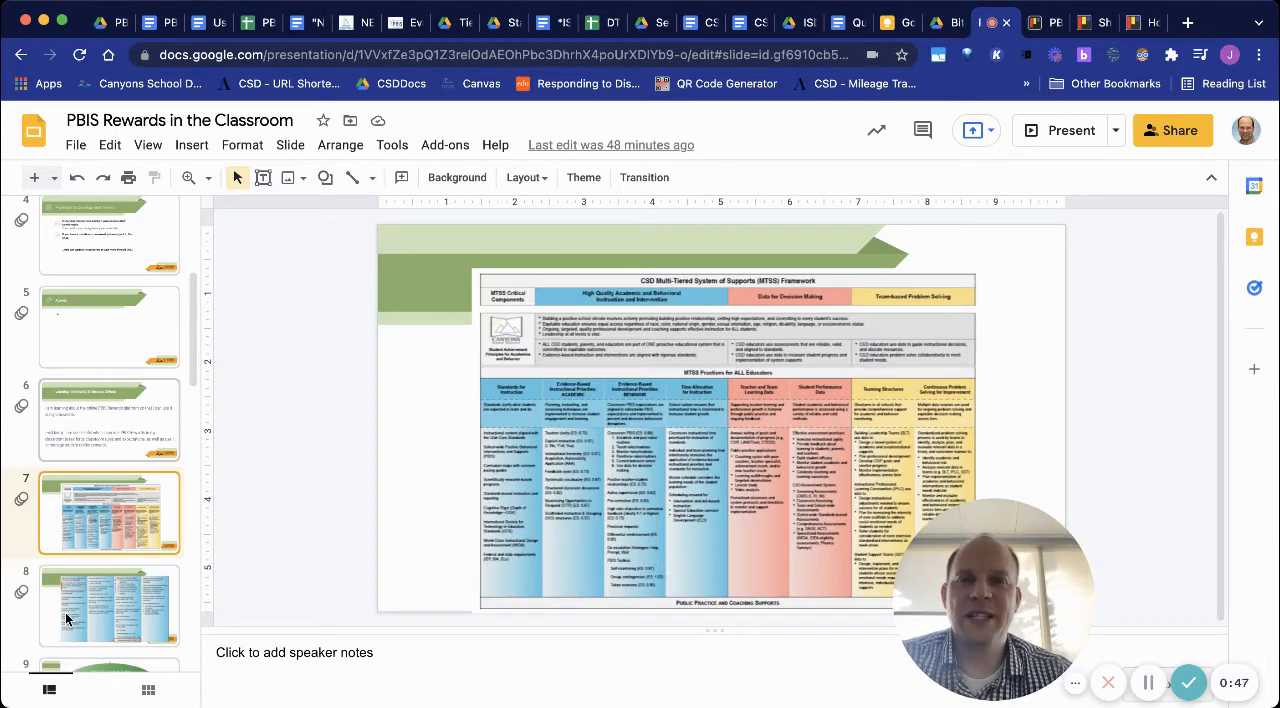
click(108, 604)
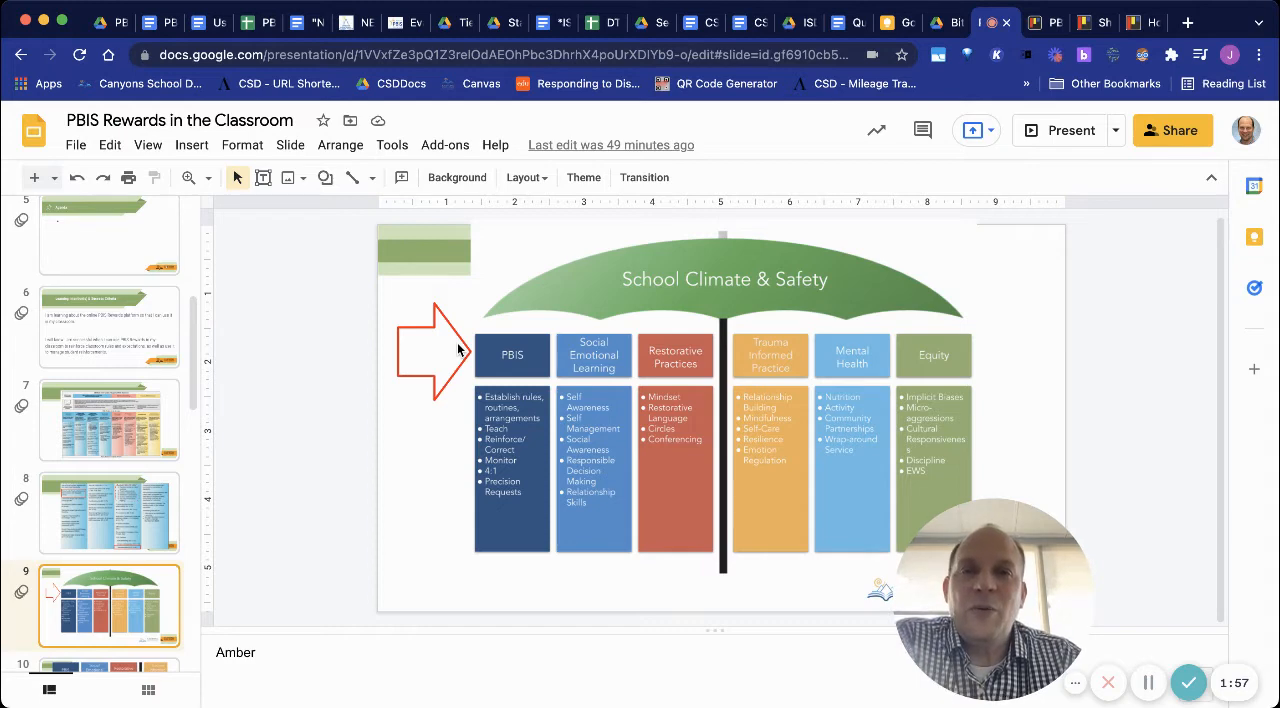
mouse_move(514, 256)
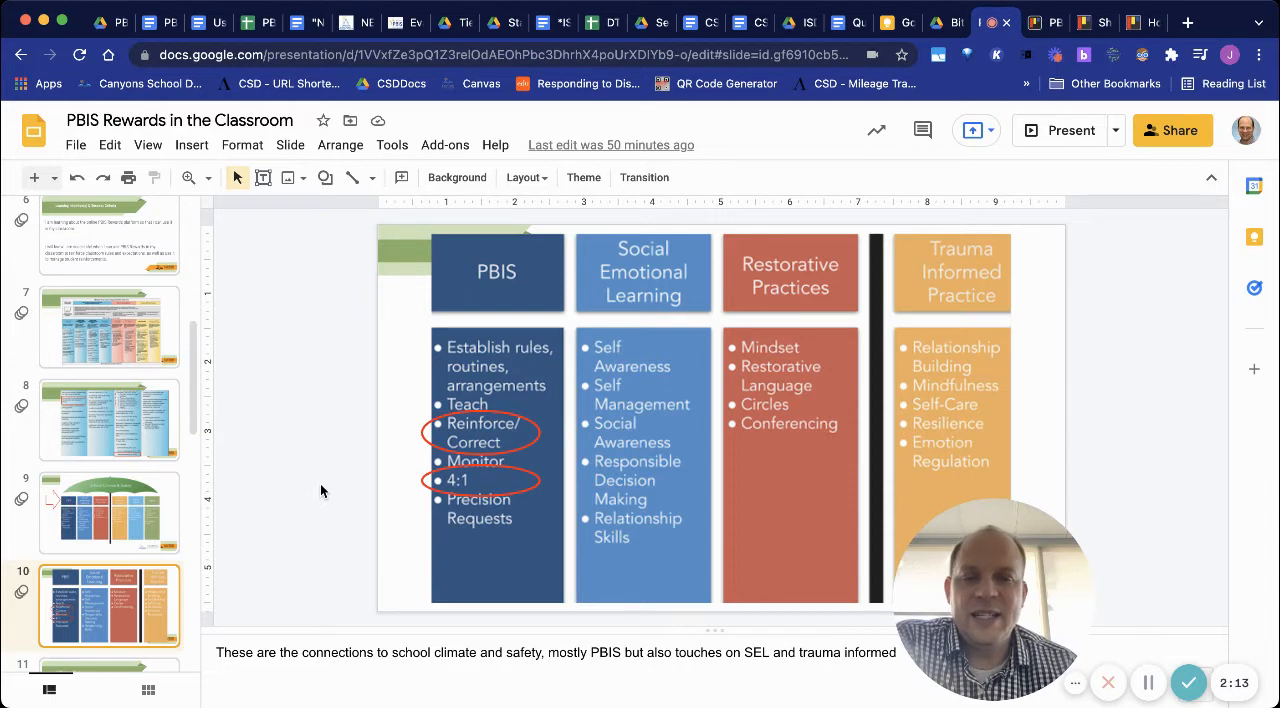
Advance from the School Climate & Safety slide to the PBIS Rewards basics slide
click(108, 604)
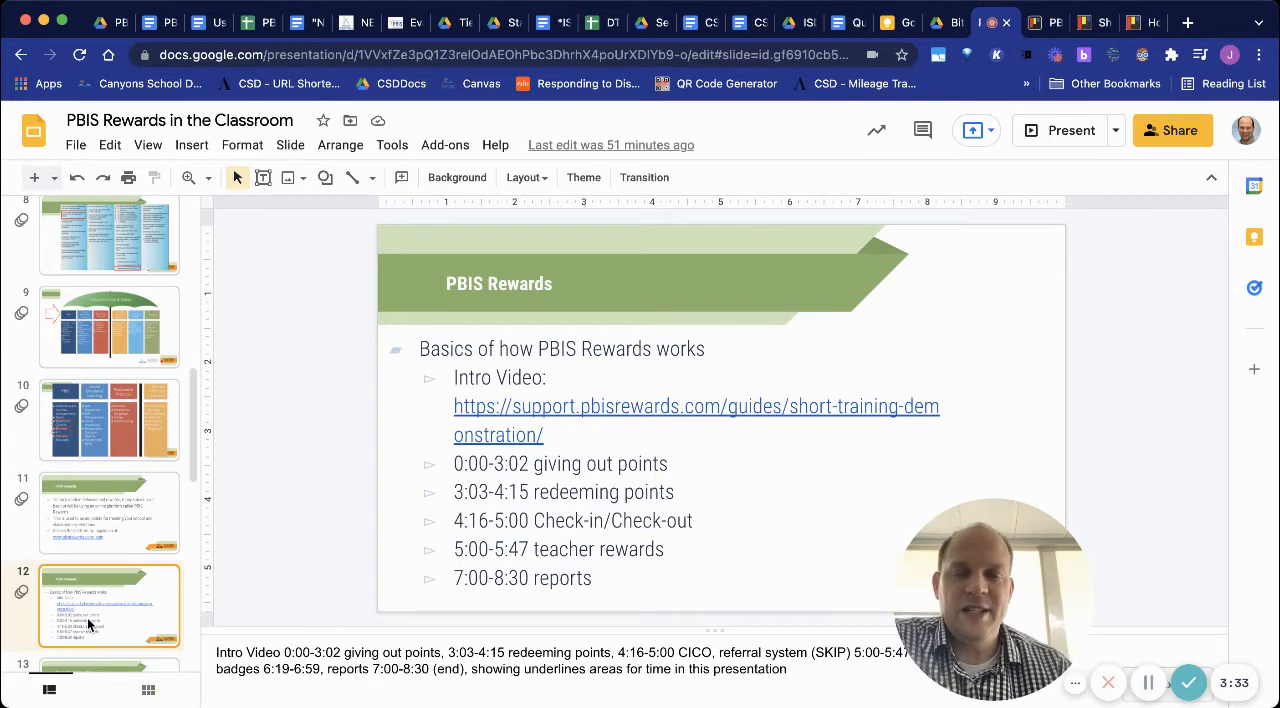
Show the Types of Rewards- Store slide, then switch to the PBIS Rewards website tab
click(108, 604)
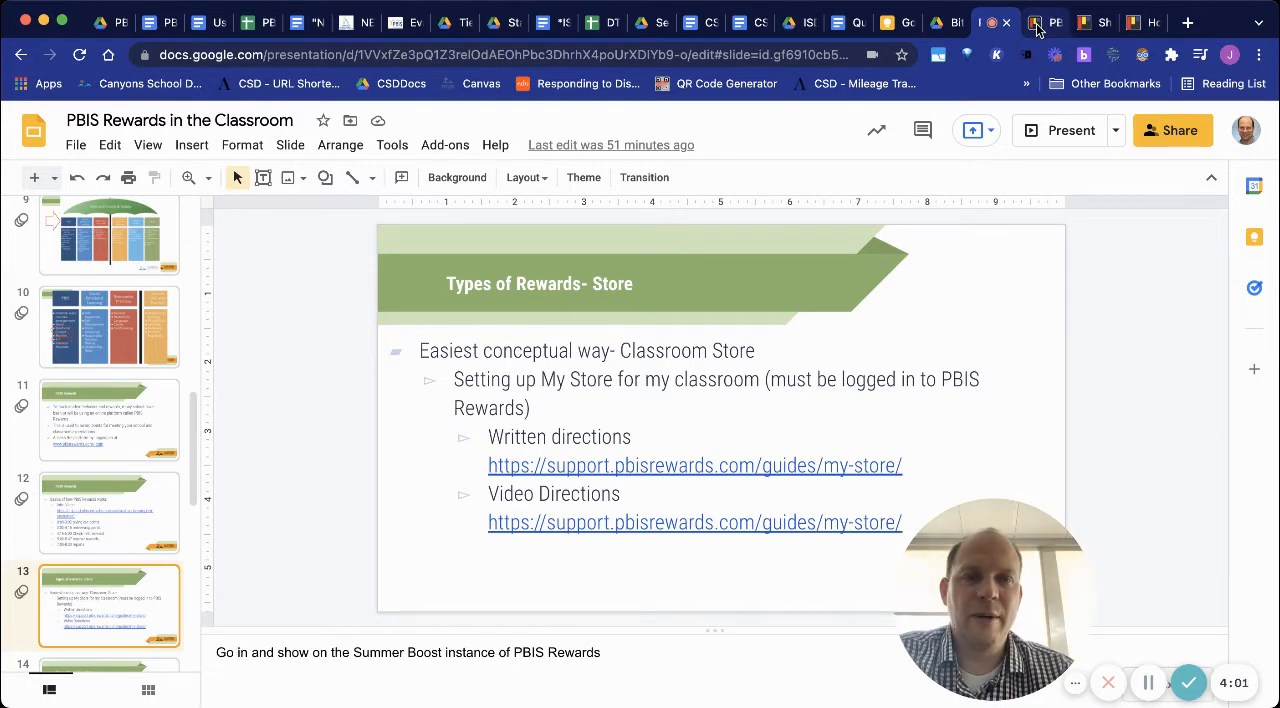
click(1044, 22)
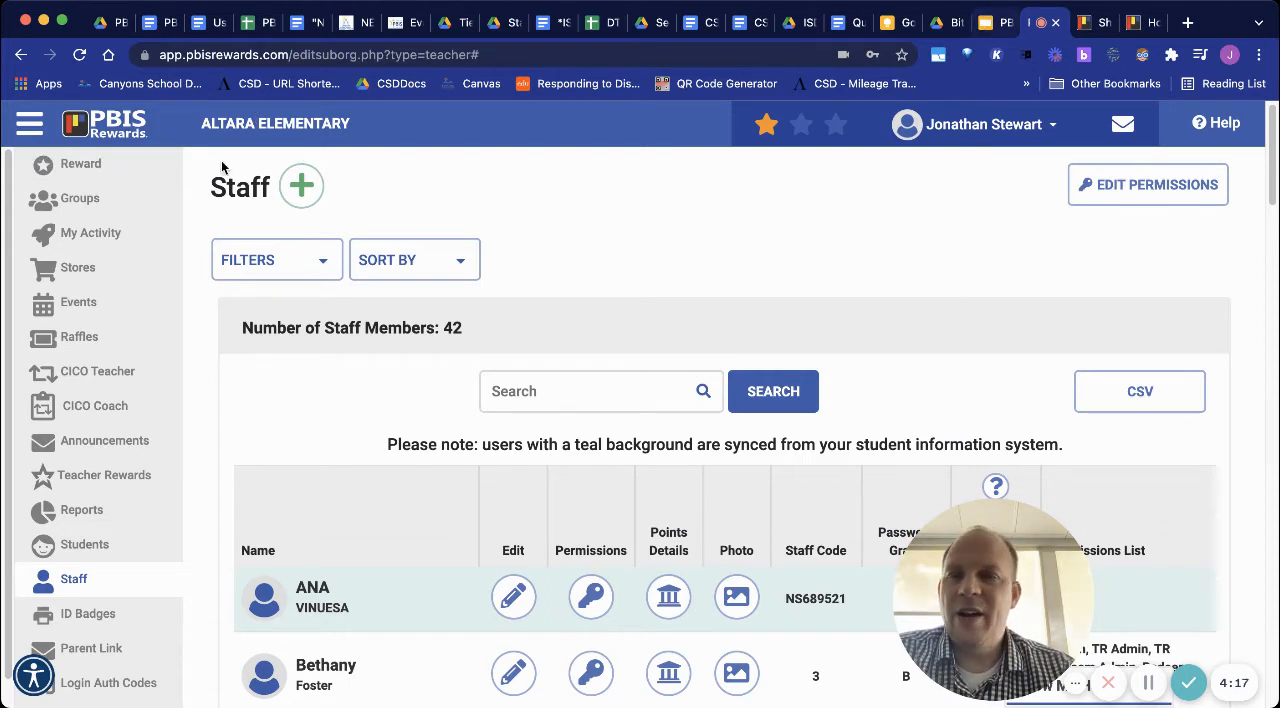
From District Administration, enter Butler Middle and view its stores page with public teacher stores
click(76, 268)
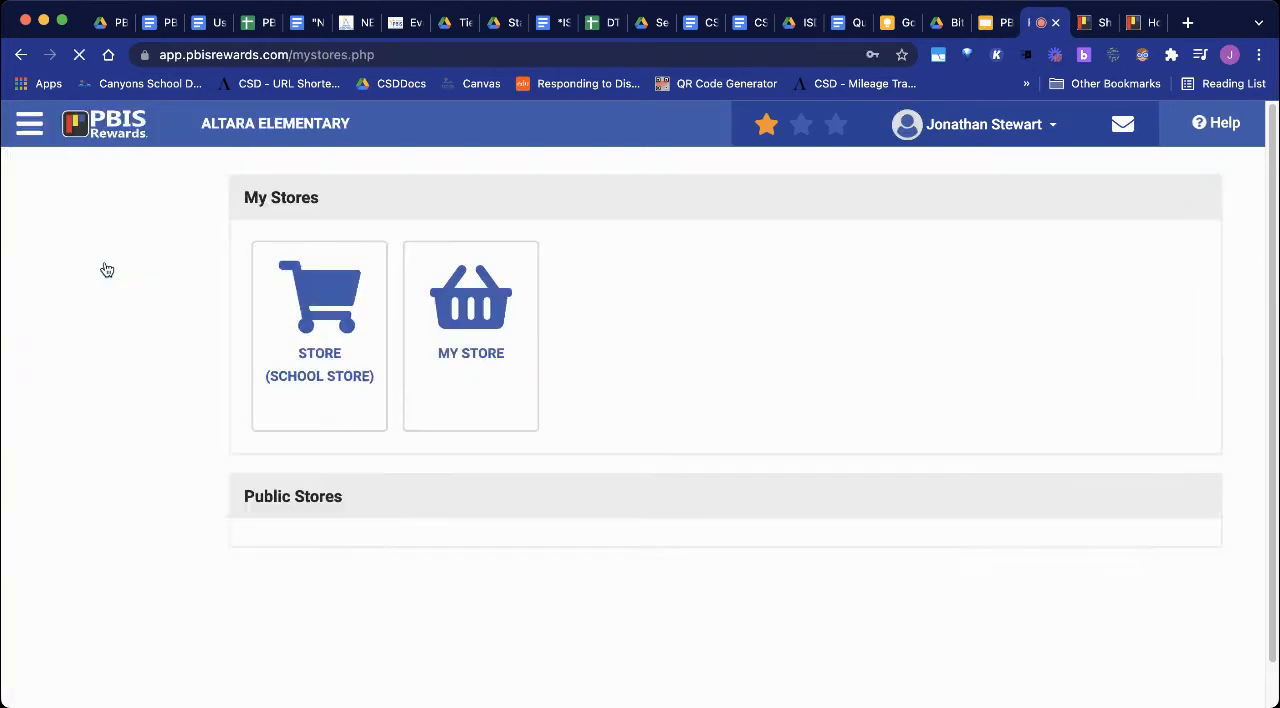
click(28, 124)
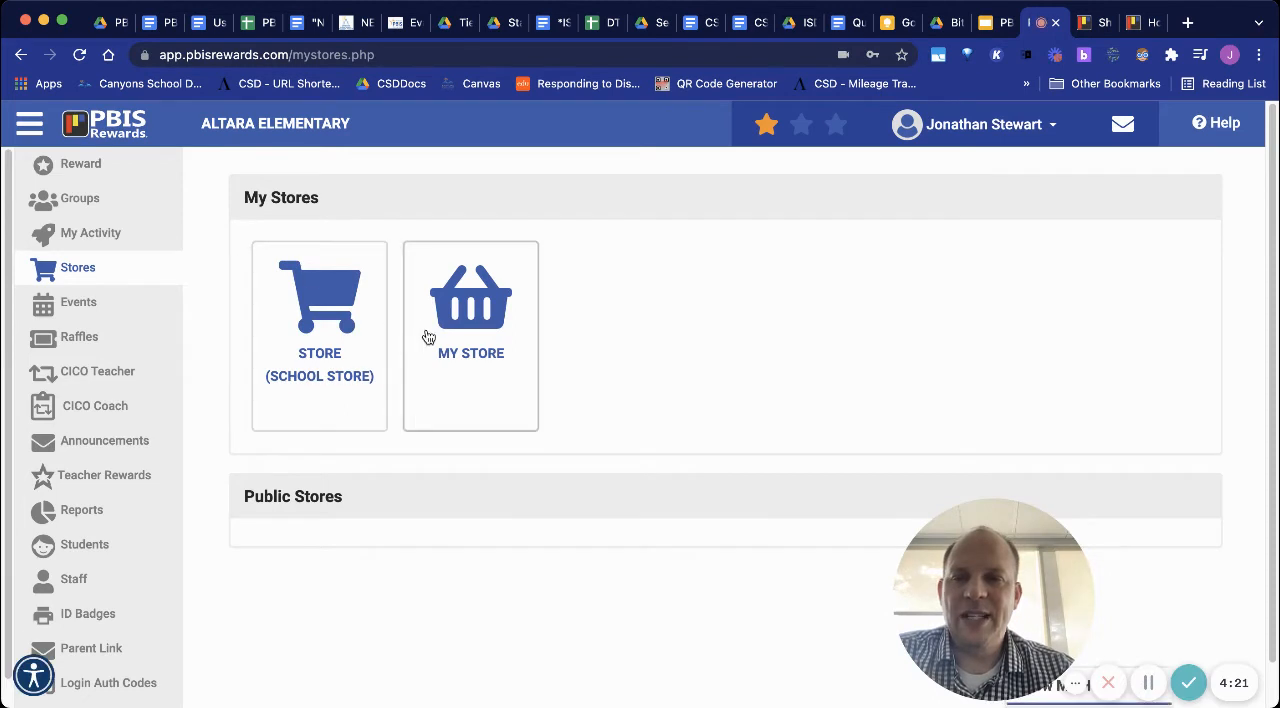
mouse_move(460, 420)
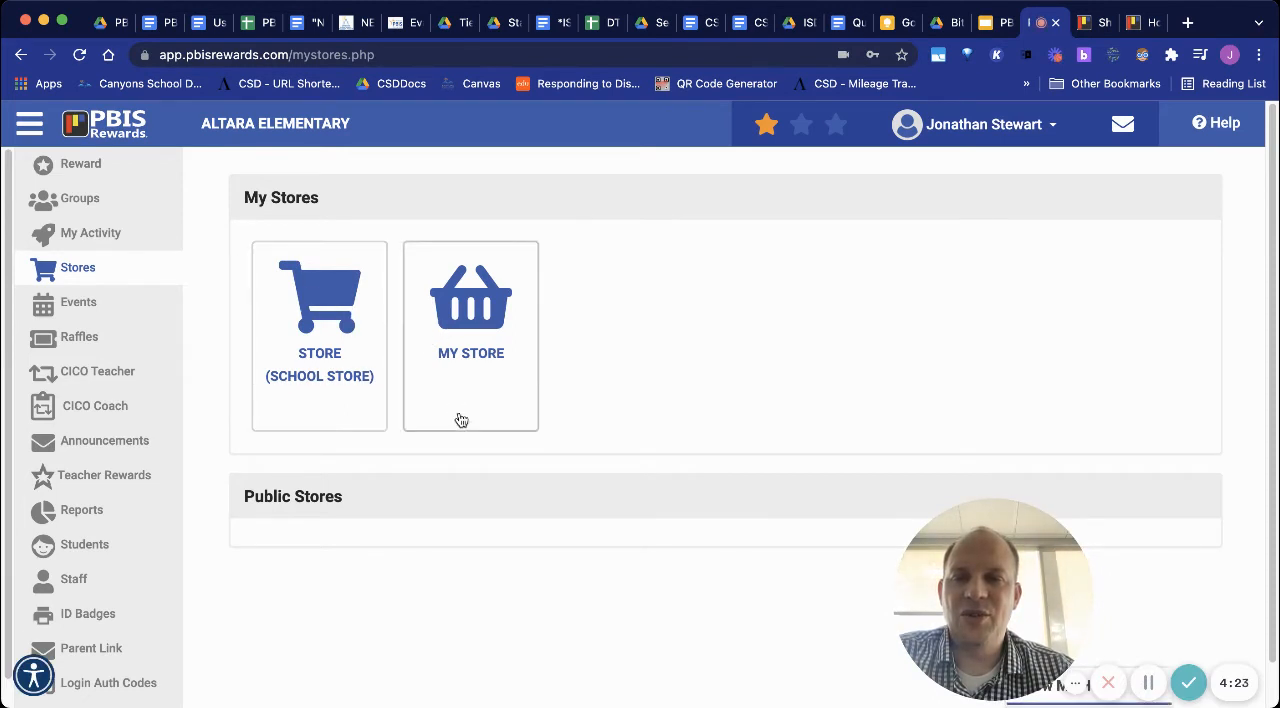
mouse_move(484, 384)
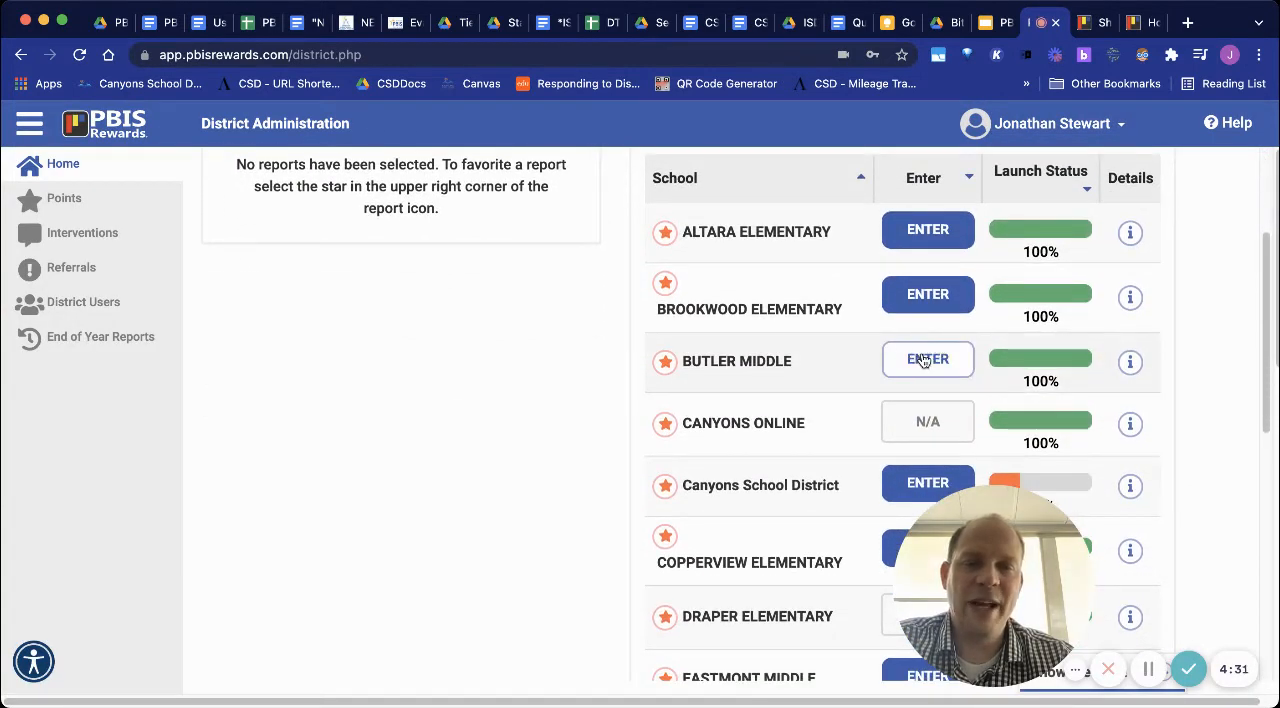
click(928, 360)
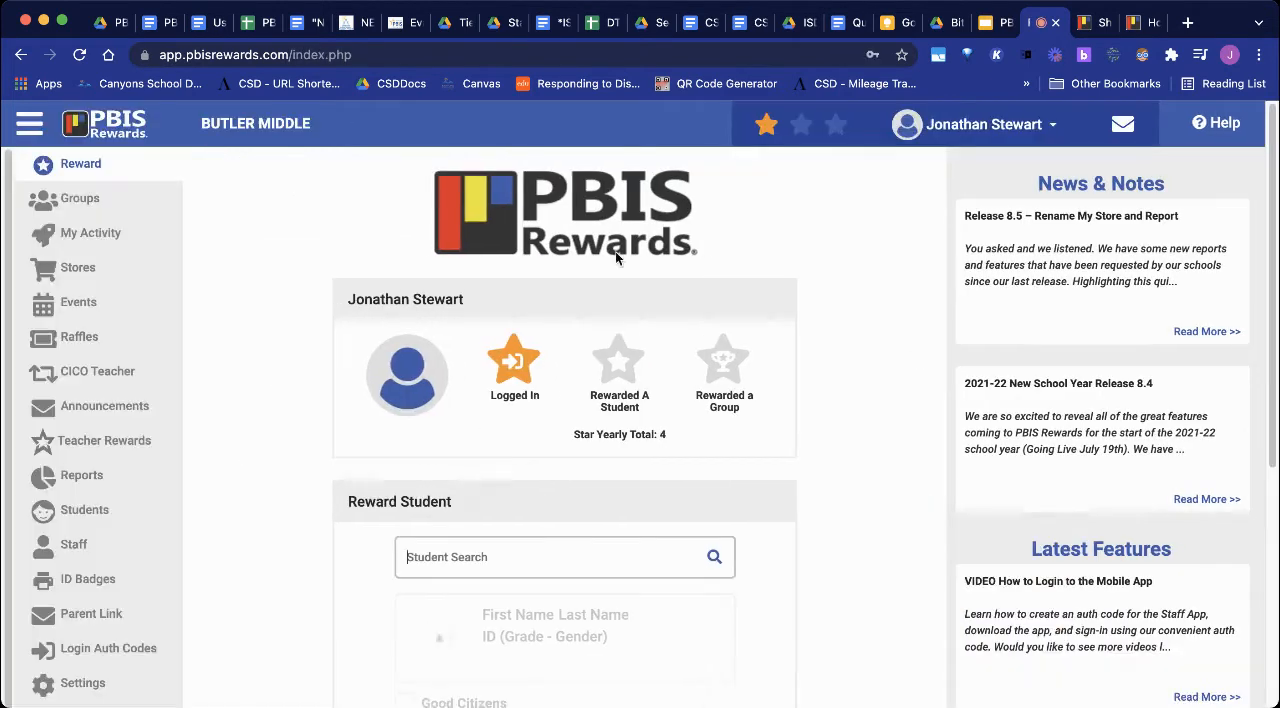
click(76, 268)
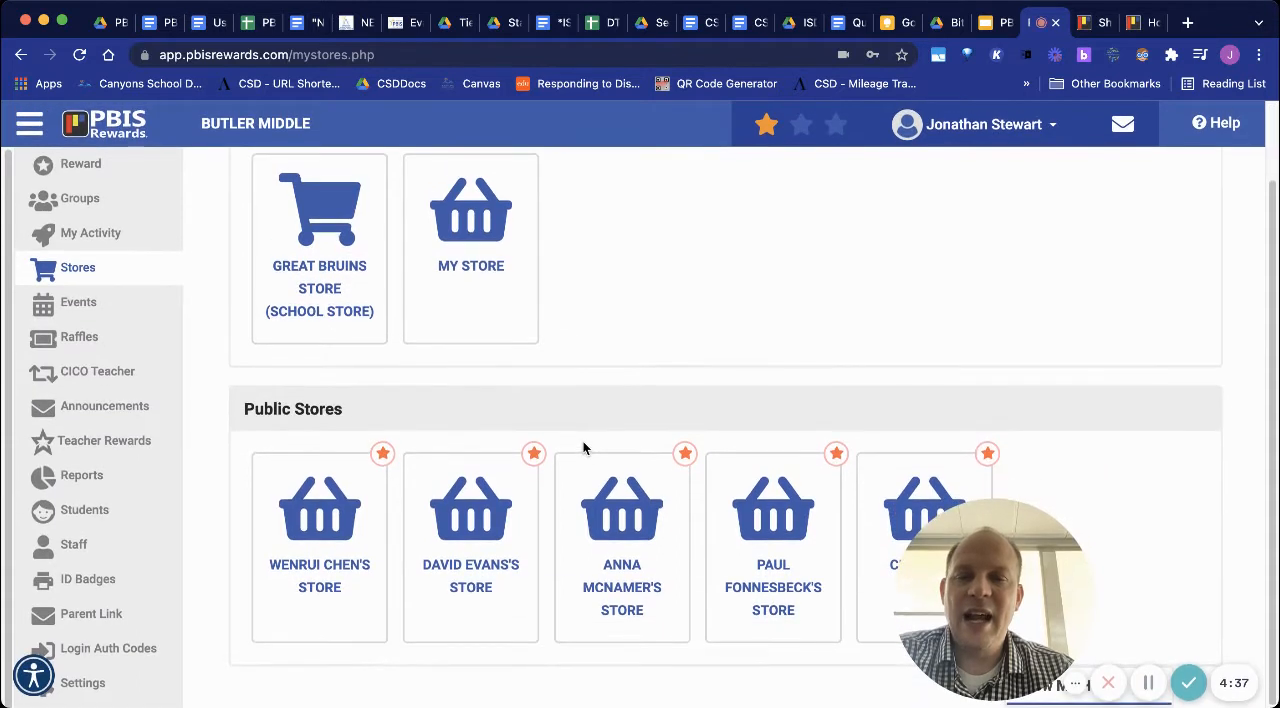
mouse_move(508, 680)
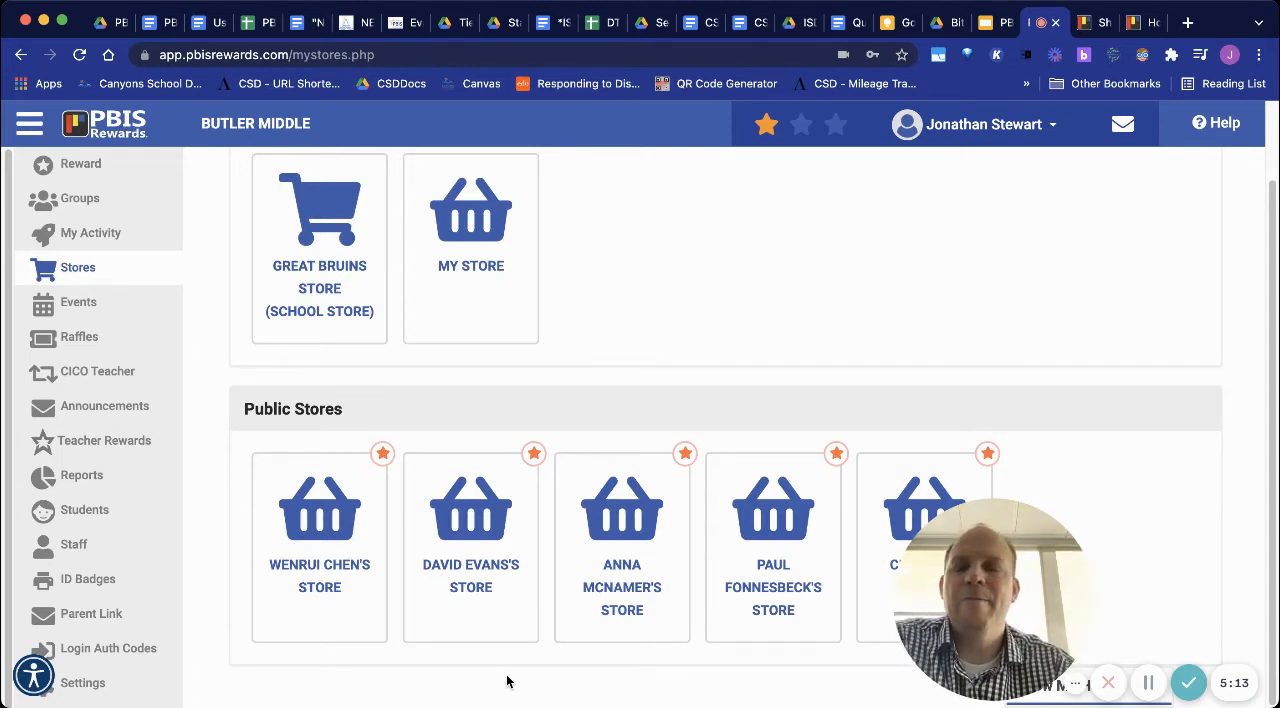
mouse_move(532, 540)
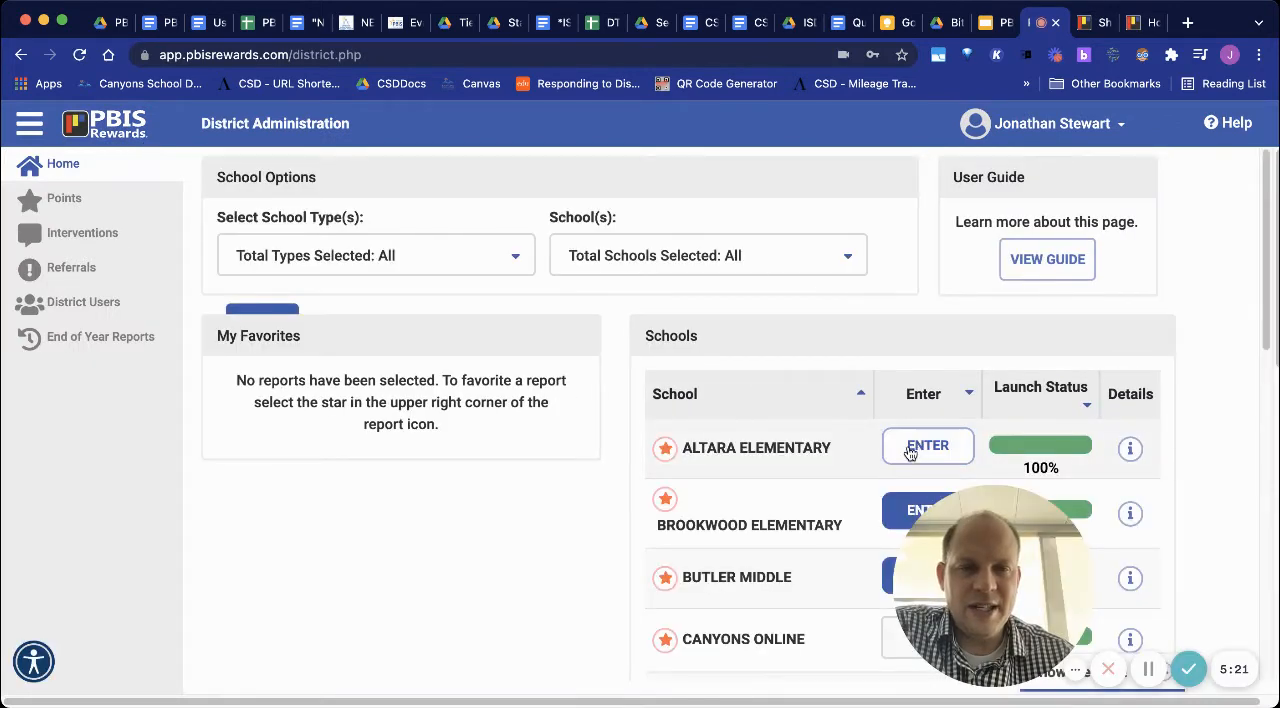
Enter Altara Elementary's school store and add the Chic-Fil-A Kids Meal Card to the cart
click(928, 444)
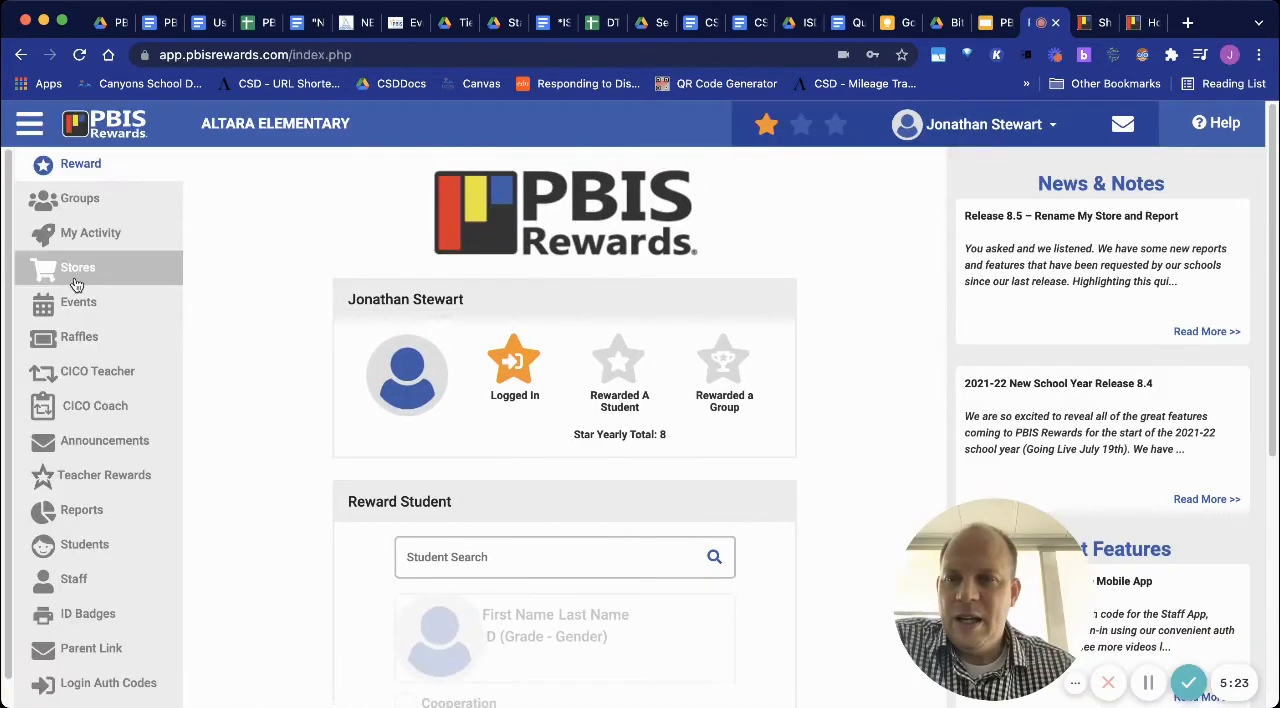
click(76, 268)
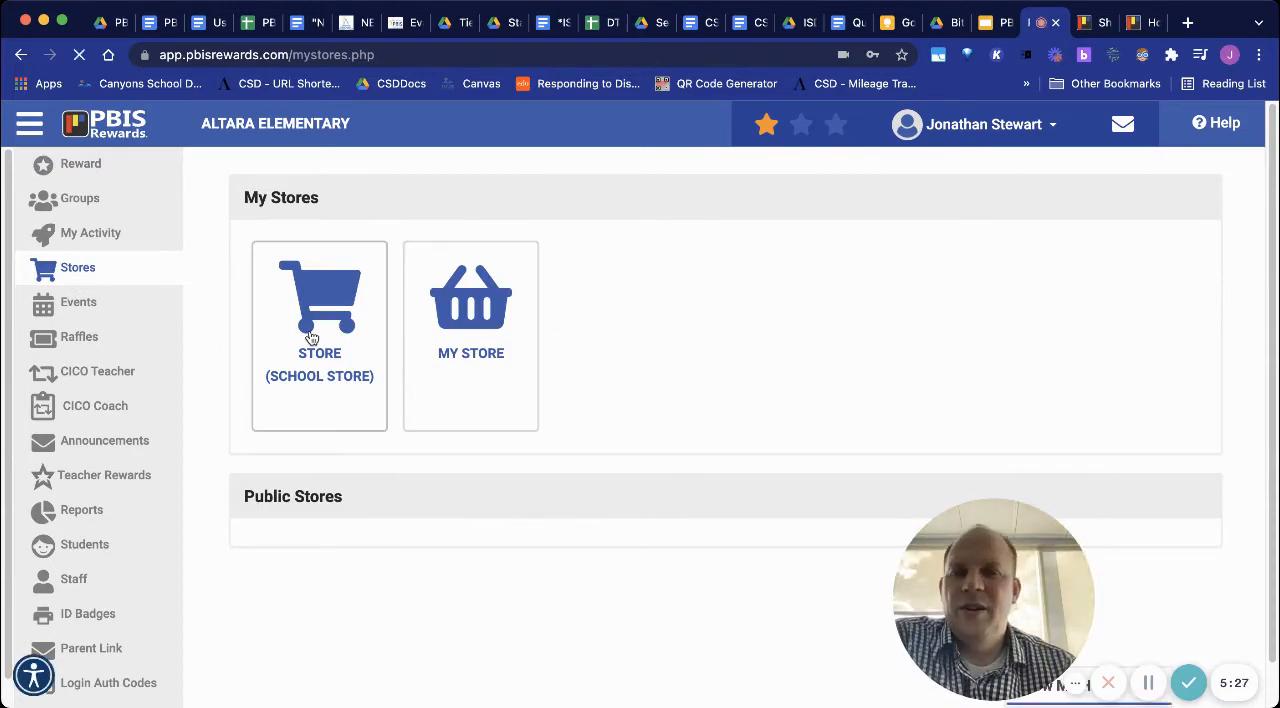
click(320, 300)
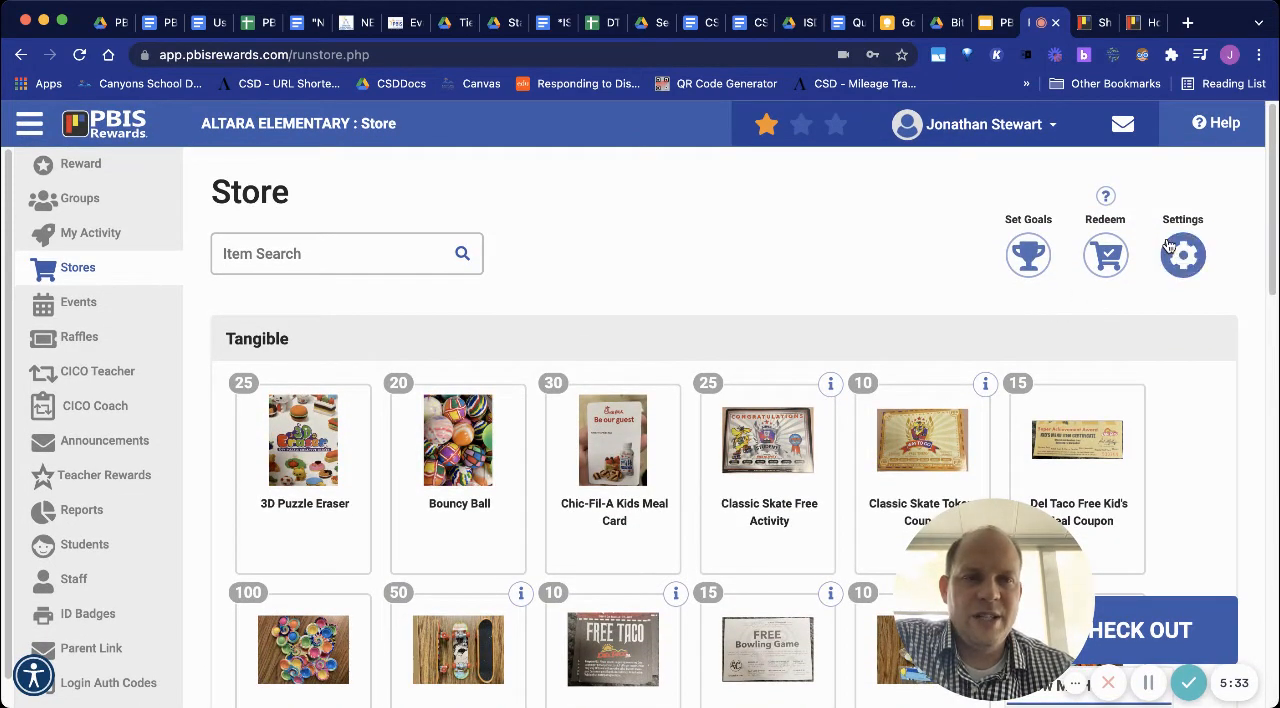
click(1184, 256)
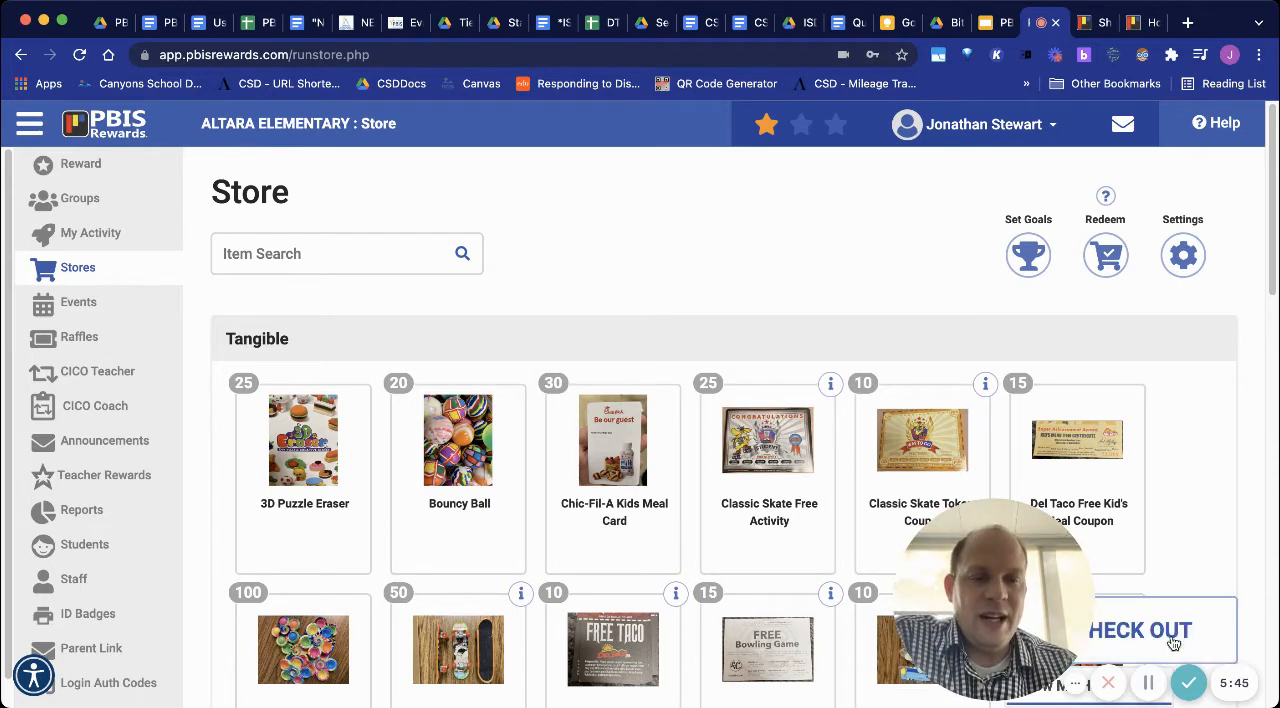
Check out the 30-point Chic-Fil-A Kids Meal Card for a test student with Redeem Now selected
click(1140, 630)
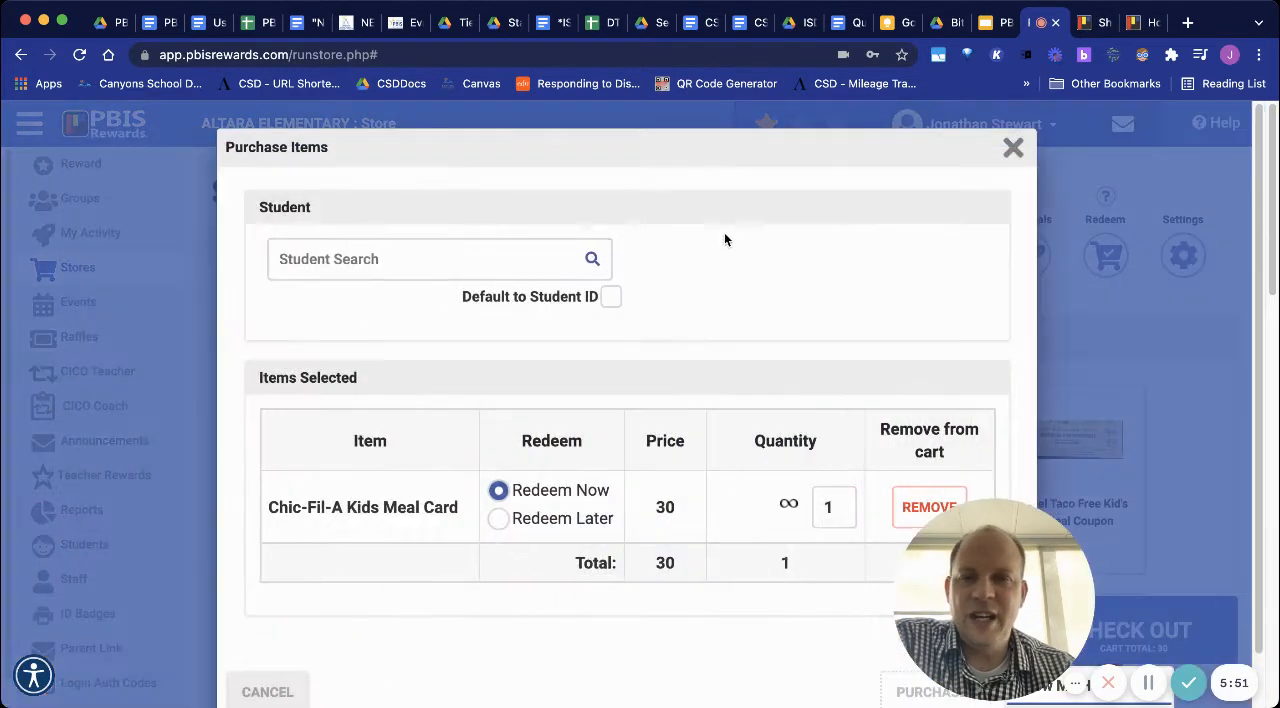
text(t Student  Data Not Recorded)
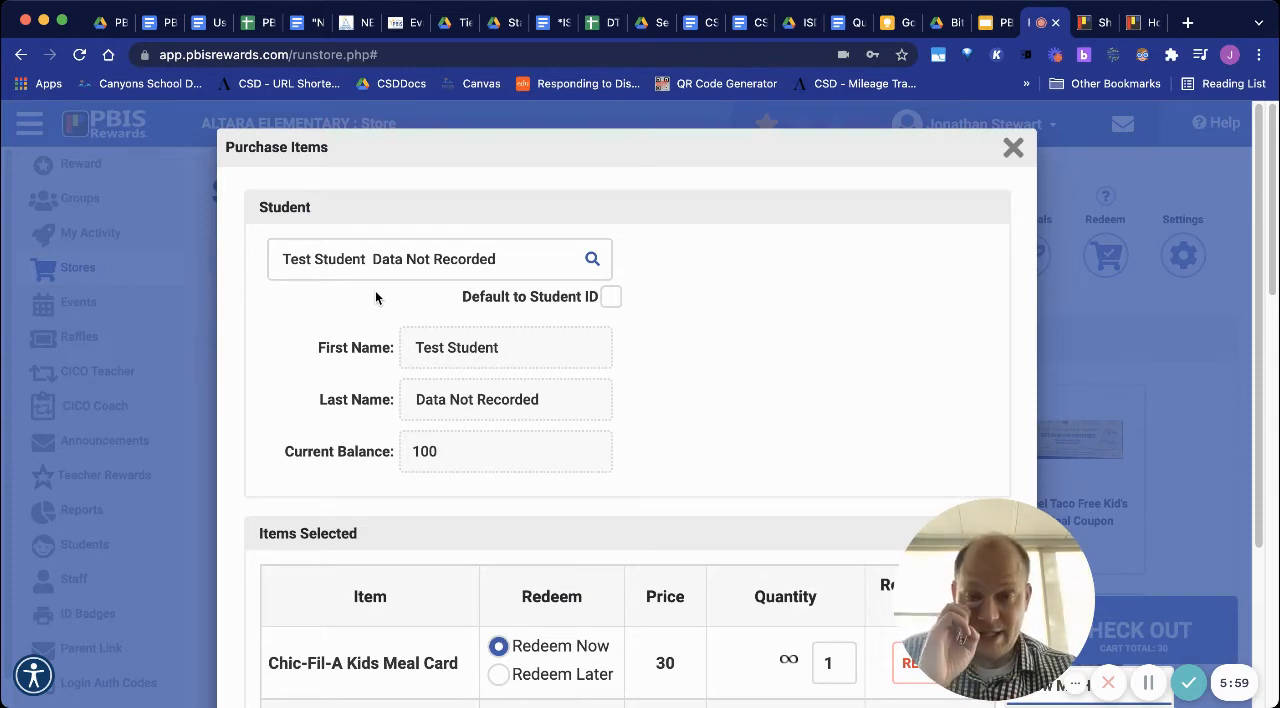
scroll(down, 3)
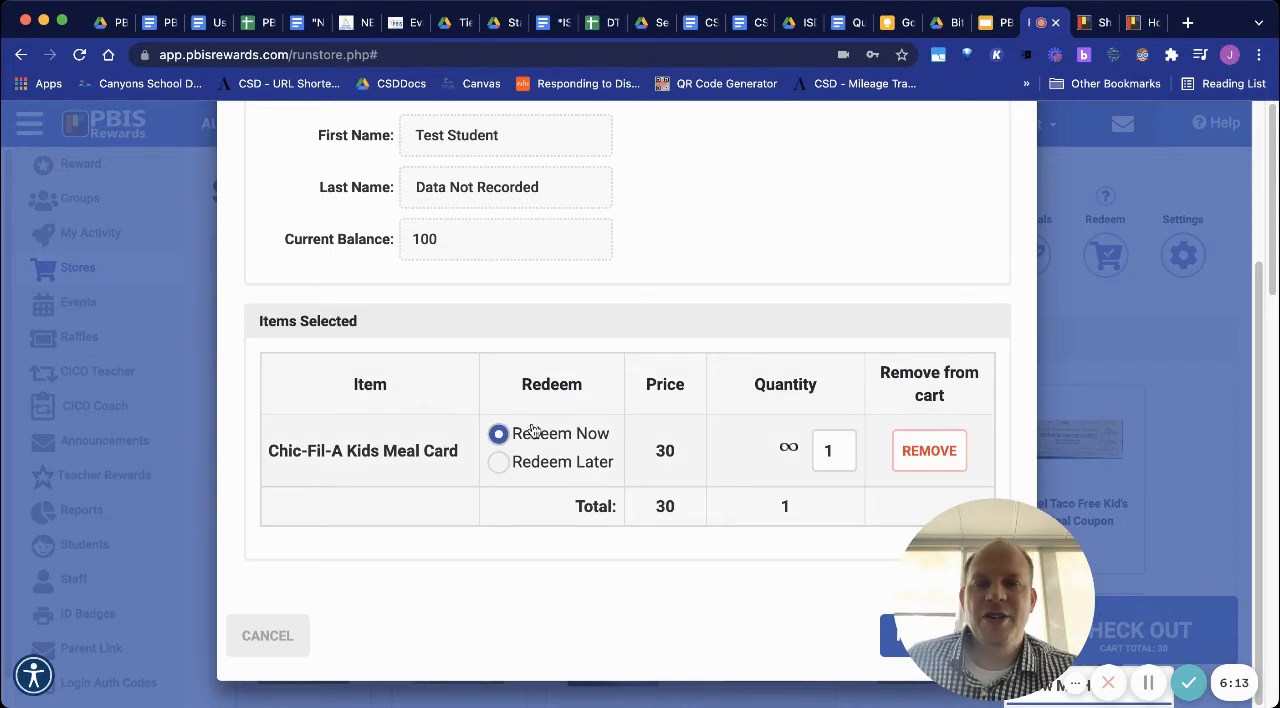
click(498, 462)
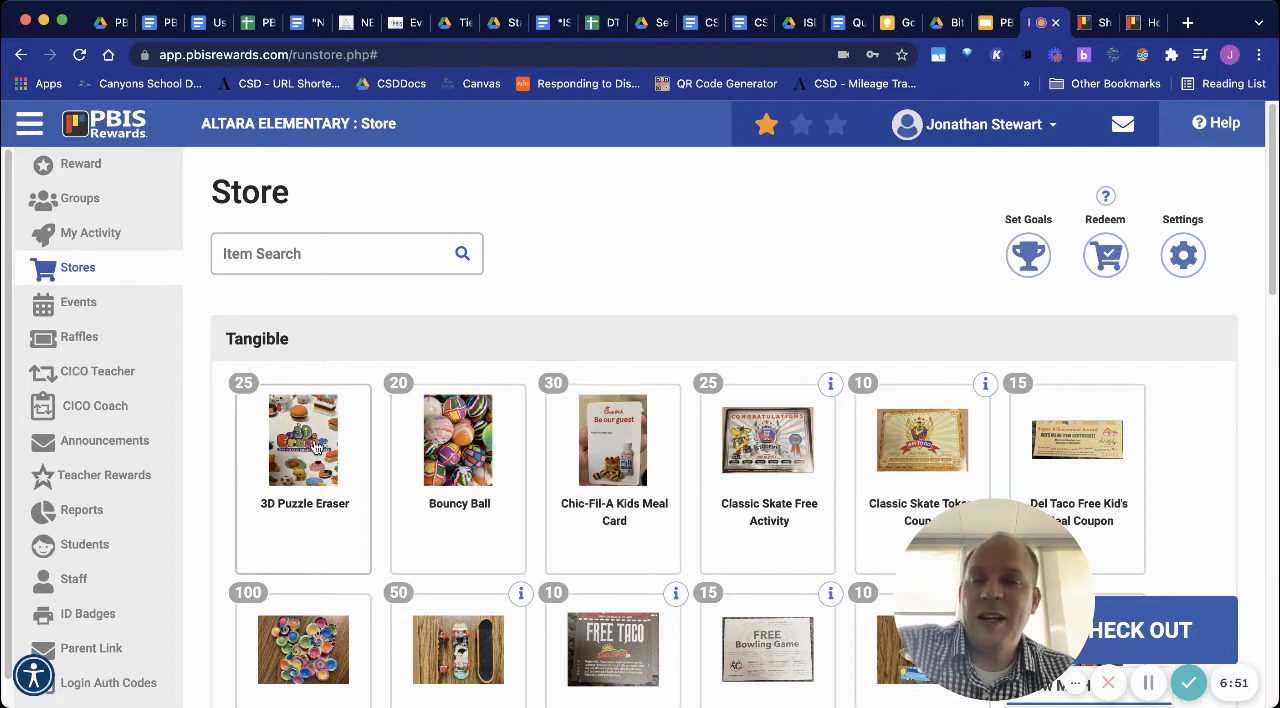
mouse_move(352, 500)
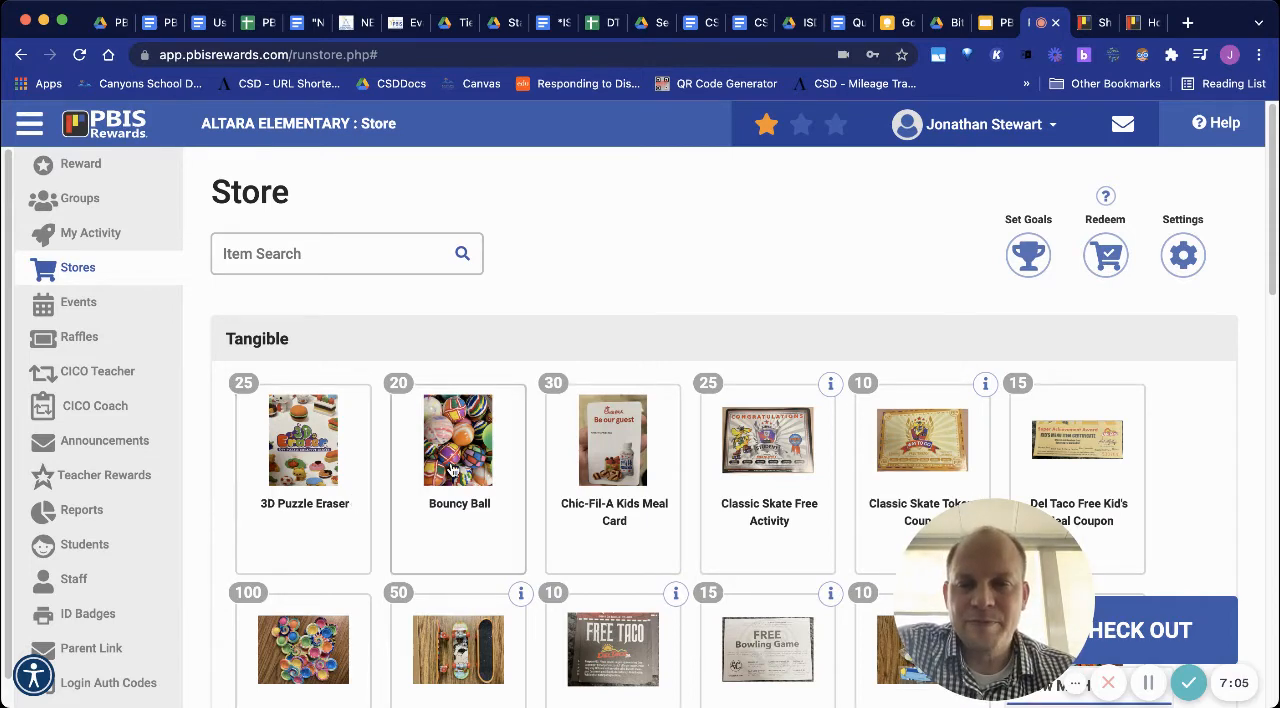
mouse_move(484, 452)
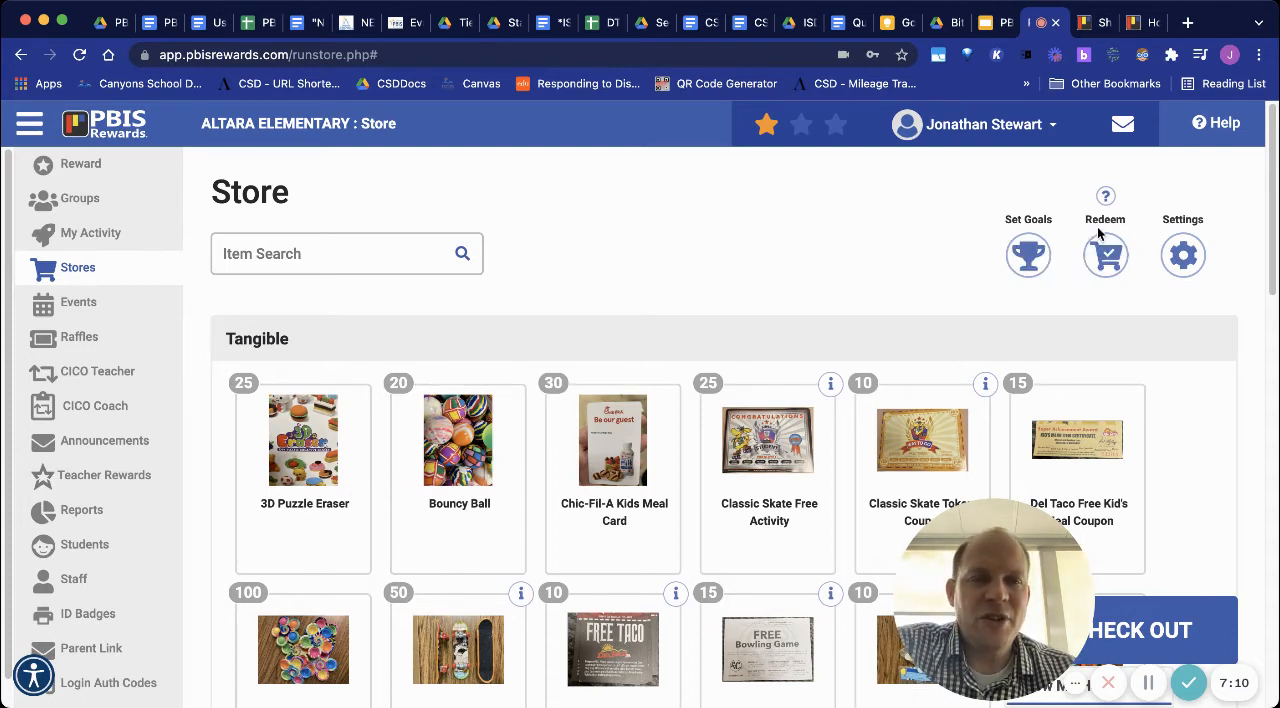
Open Redeem Purchases and search for Test Student, who has no saved purchases to redeem
click(1104, 256)
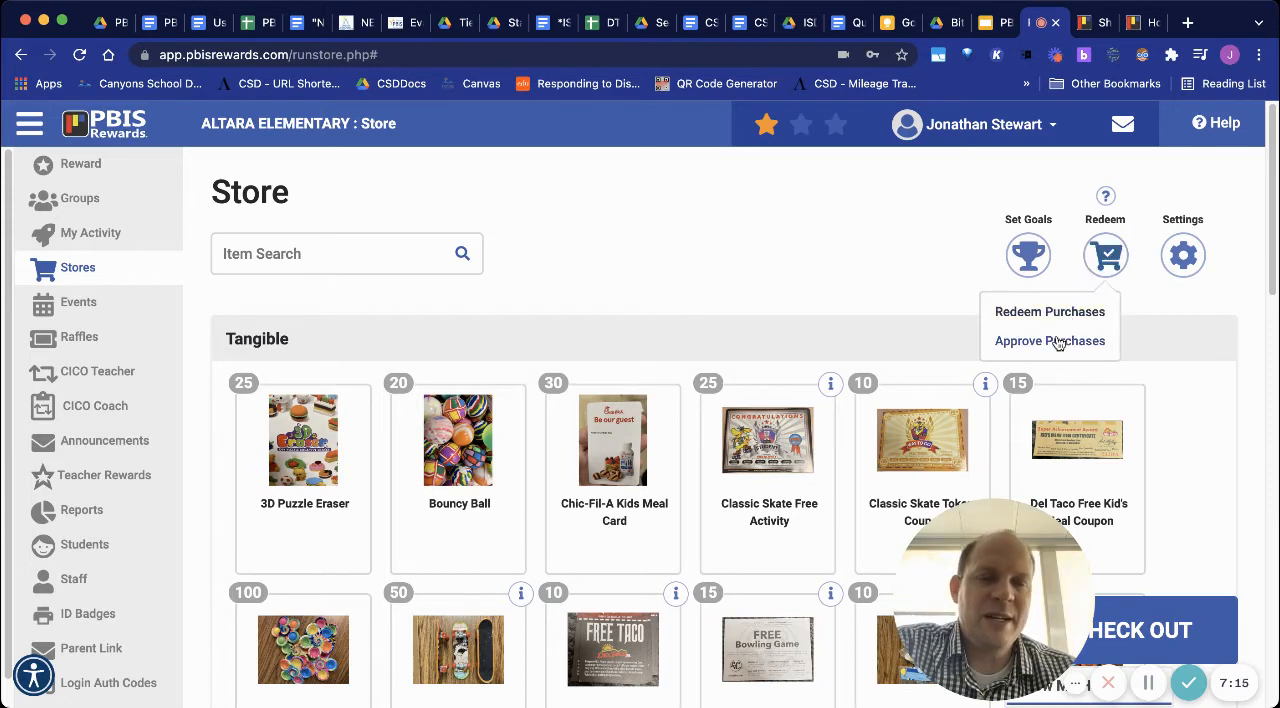
click(1050, 312)
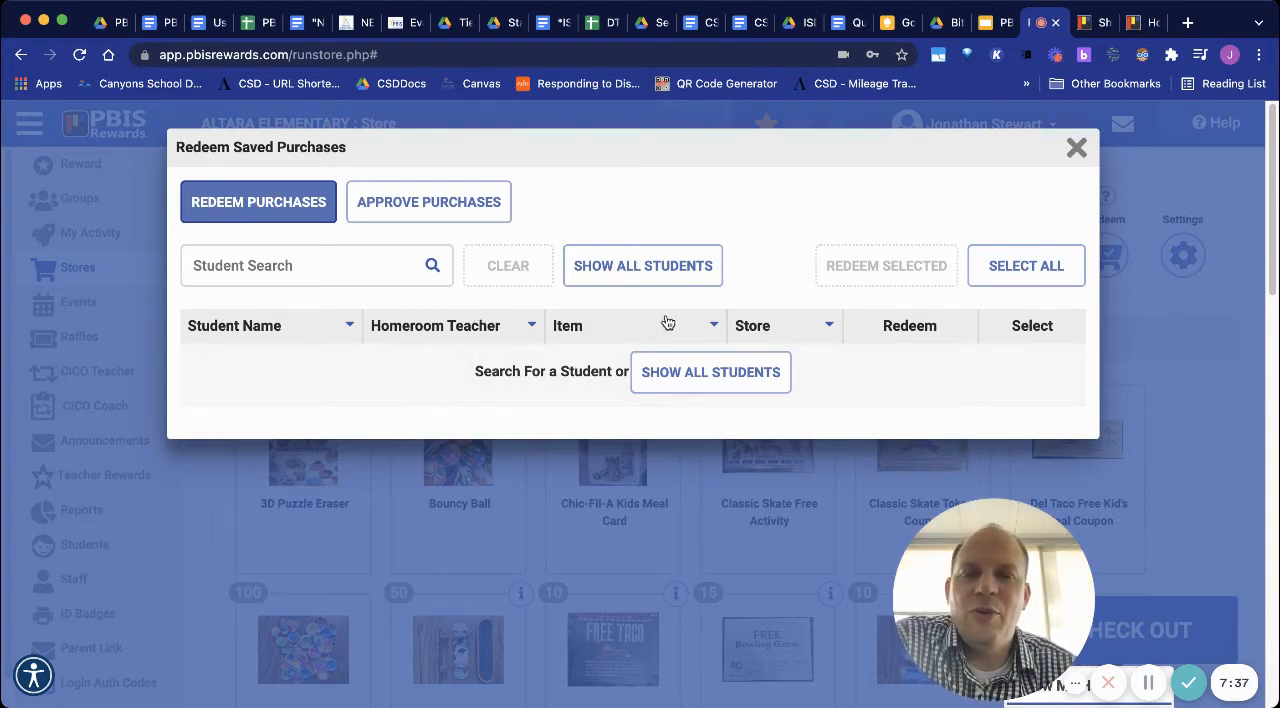
mouse_move(836, 346)
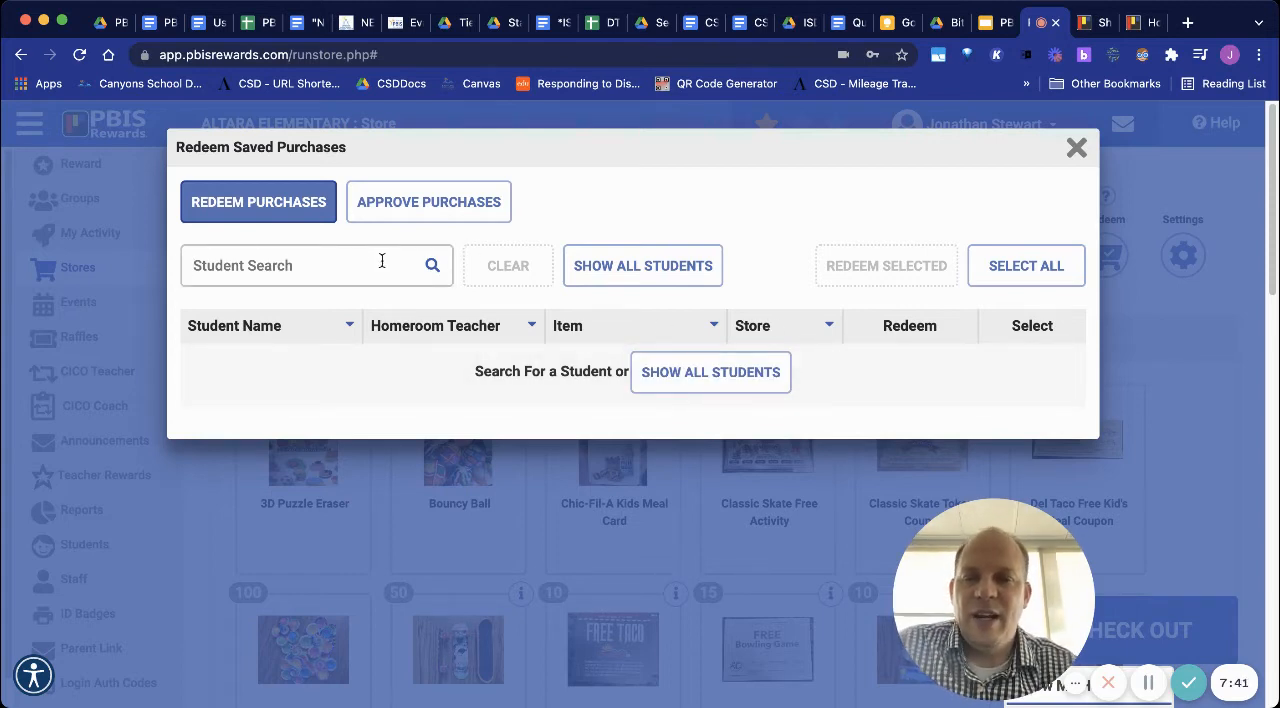
text(test)
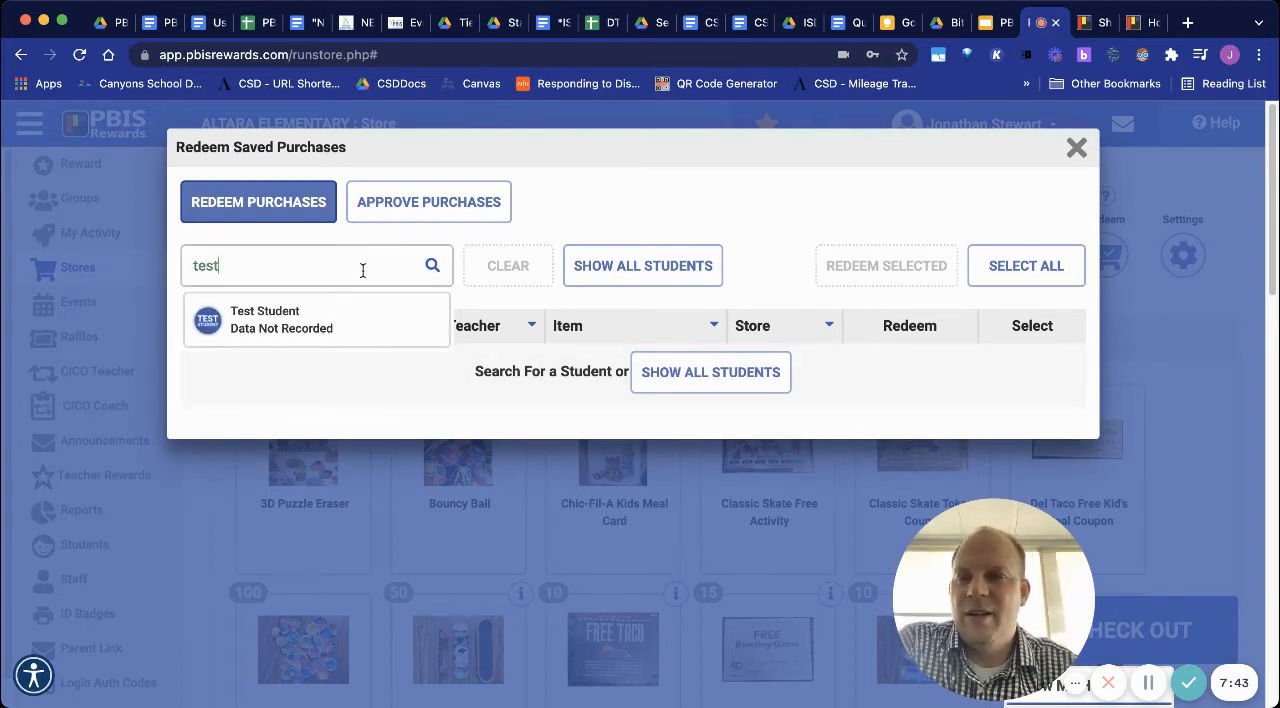
click(280, 318)
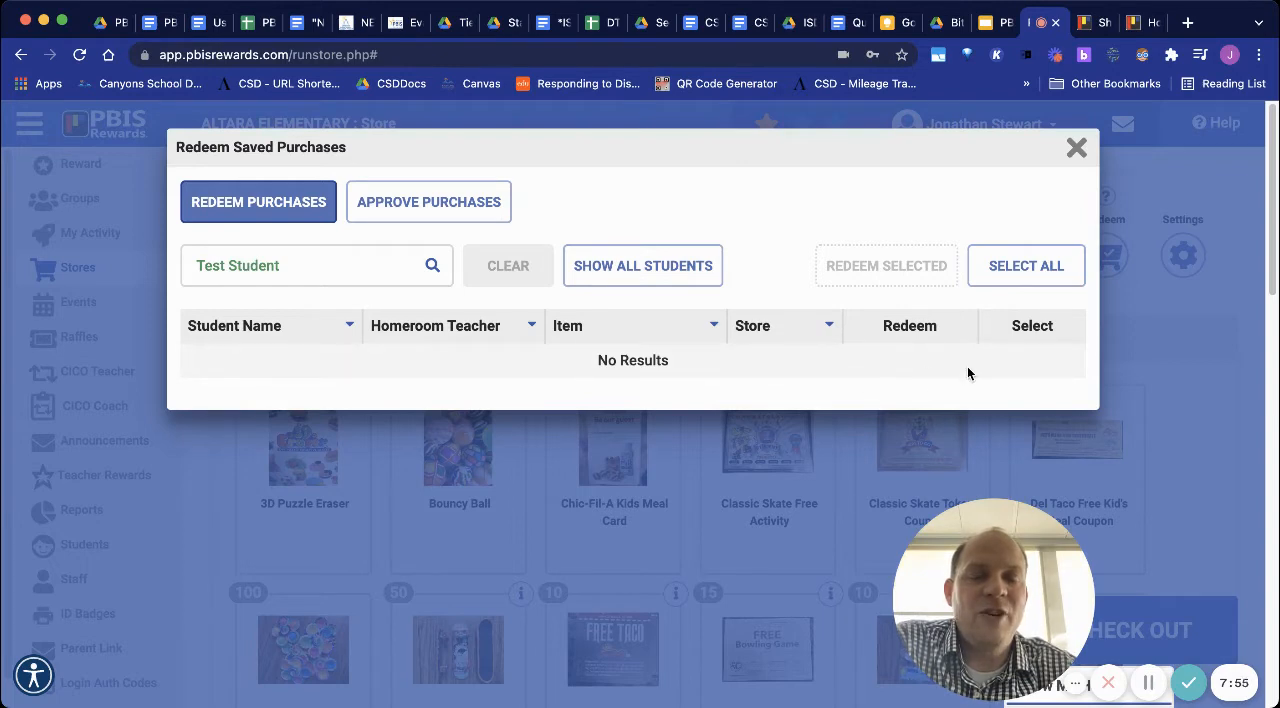
mouse_move(930, 406)
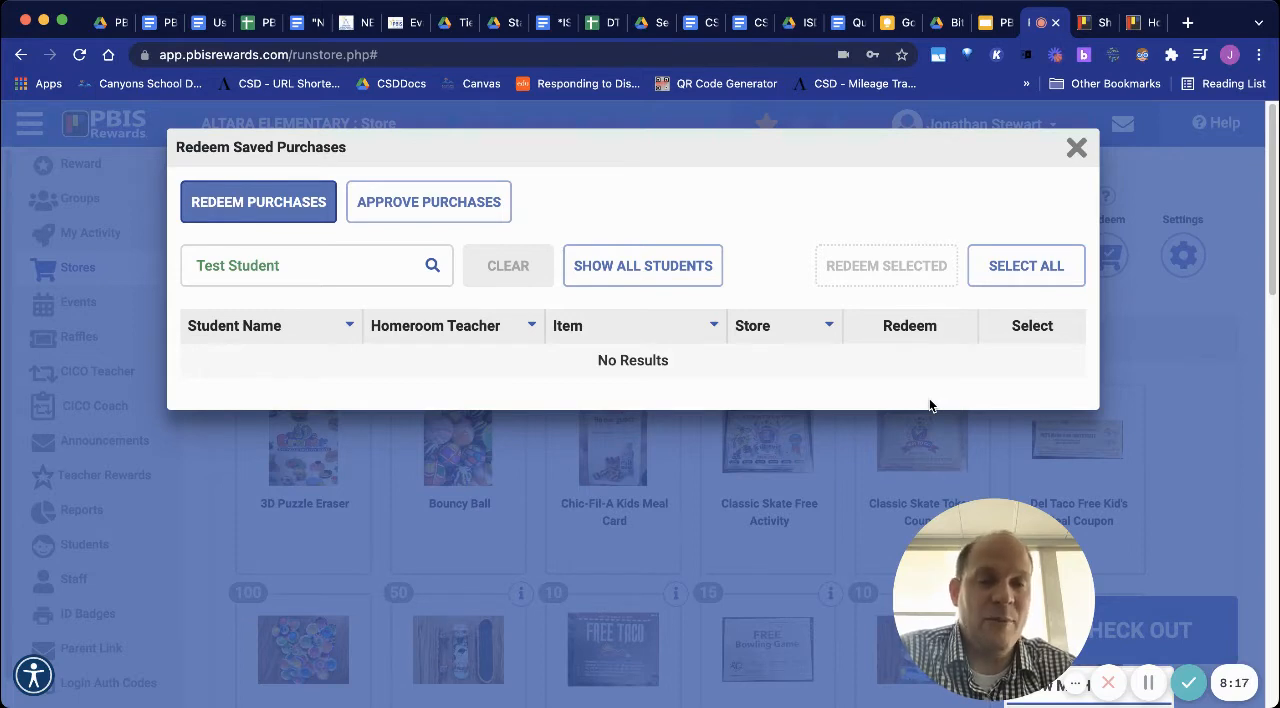
mouse_move(1024, 408)
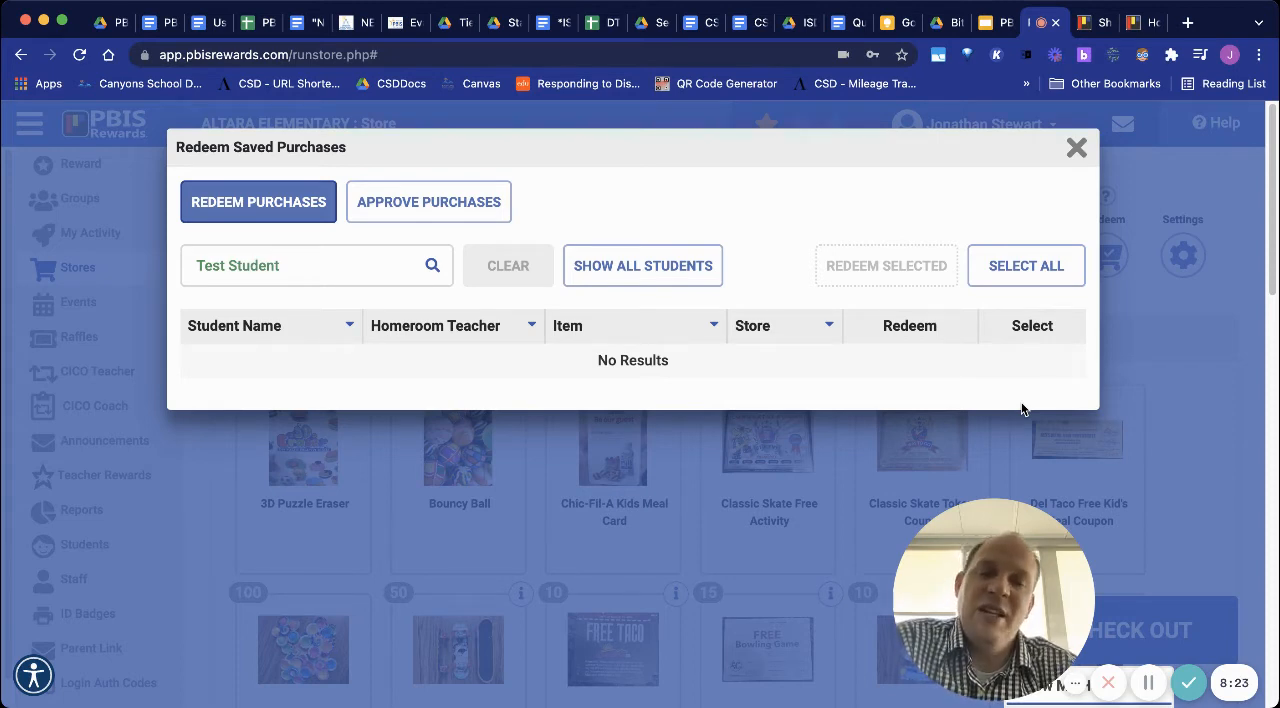
mouse_move(830, 292)
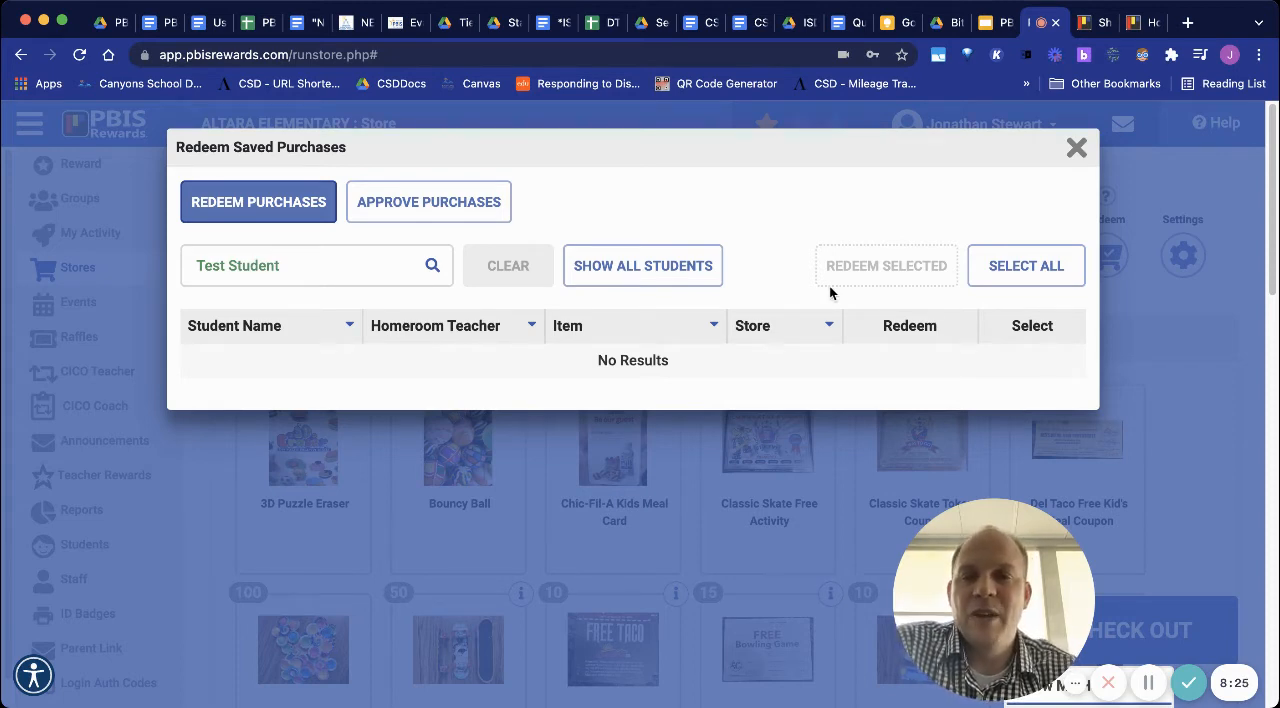
Review the Approve Purchases list, then return to Redeem Purchases with no student searched
click(428, 202)
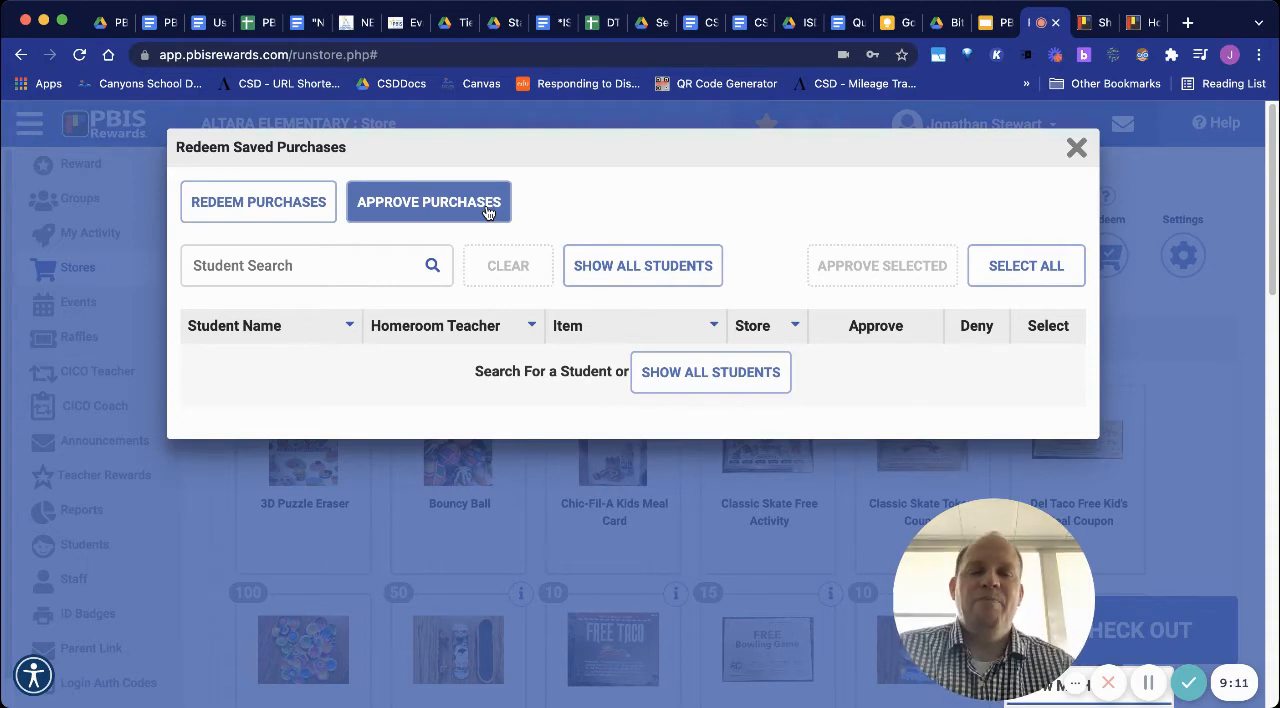
mouse_move(744, 318)
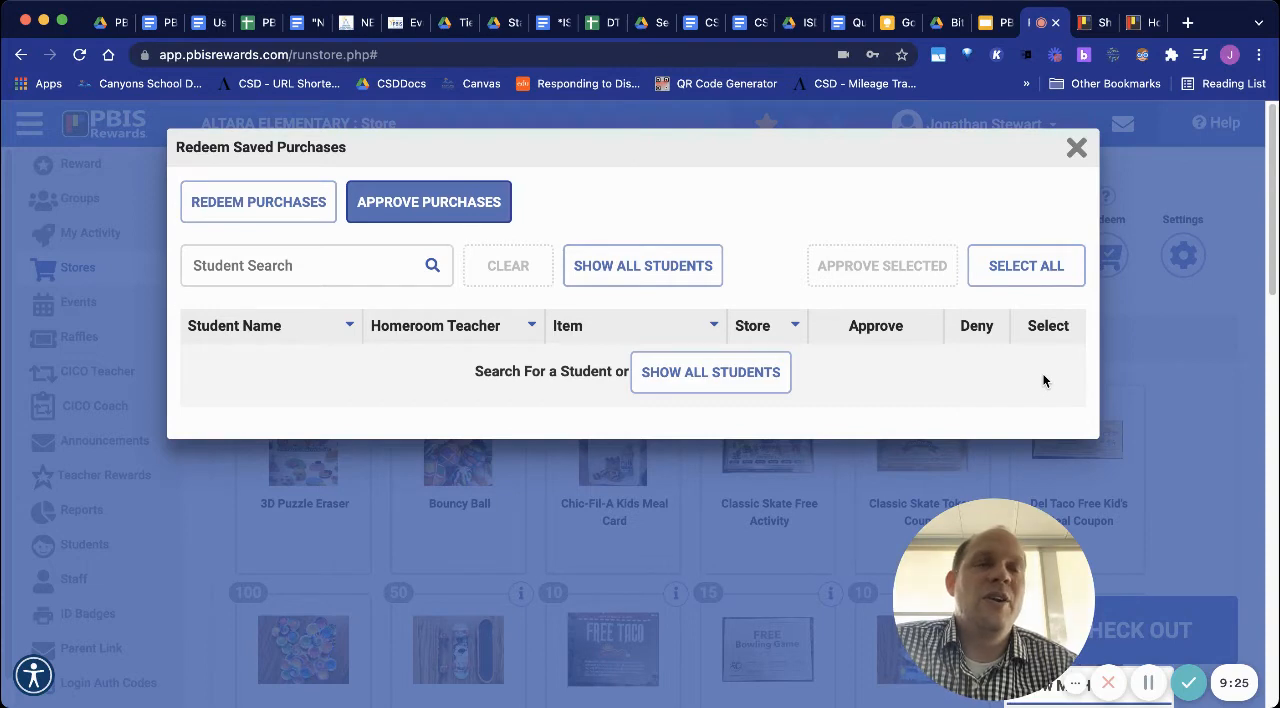
mouse_move(1030, 380)
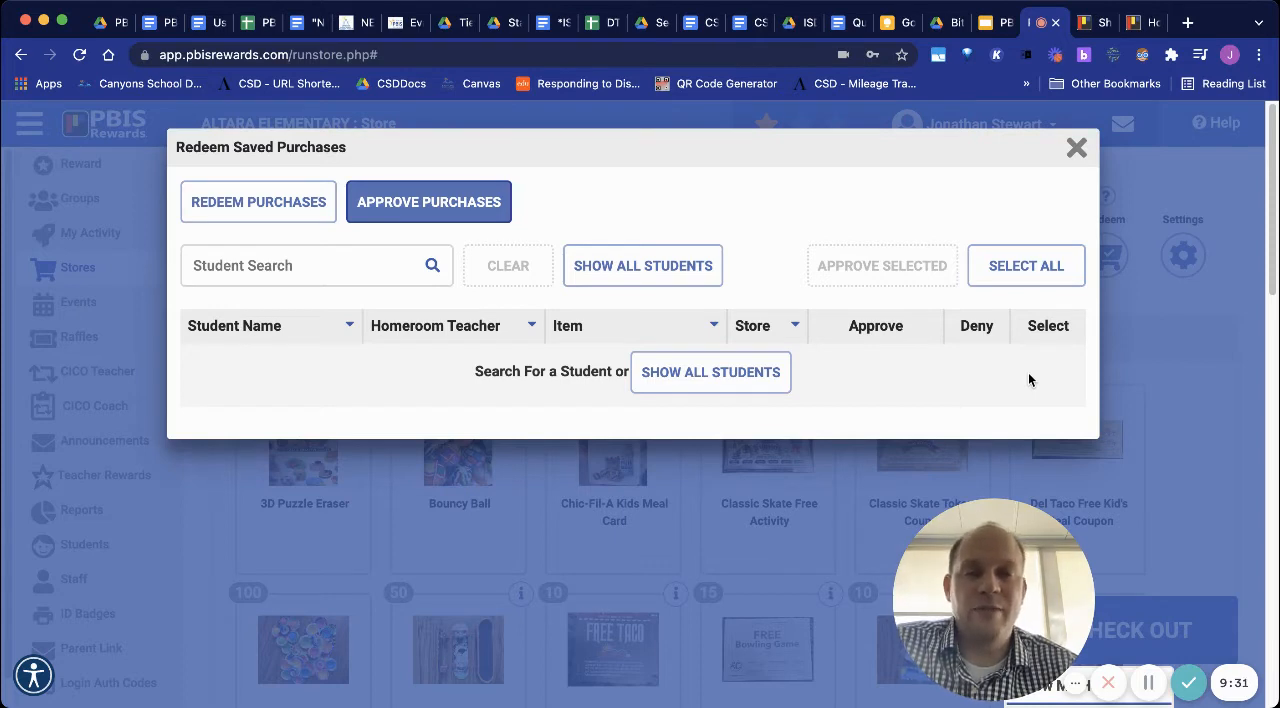
mouse_move(1008, 372)
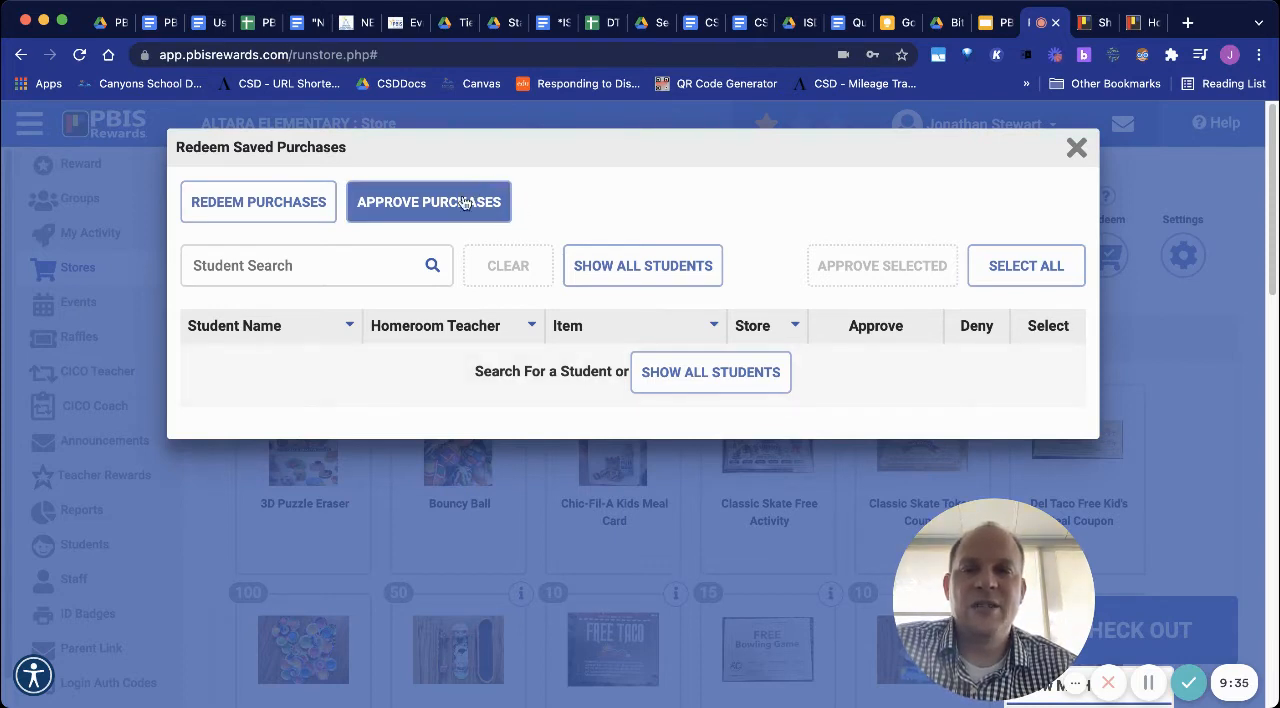
click(428, 202)
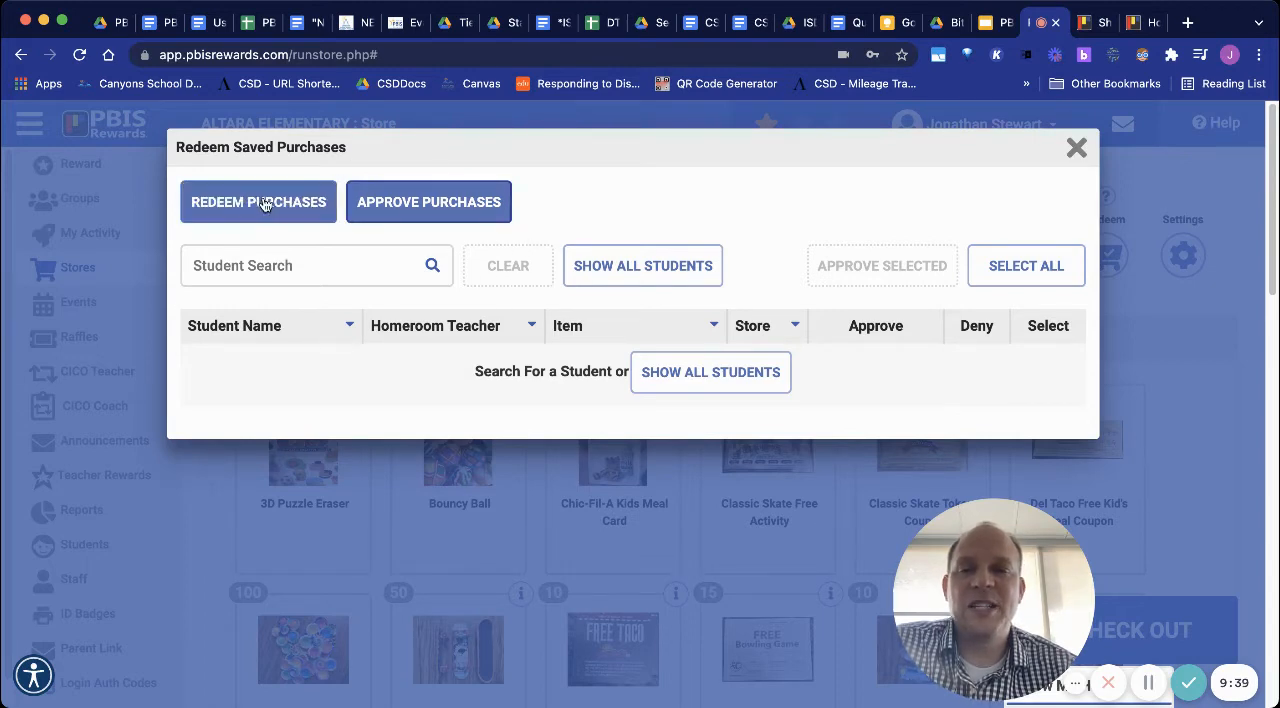
click(258, 202)
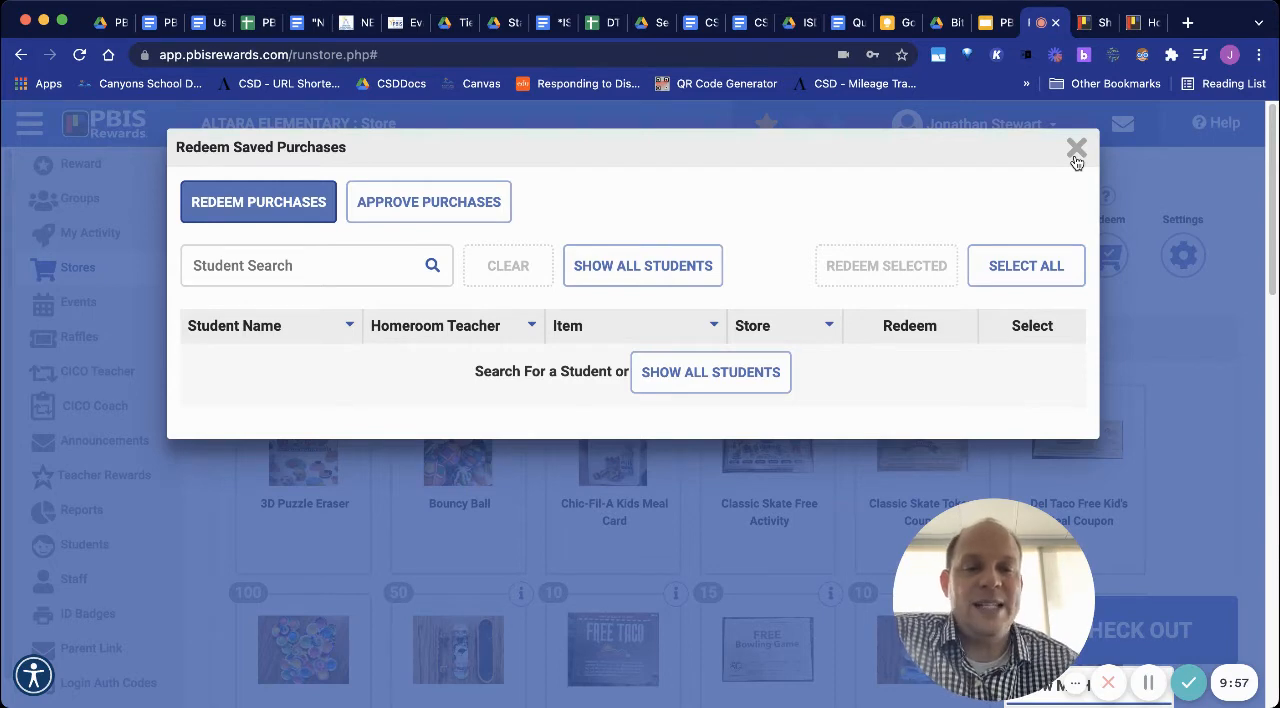
Close the saved purchases window and return to the Types of Rewards- Store slide
click(1076, 148)
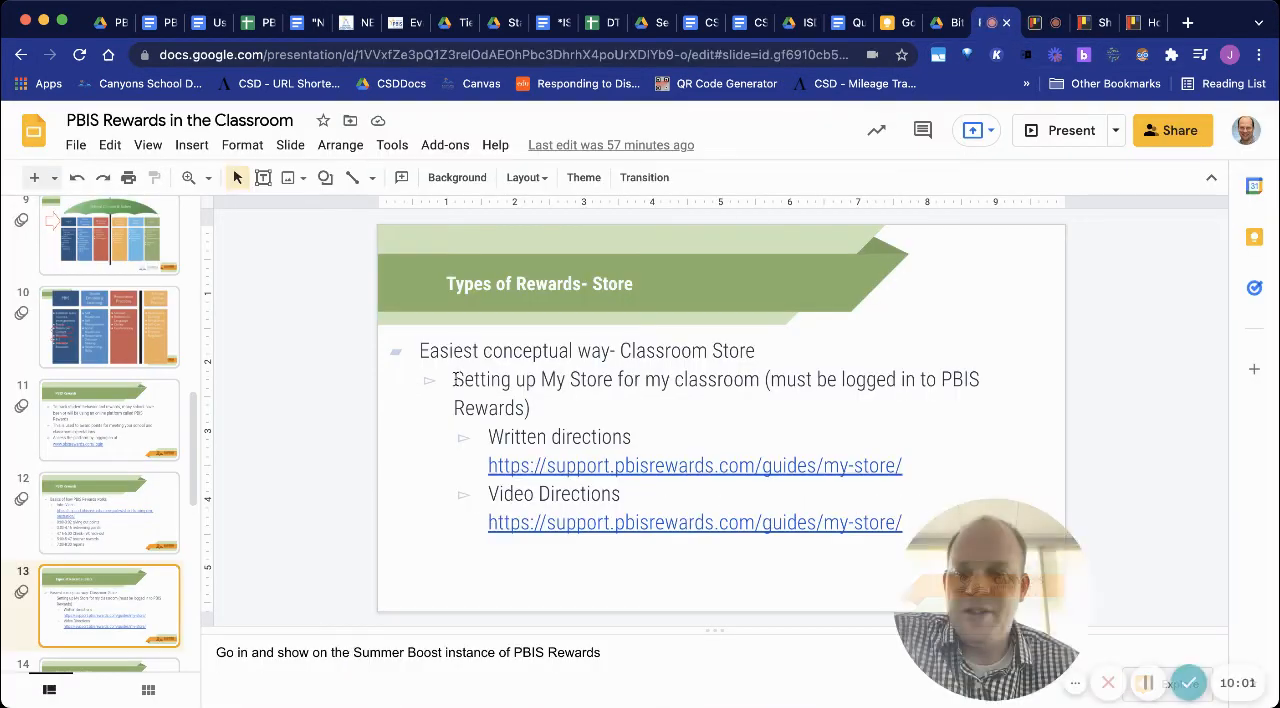
click(108, 604)
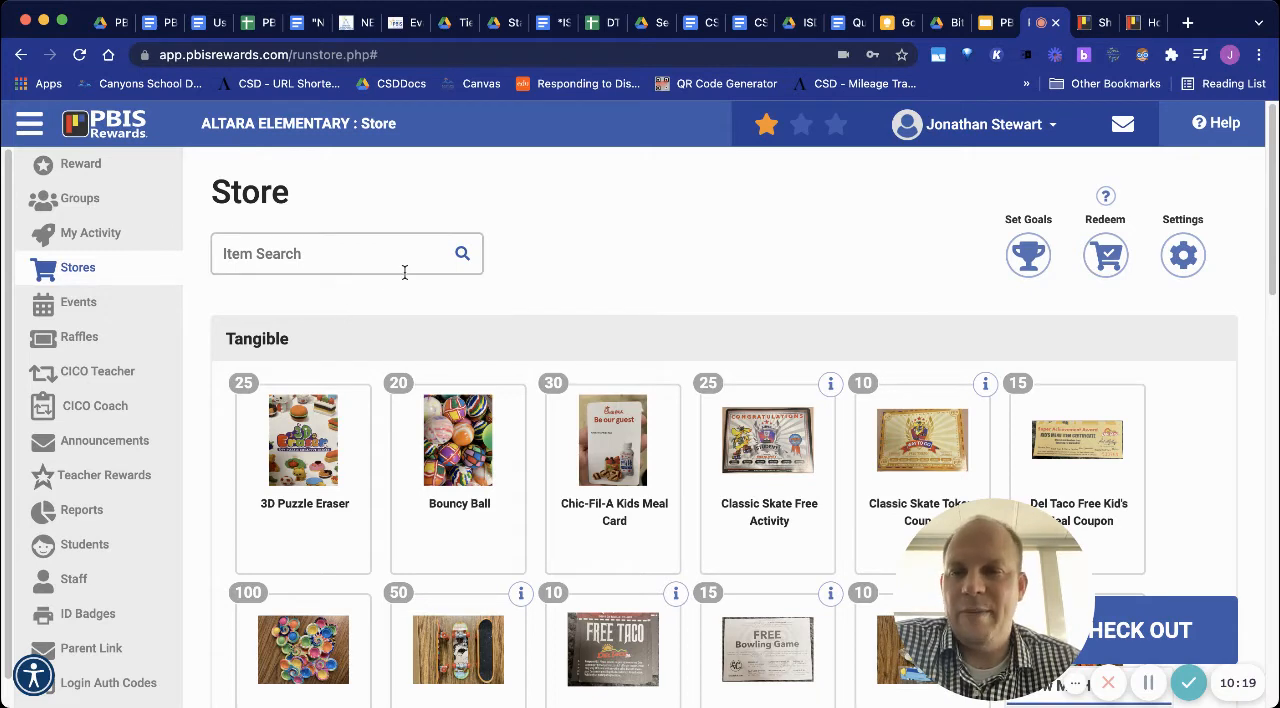
mouse_move(100, 164)
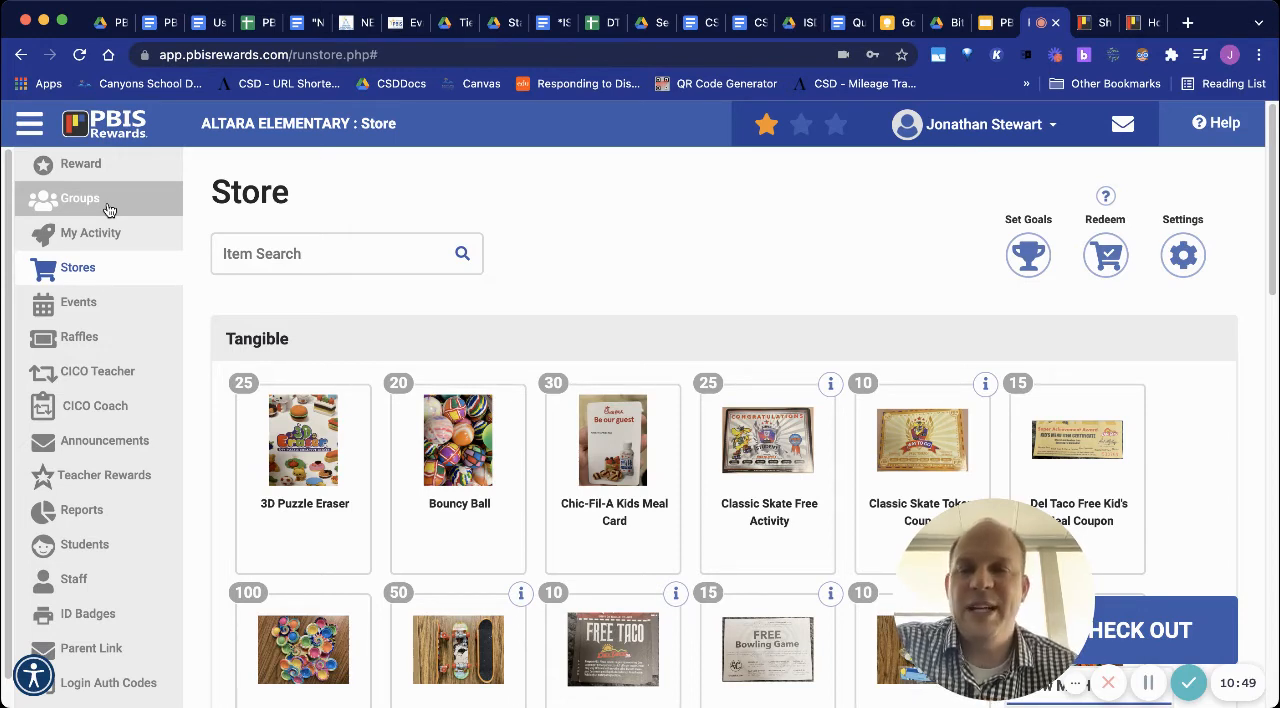
Go to the Groups overview and start resyncing all Active Synced Groups, reaching the warning
click(80, 198)
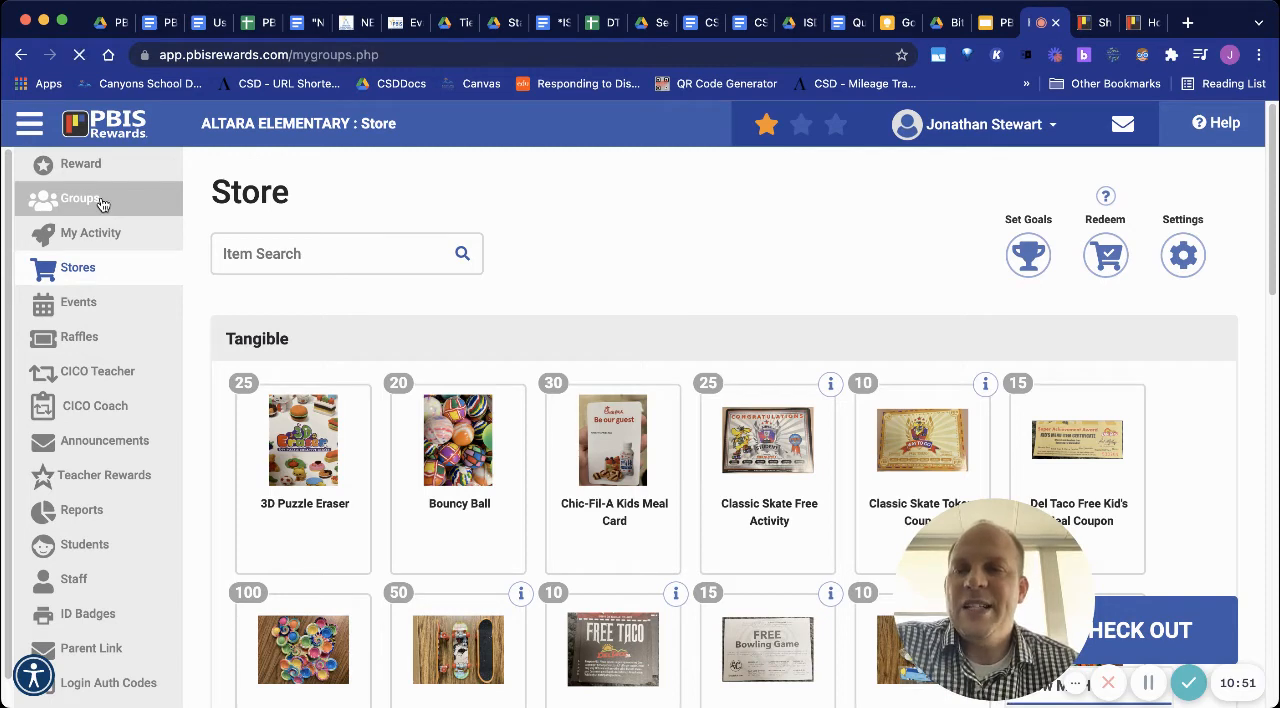
click(80, 198)
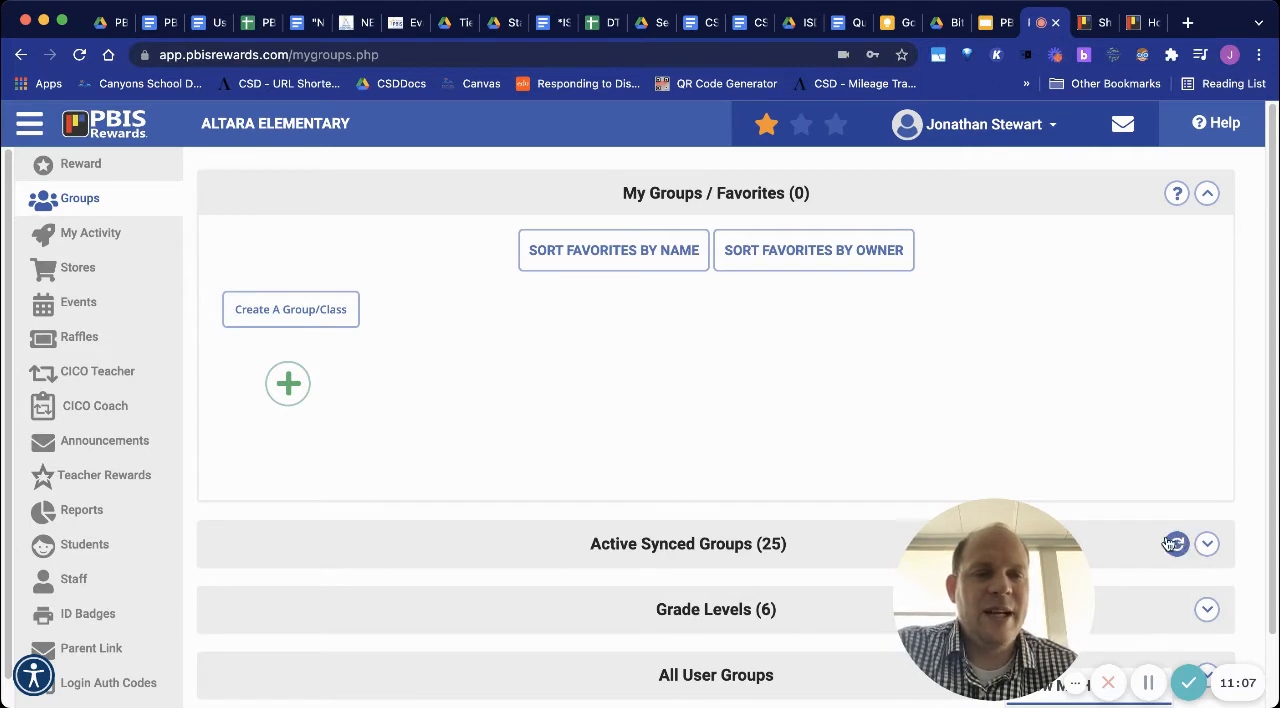
click(1176, 544)
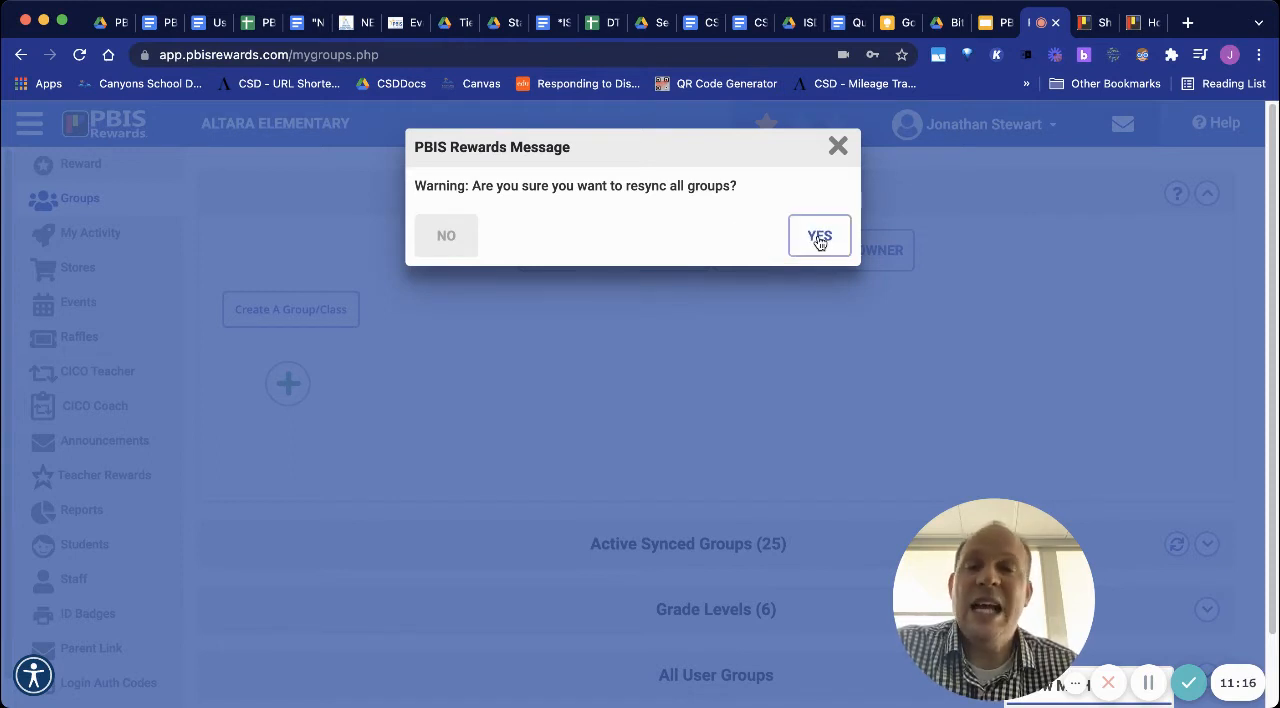
Confirm the resync of the 25 active groups and dismiss the Groups Synced message
click(820, 236)
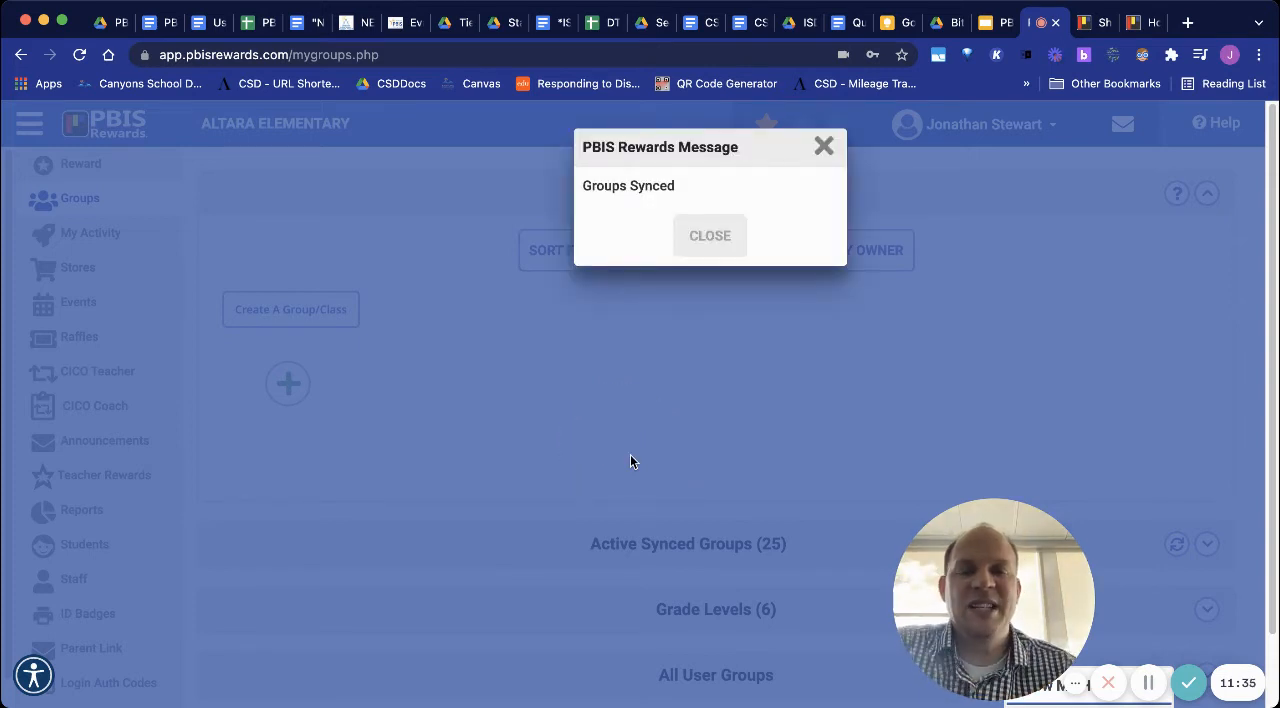
click(708, 236)
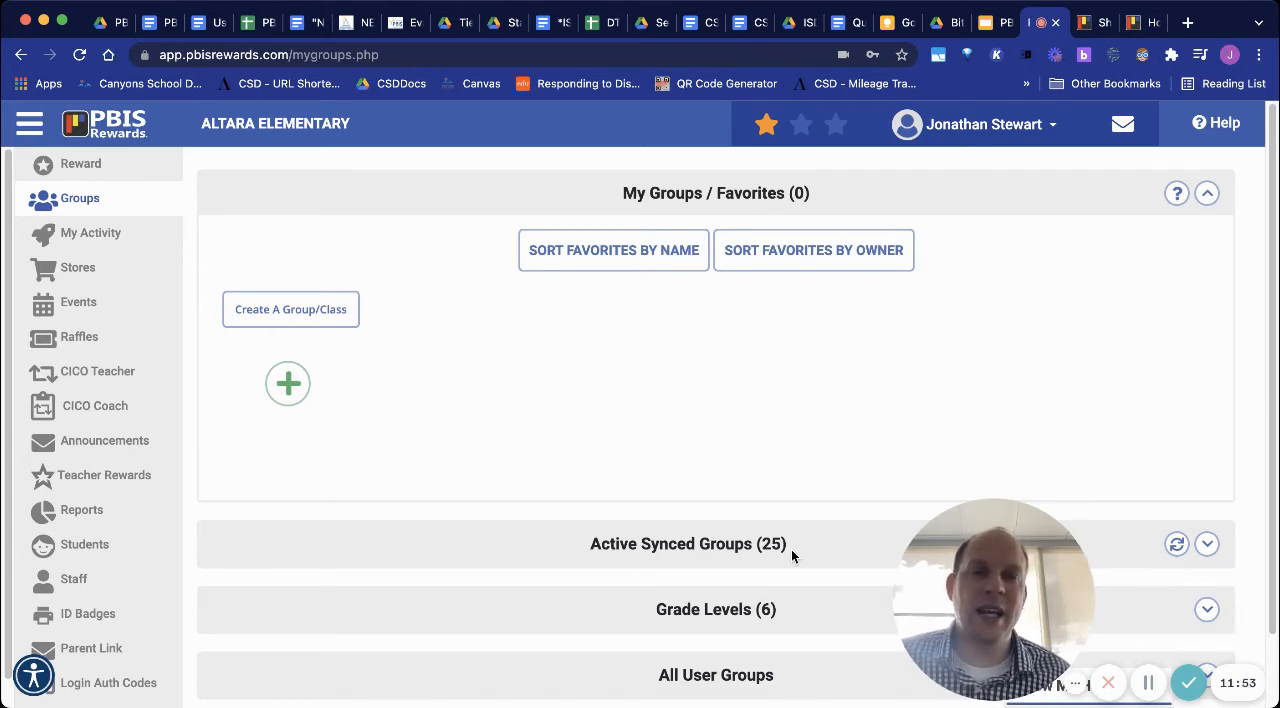
mouse_move(850, 472)
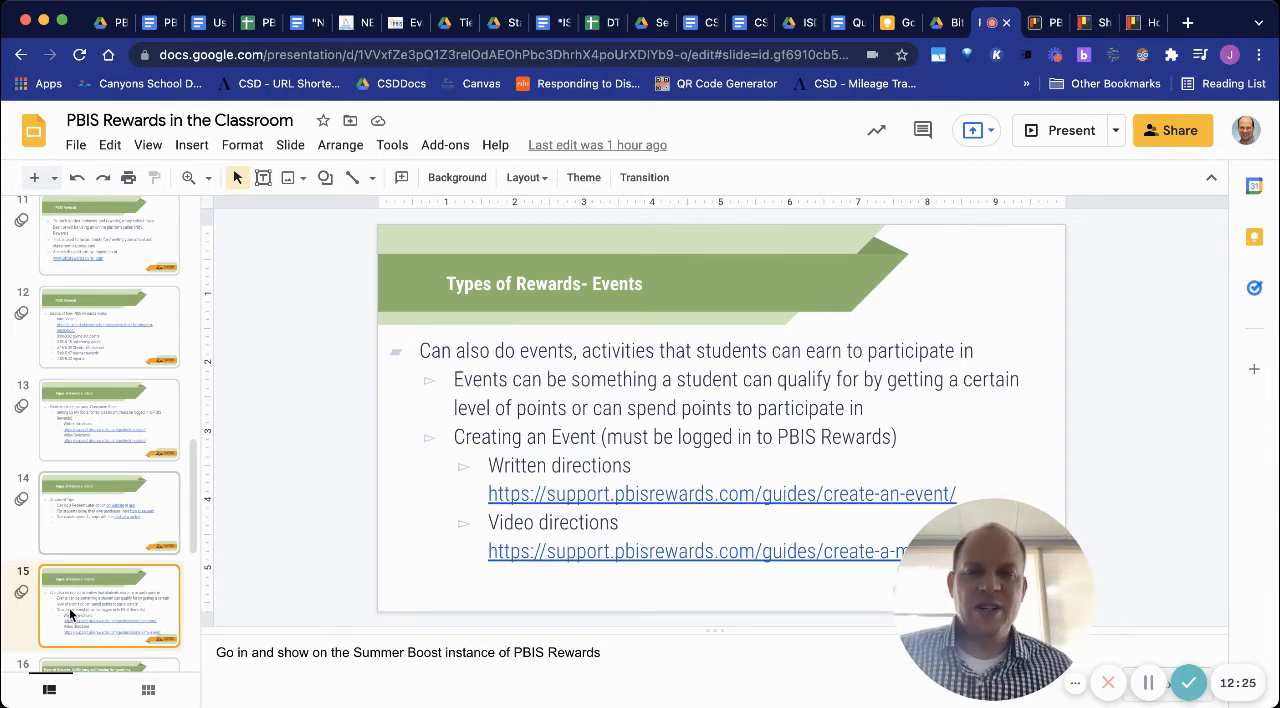
mouse_move(156, 490)
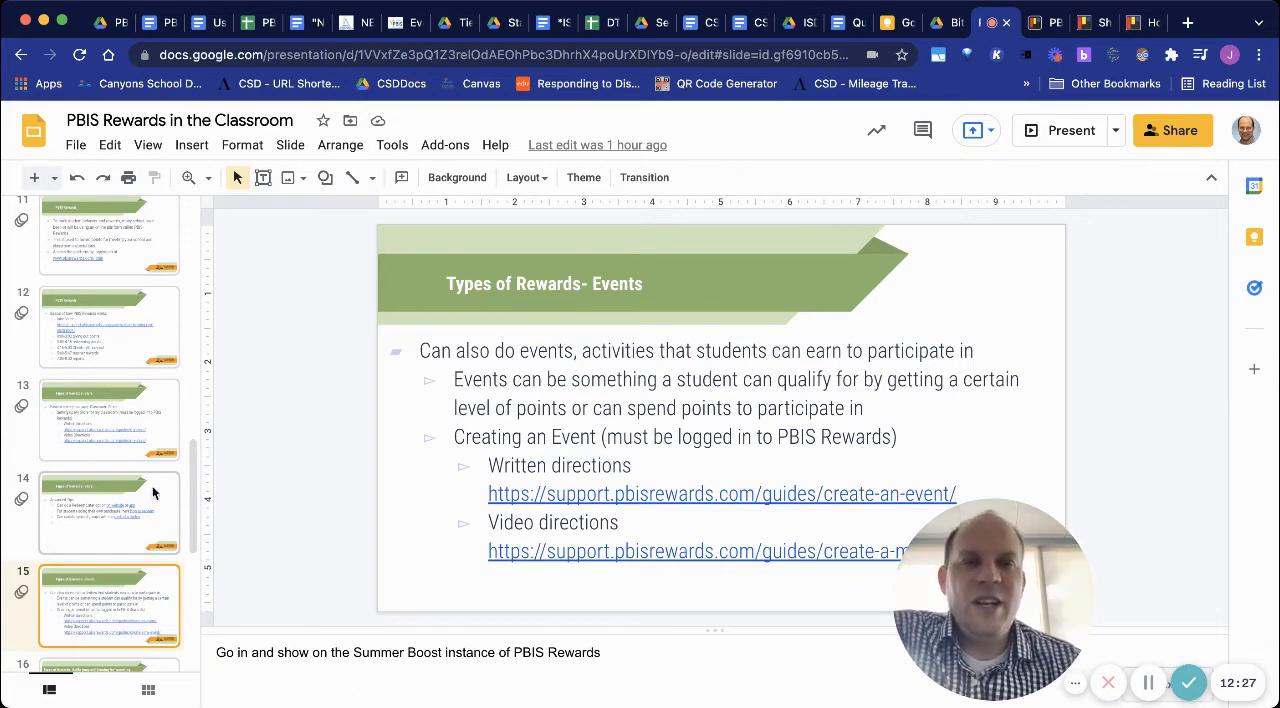
Return to PBIS Rewards, go to the Events page and dismiss the 'Please select an event' warning
click(1036, 22)
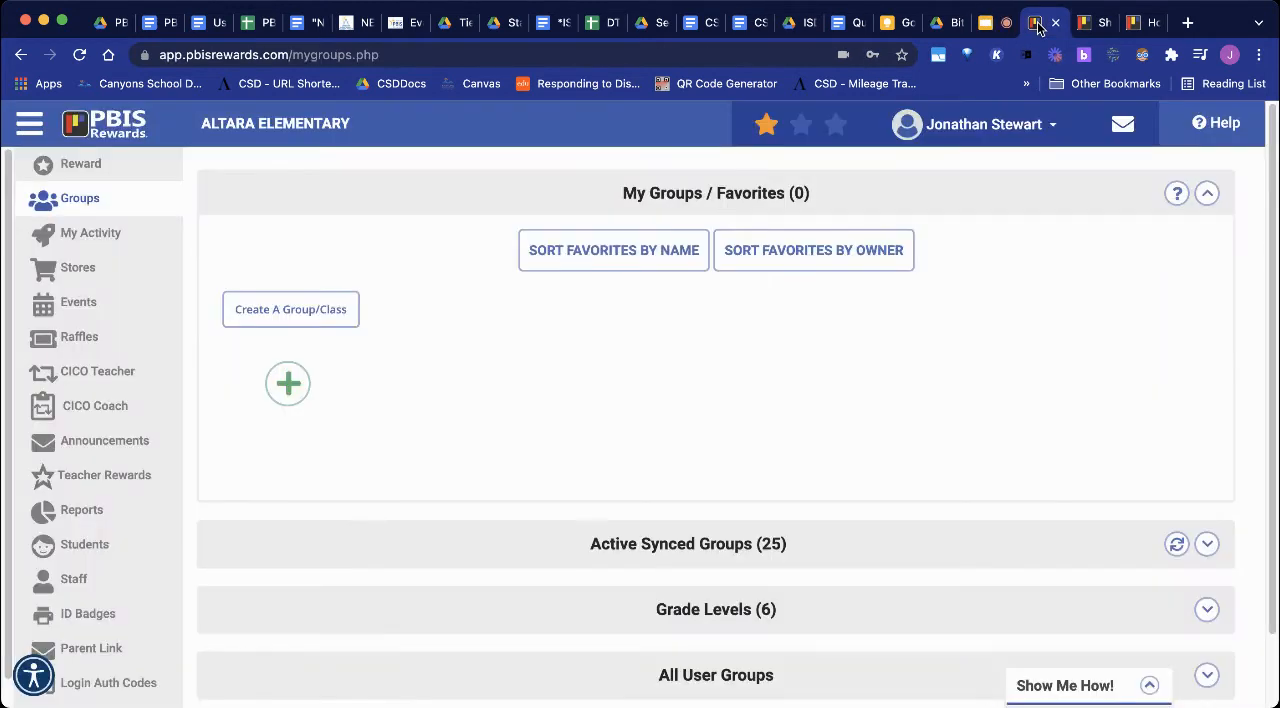
click(78, 302)
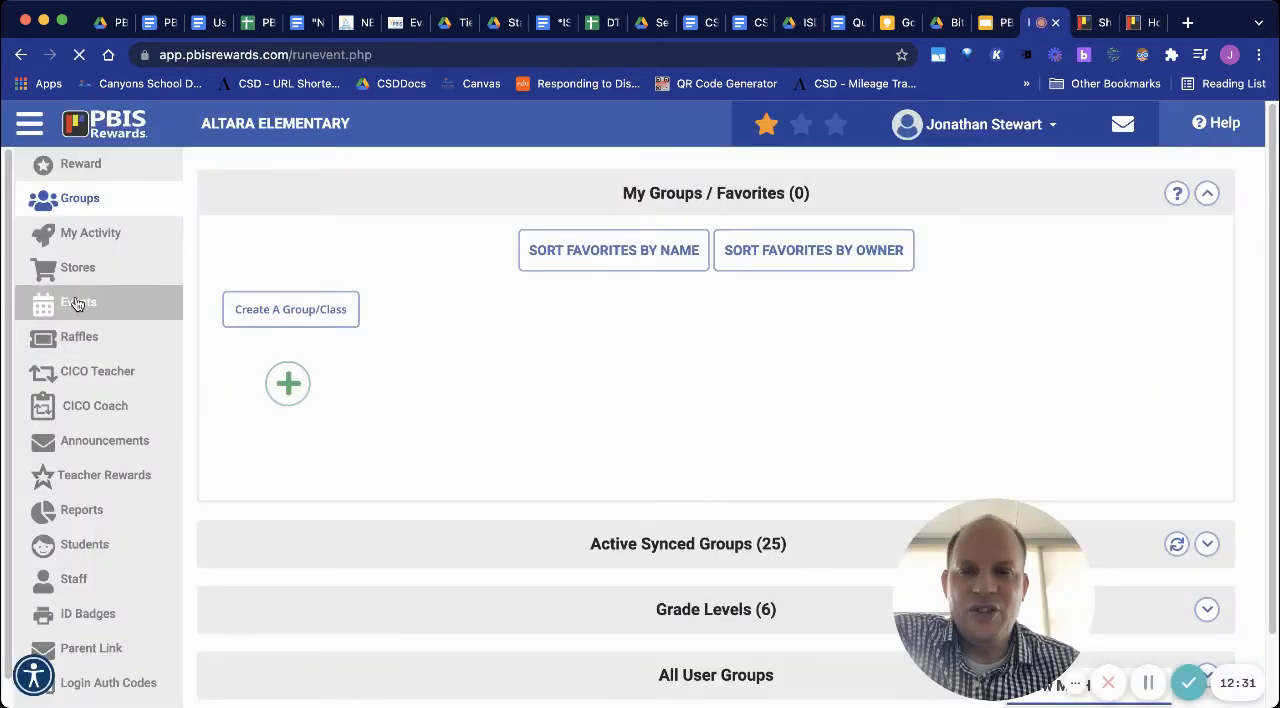
click(78, 302)
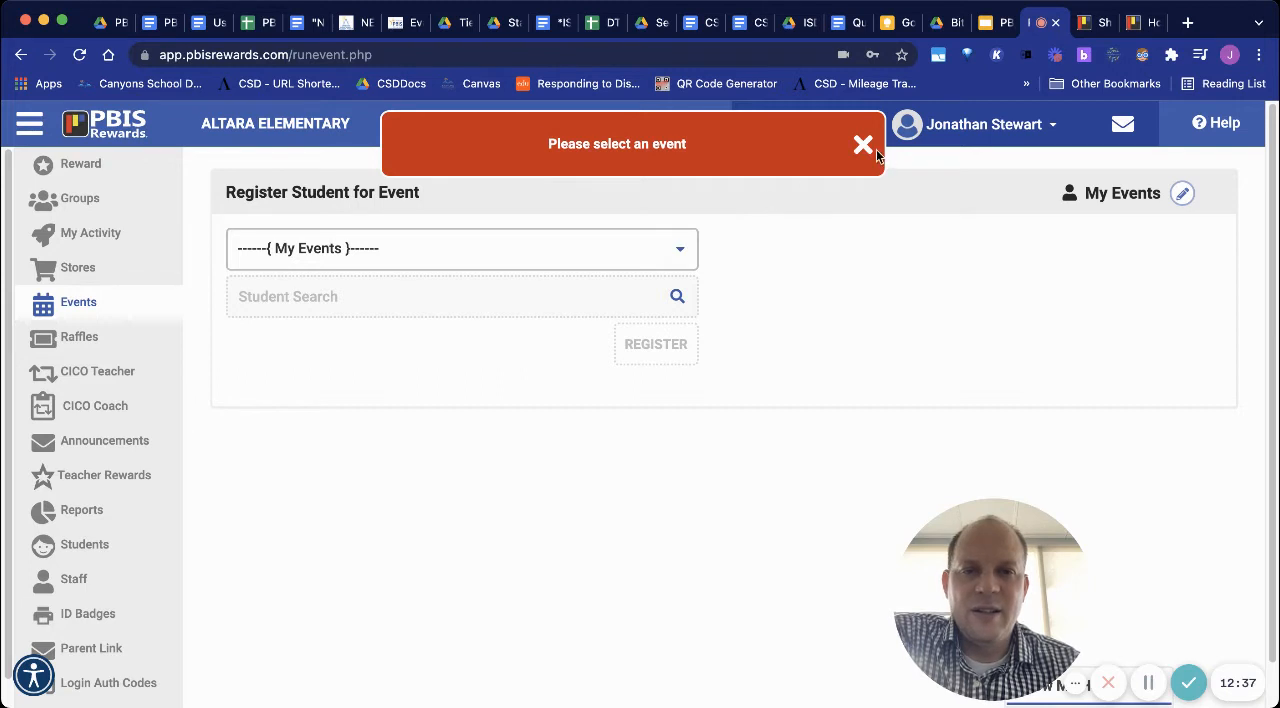
click(862, 144)
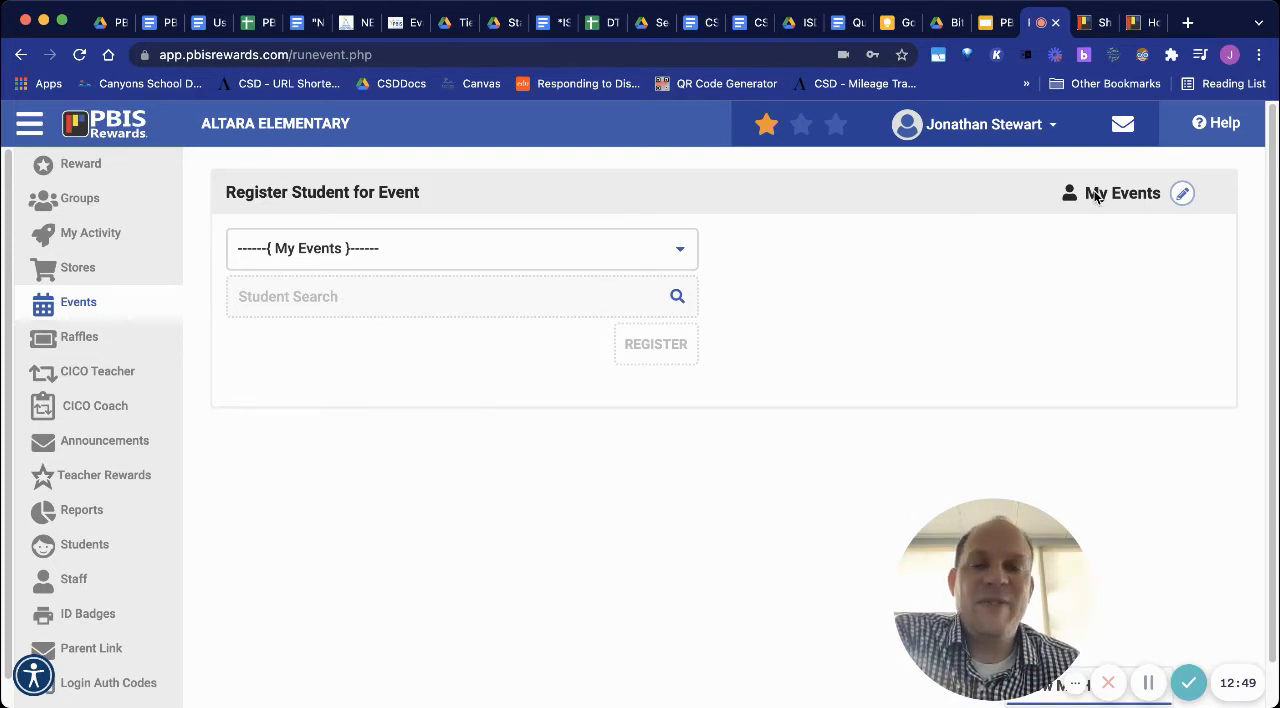
mouse_move(1006, 358)
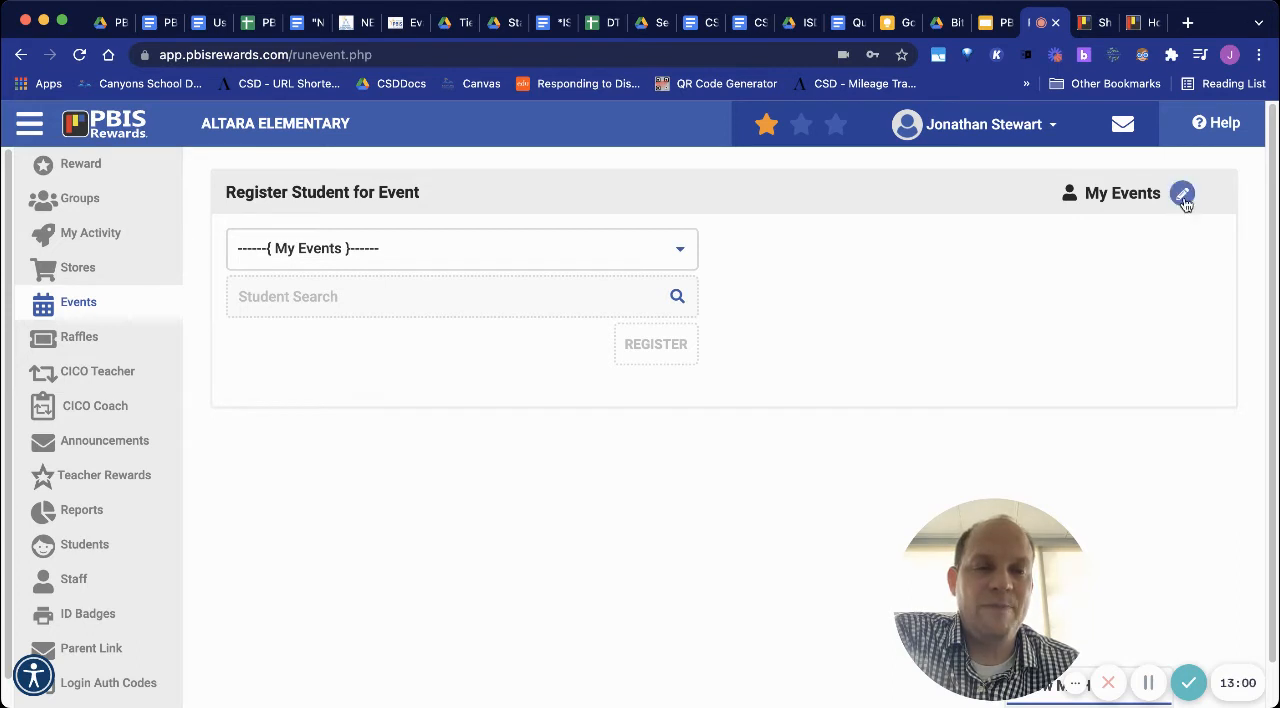
Manage My Events, checking the empty Completed Events list and ending back on My Events
click(1182, 192)
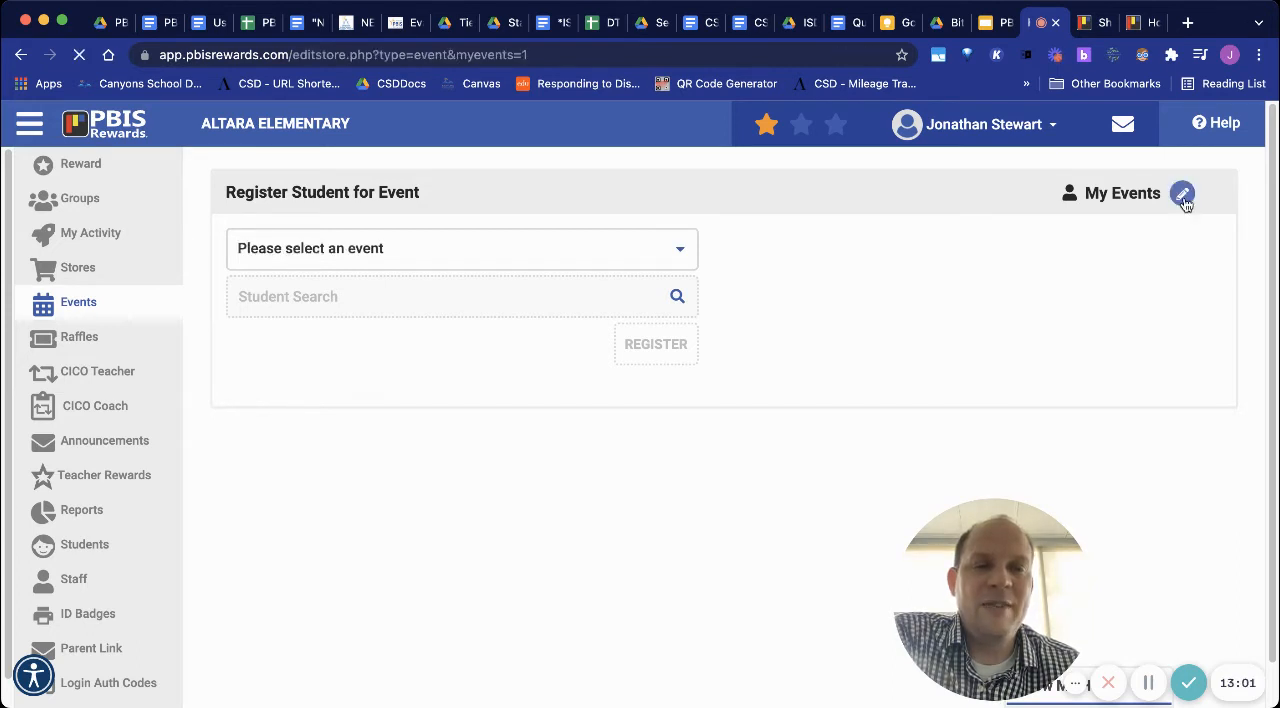
click(1184, 192)
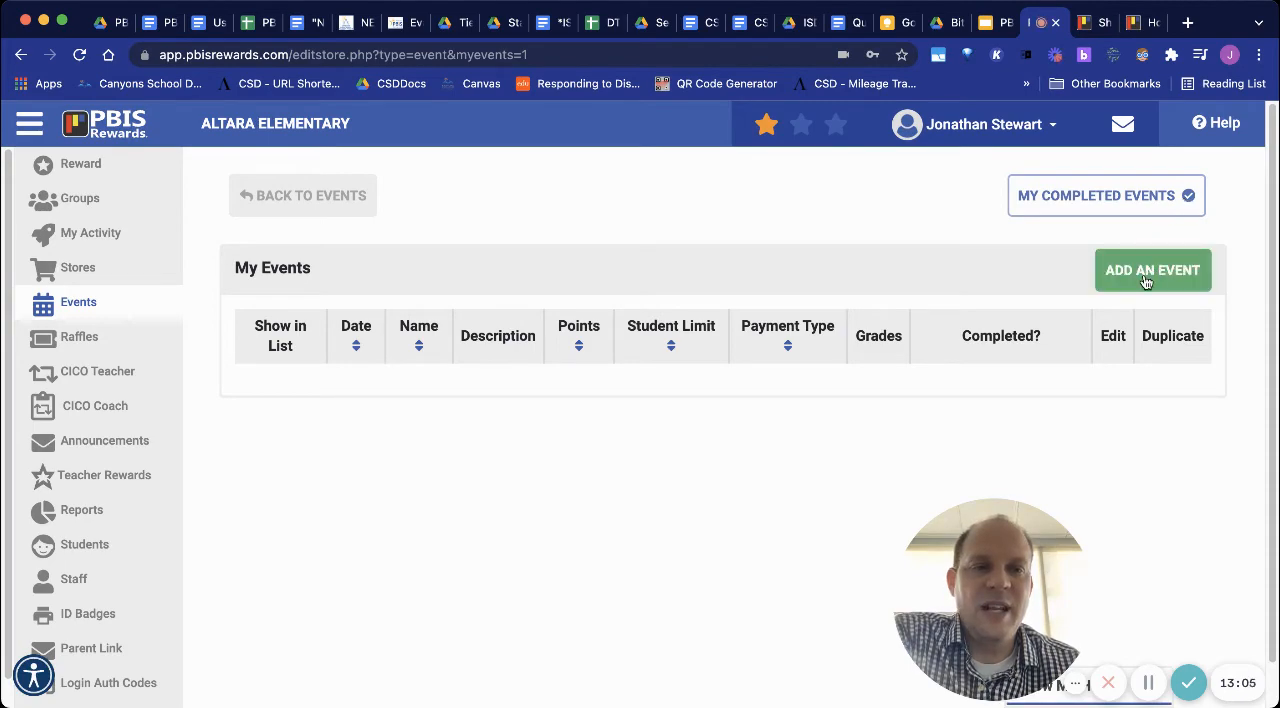
mouse_move(1106, 196)
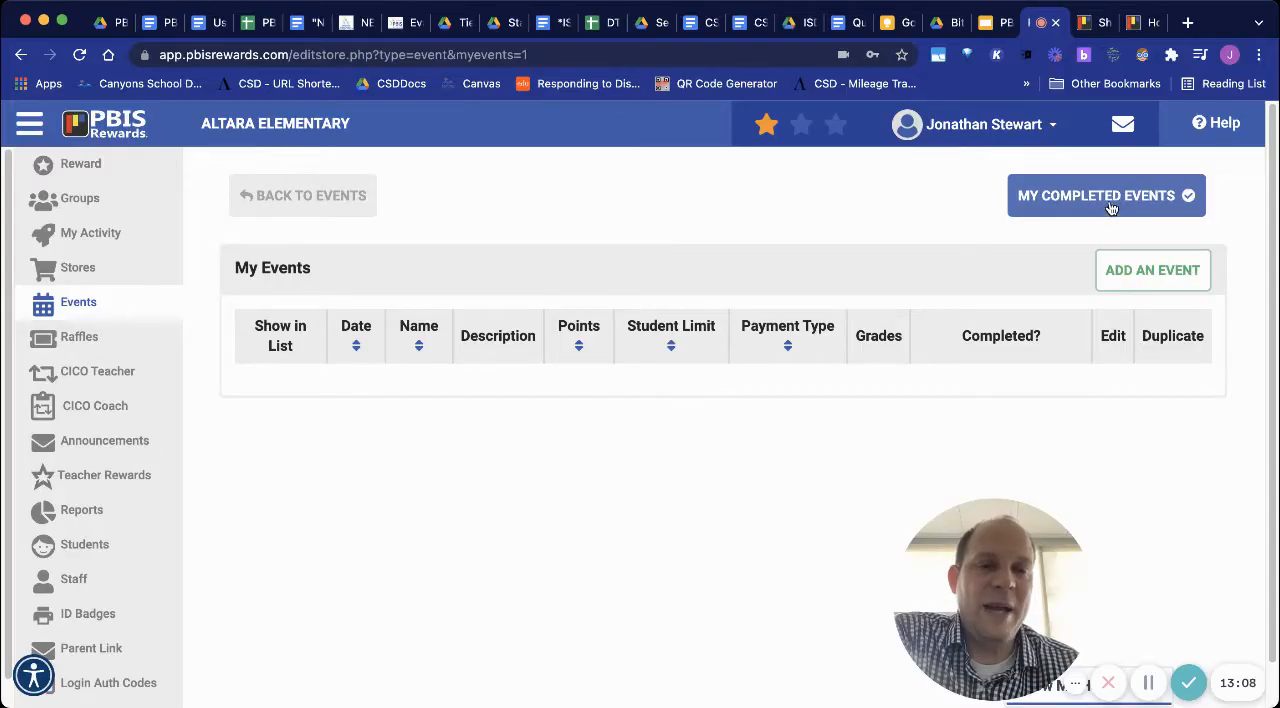
click(1104, 196)
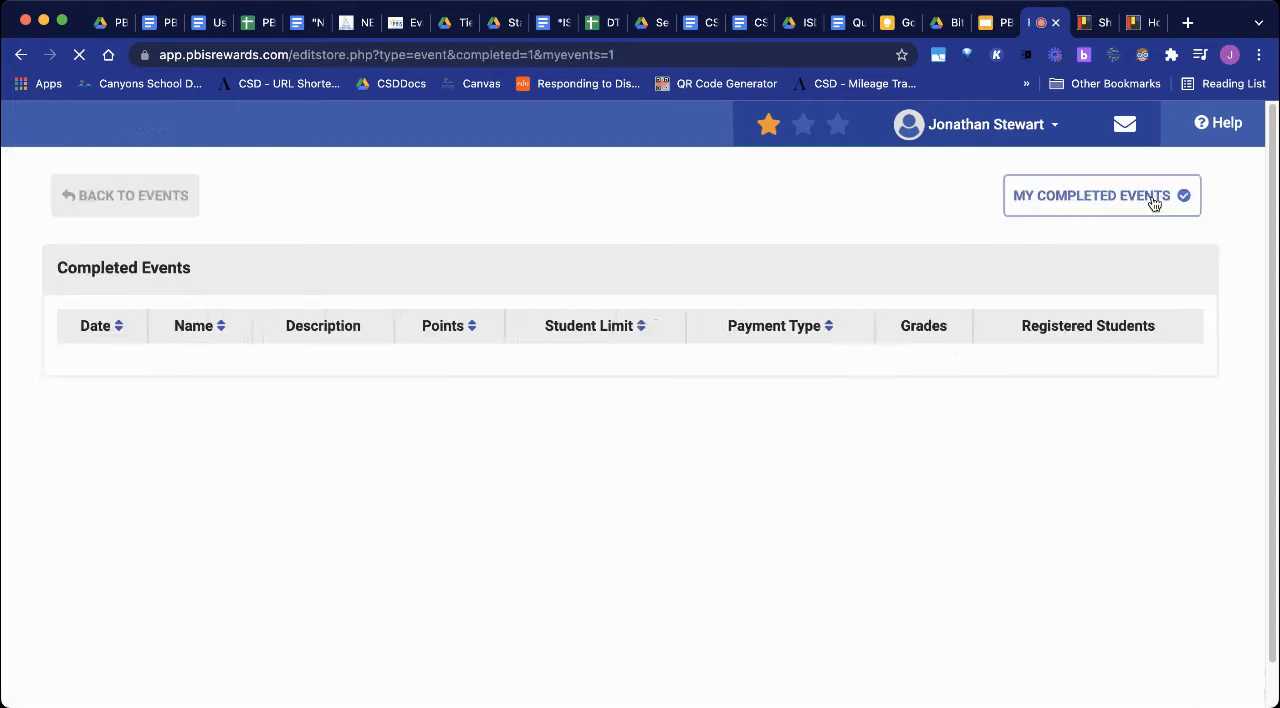
click(28, 124)
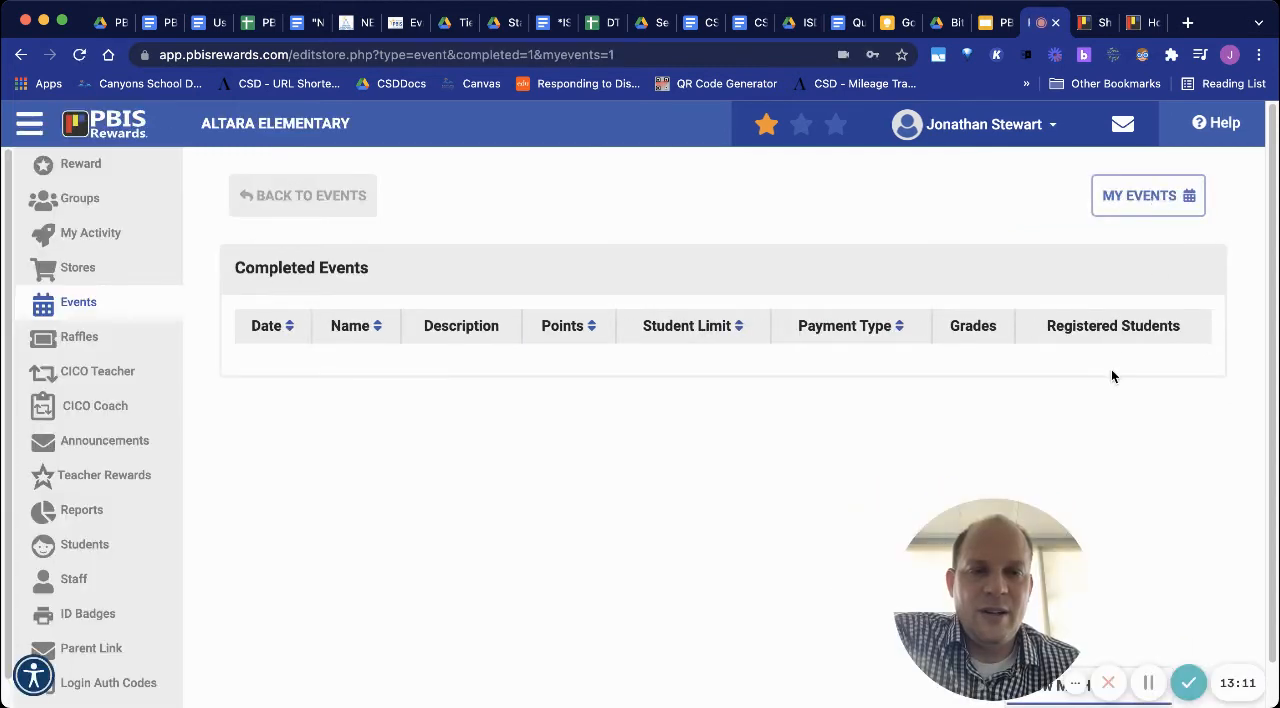
click(1148, 196)
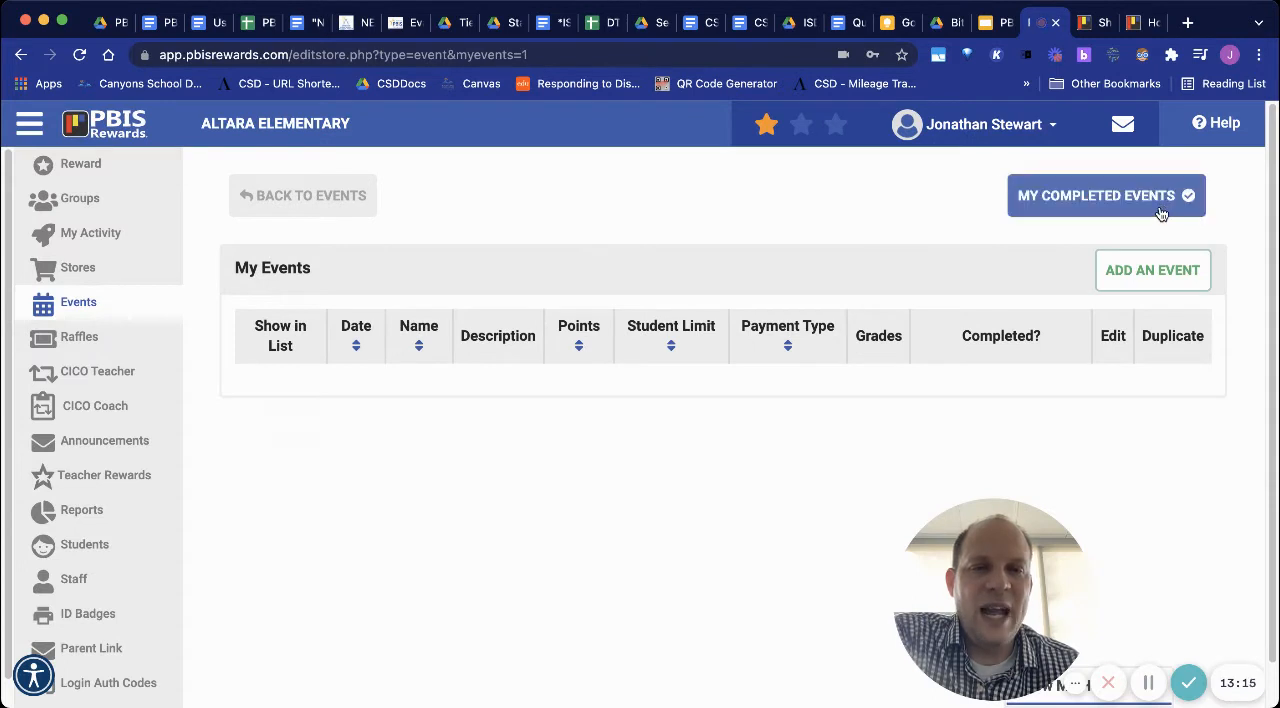
click(1104, 196)
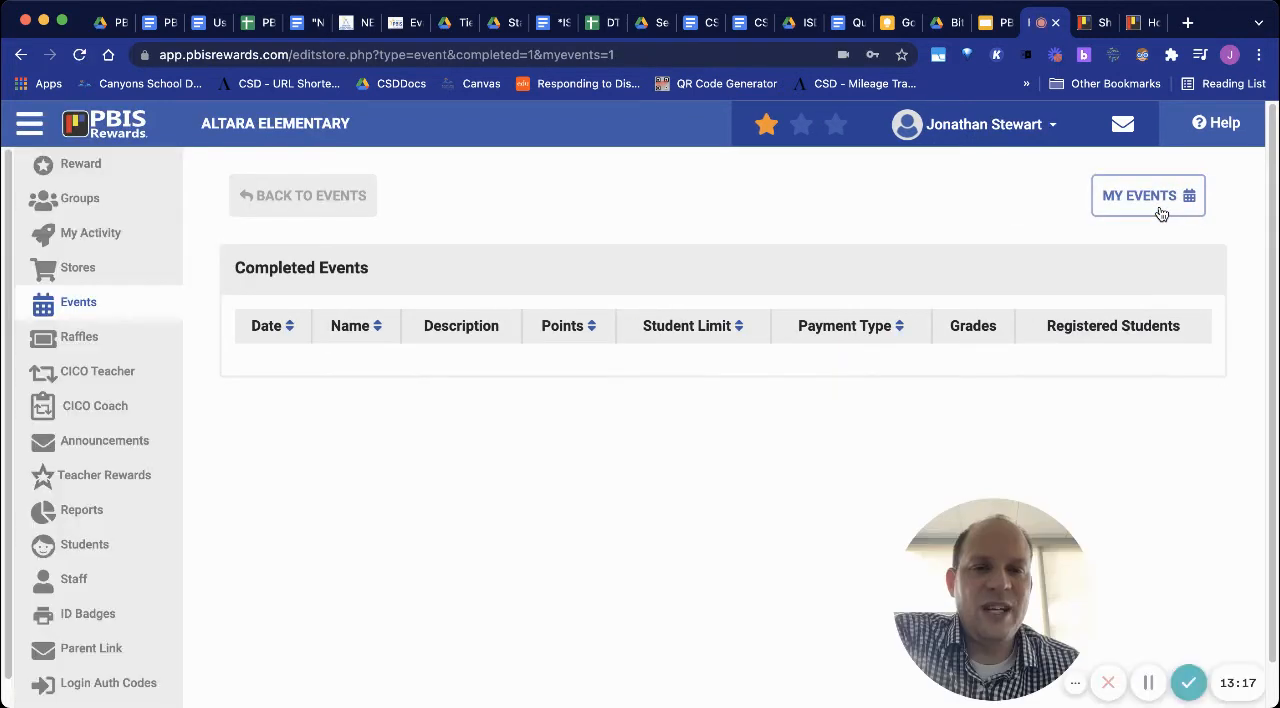
click(1148, 196)
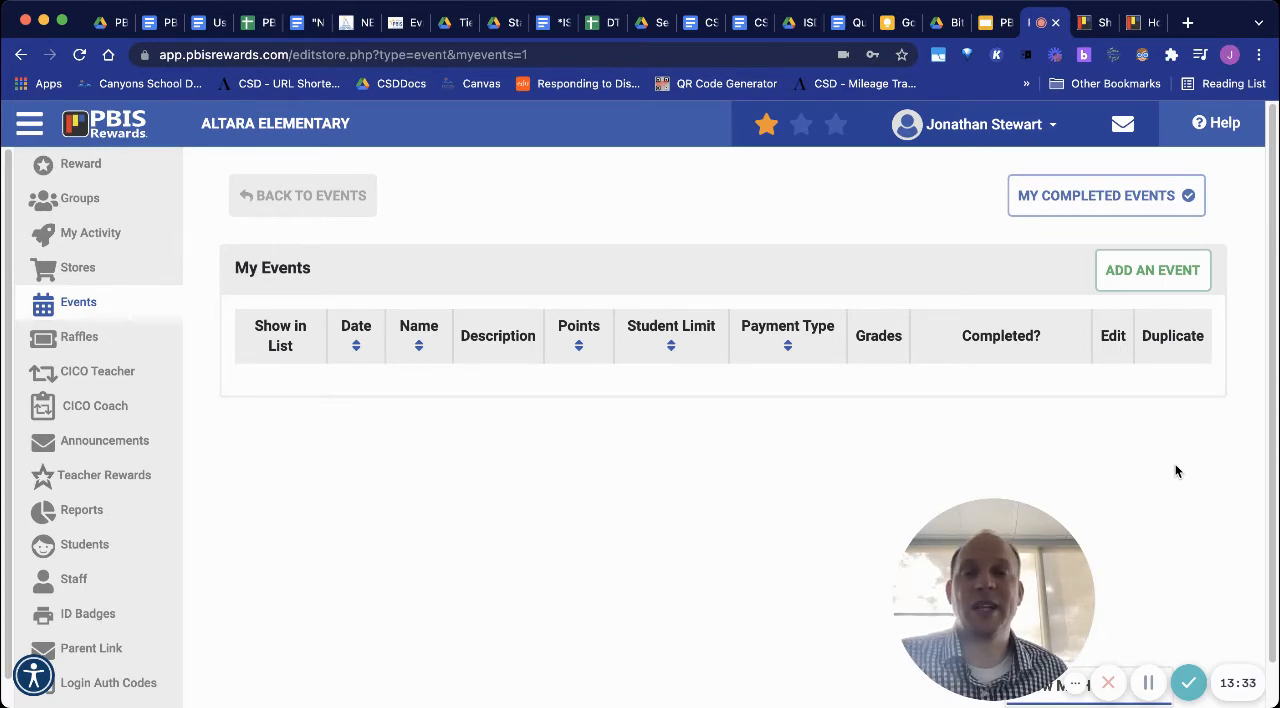
mouse_move(1230, 180)
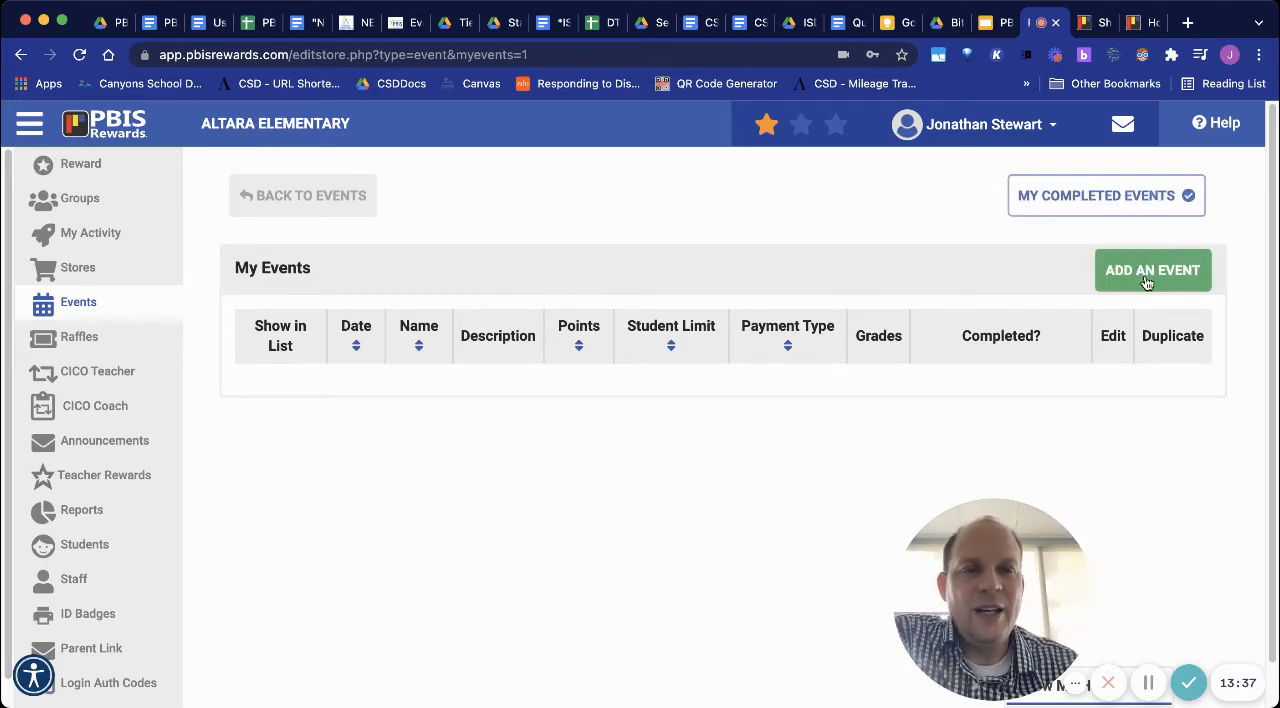
Start adding a new event and set its type to Redeem (Purchase from Balance)
click(1152, 270)
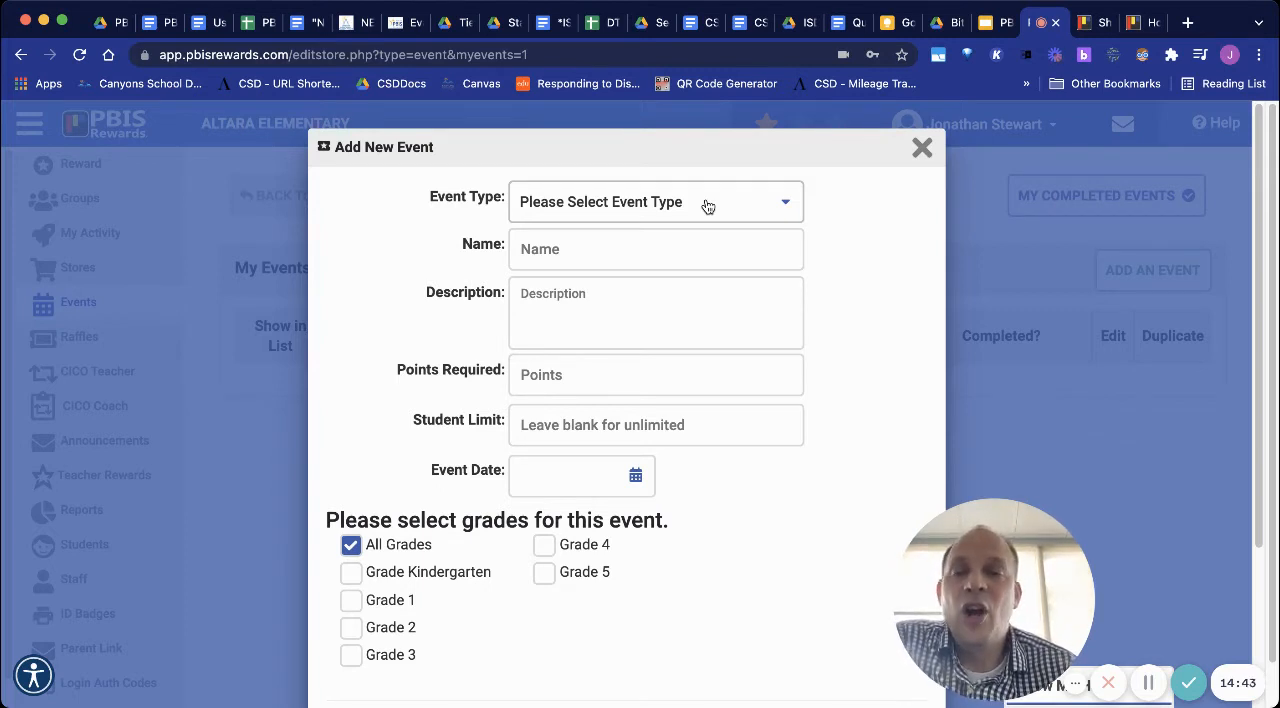
mouse_move(668, 280)
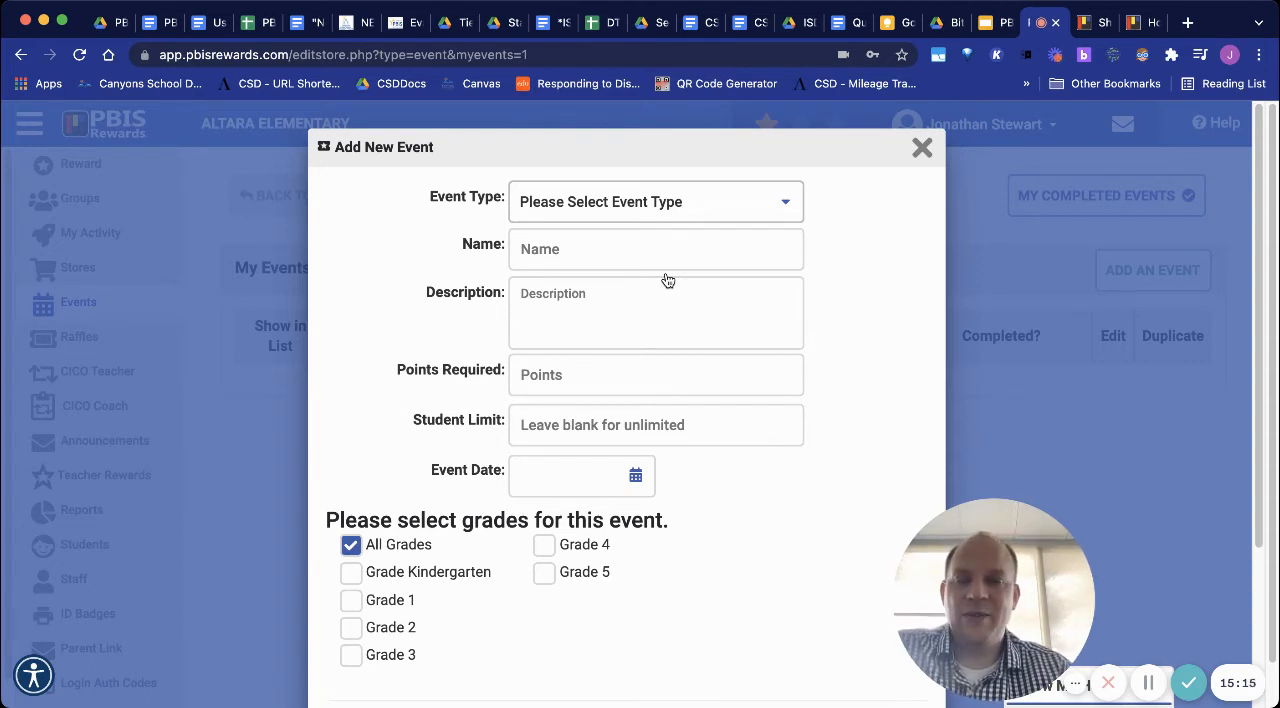
click(656, 202)
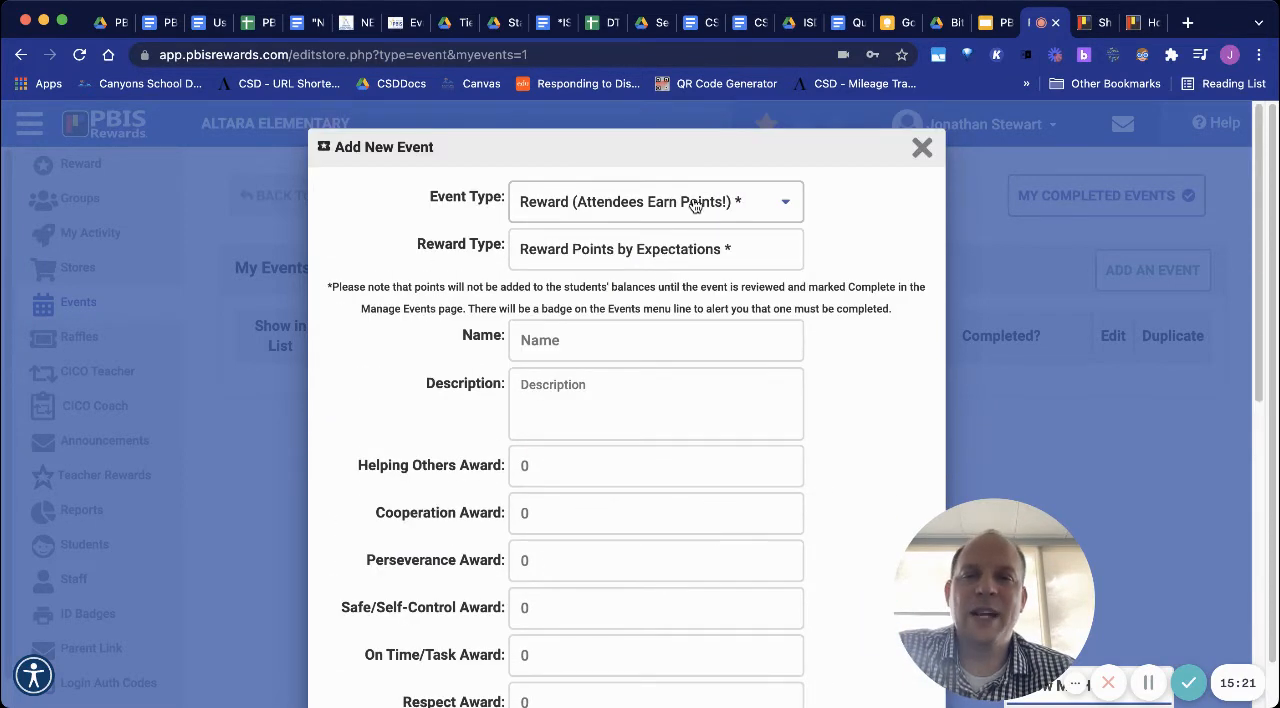
mouse_move(700, 162)
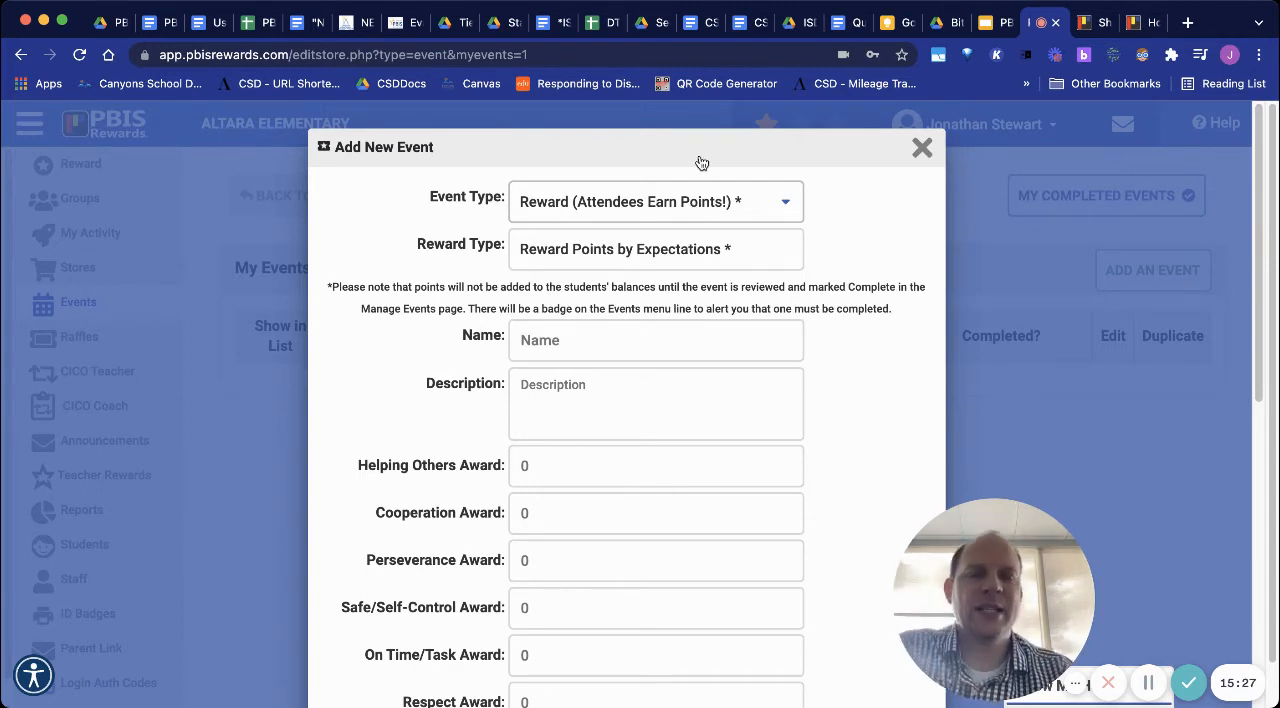
click(656, 202)
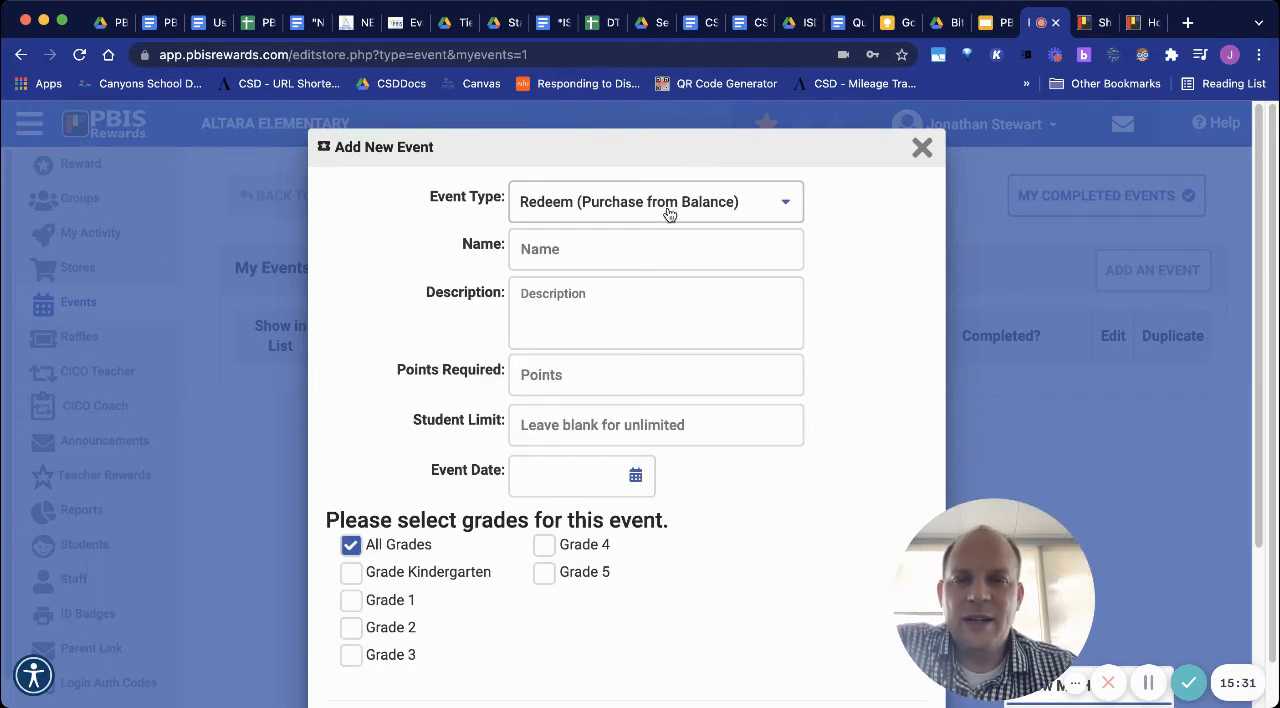
Name the event 'Popcorn Party', describe it as once a month, and set the points required
click(640, 248)
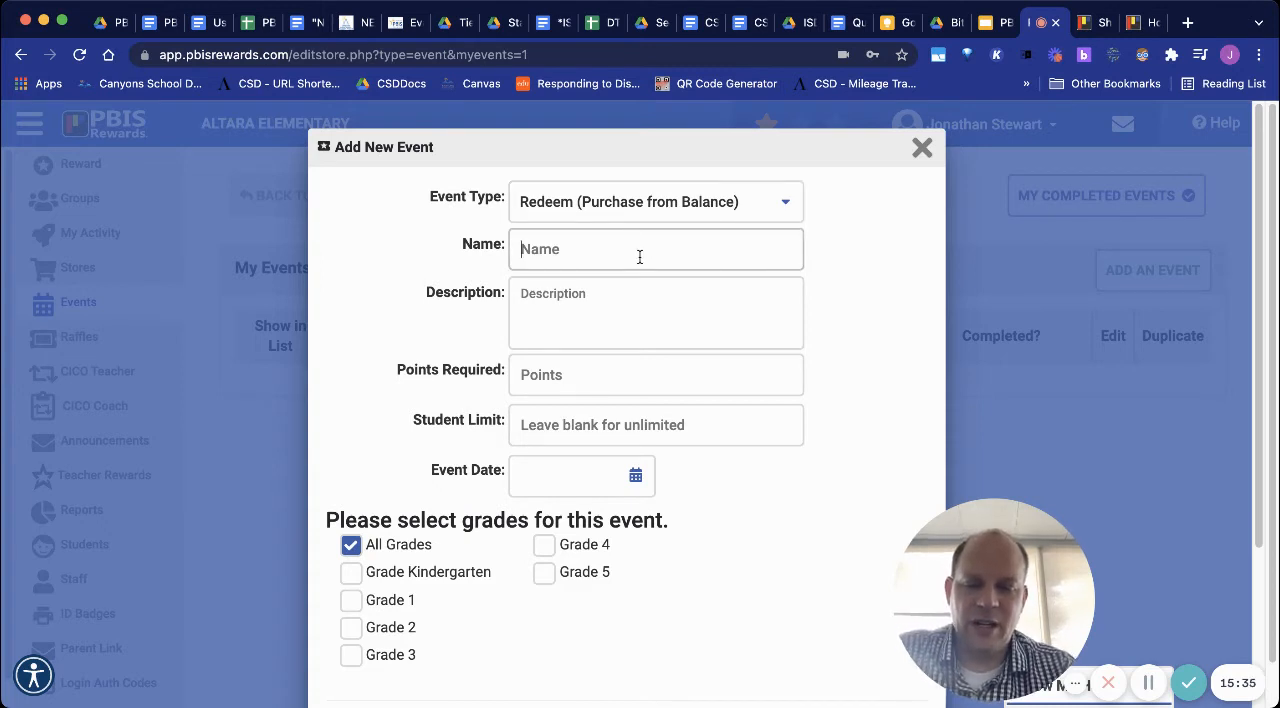
text(Popcorn Party)
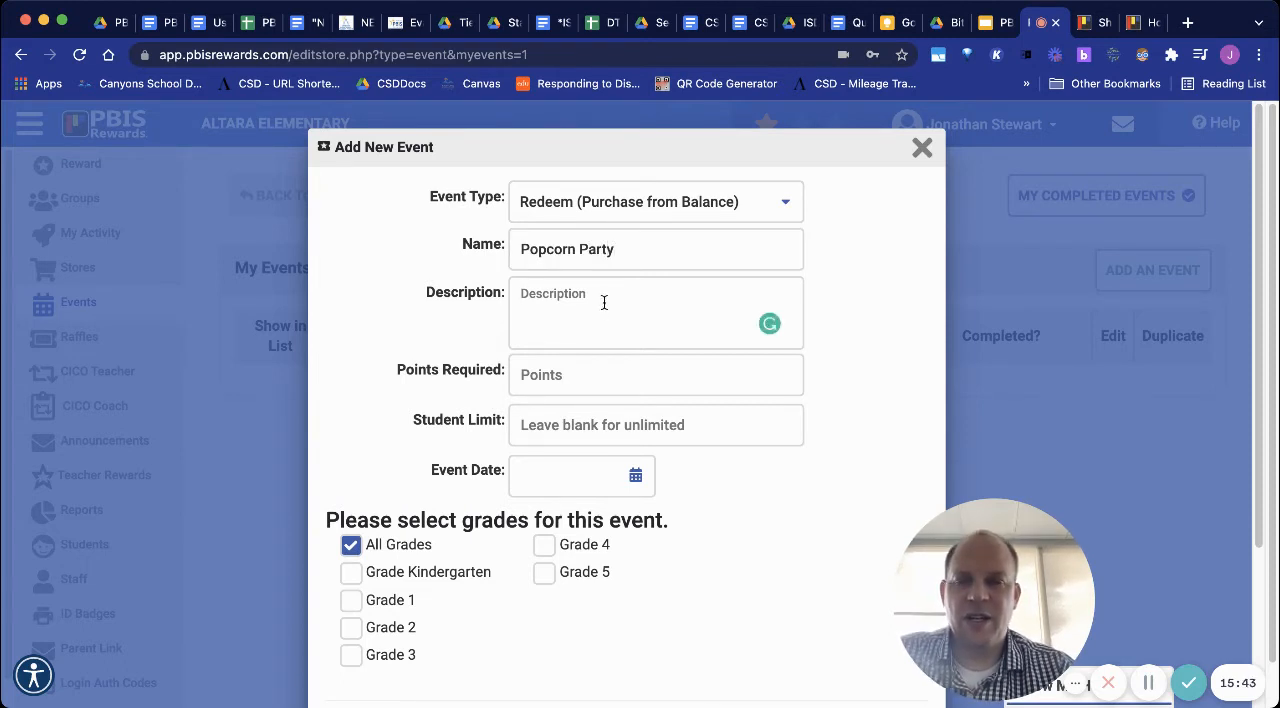
text(Once a month, we will)
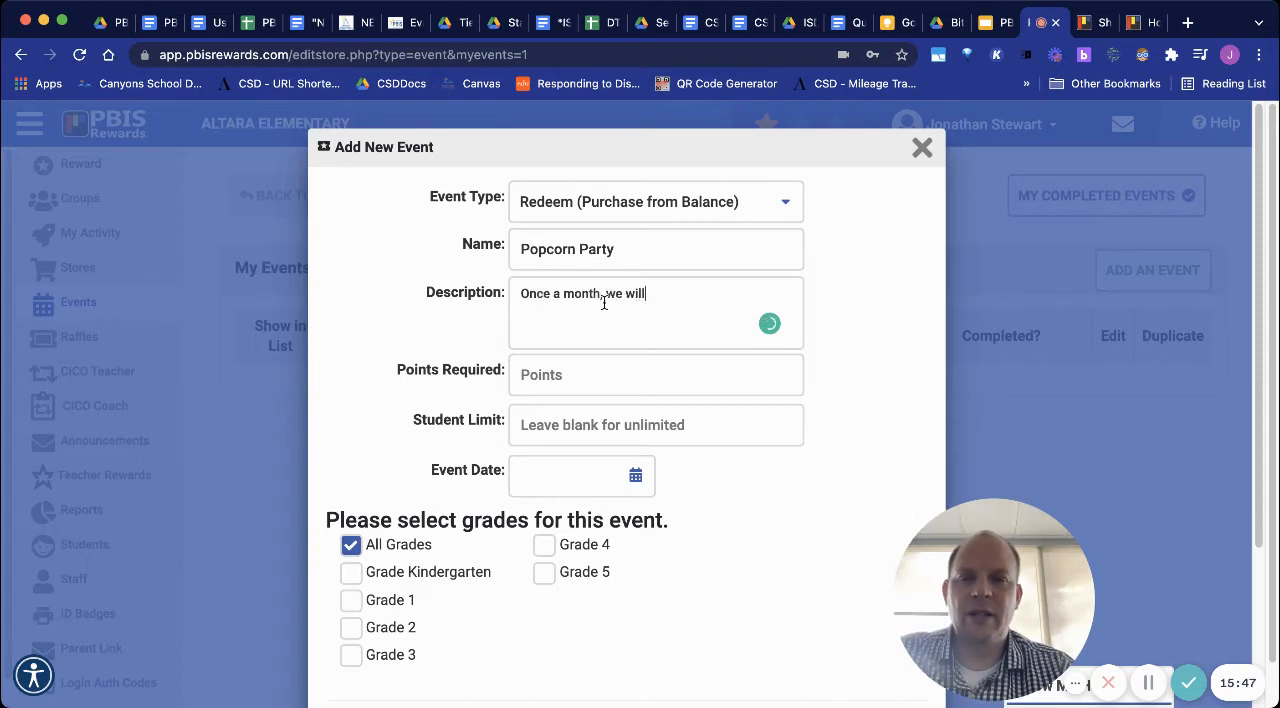
click(656, 374)
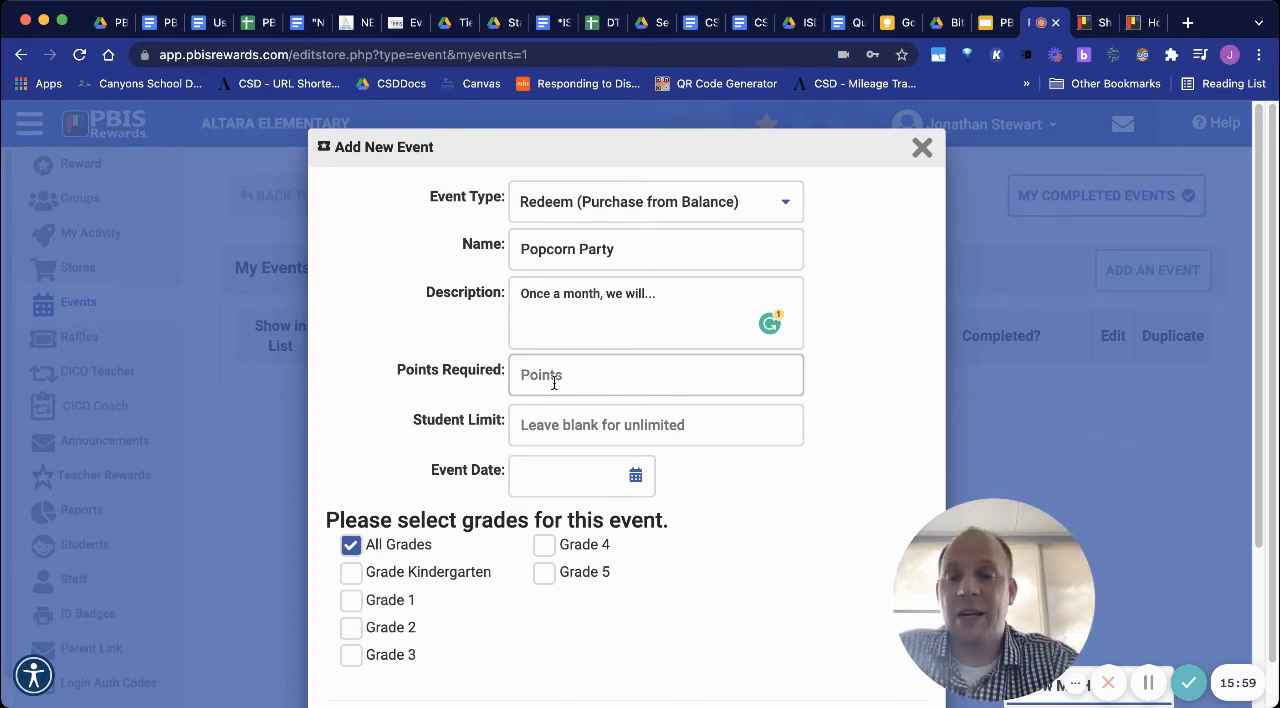
text(2)
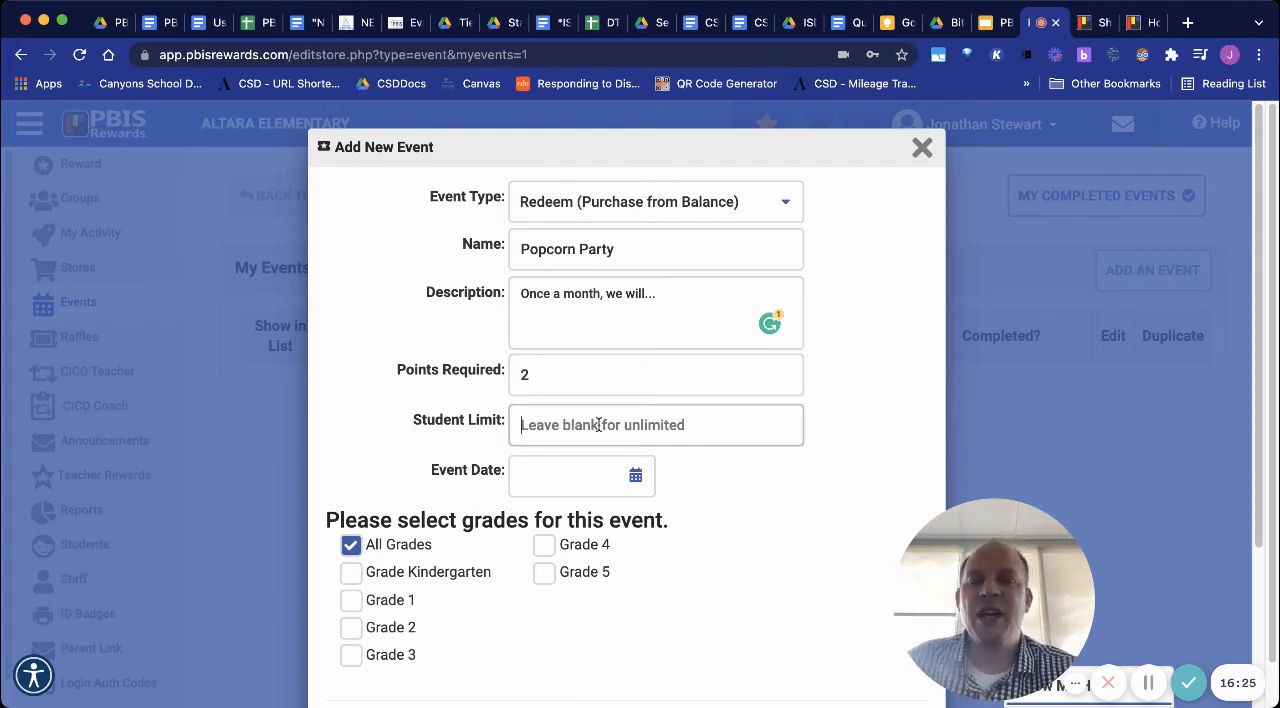
text(5)
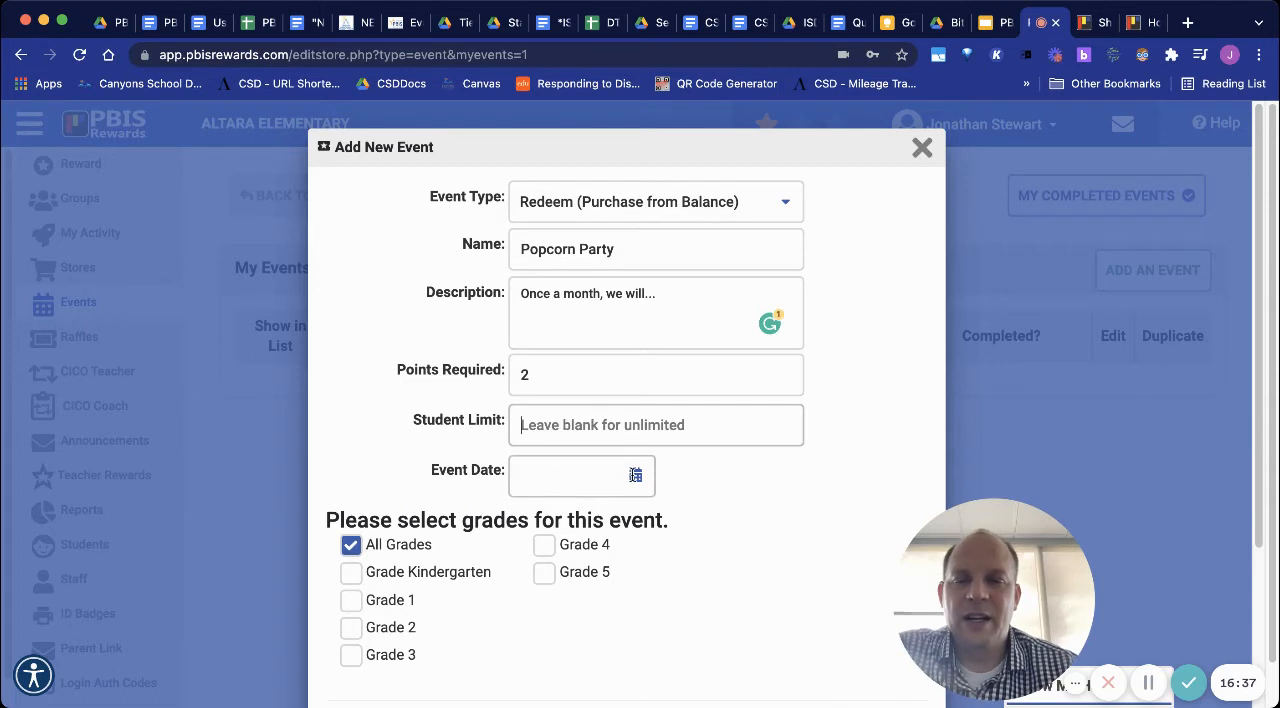
Set the event date to 10/29/2021, mark it Show in list, and save it
click(580, 474)
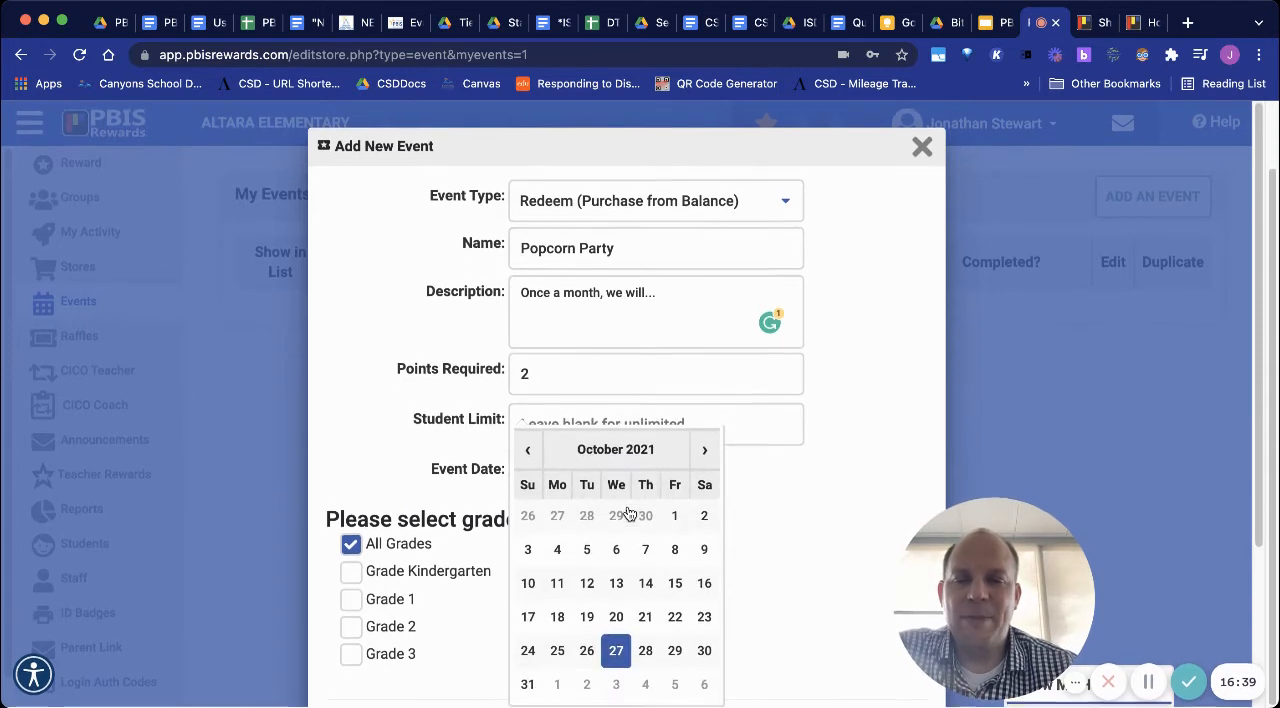
click(674, 650)
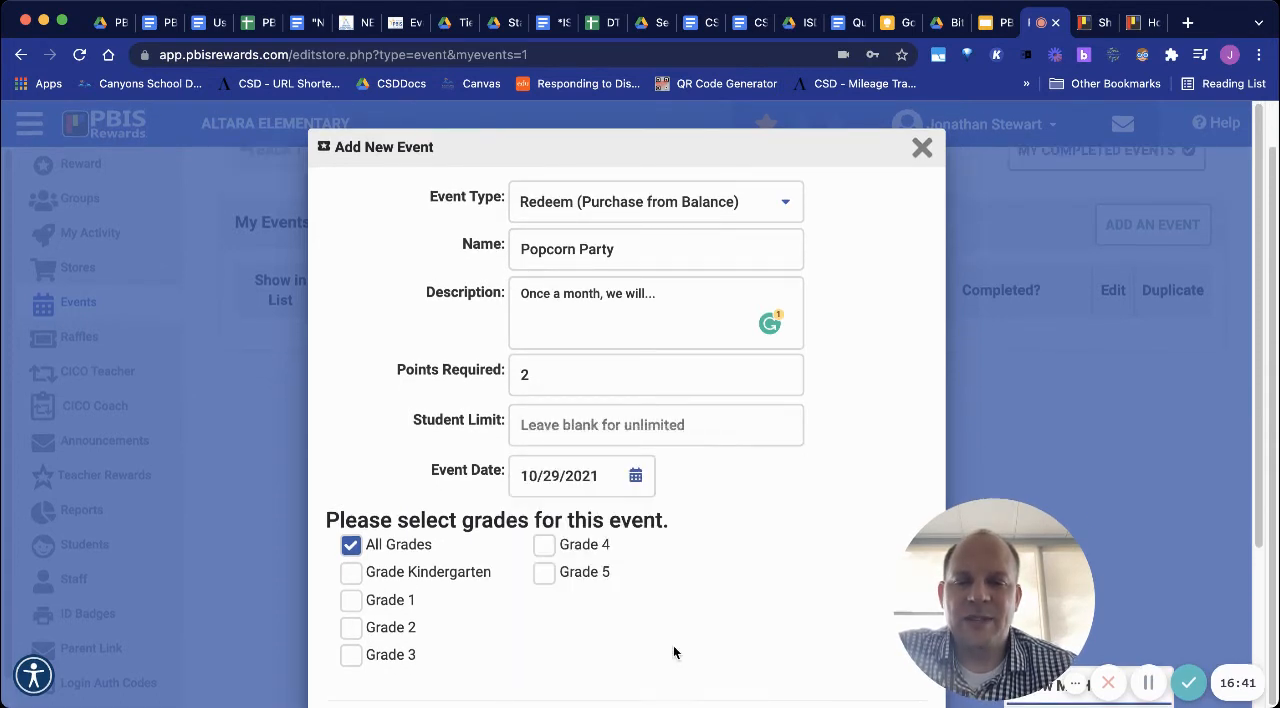
scroll(down, 3)
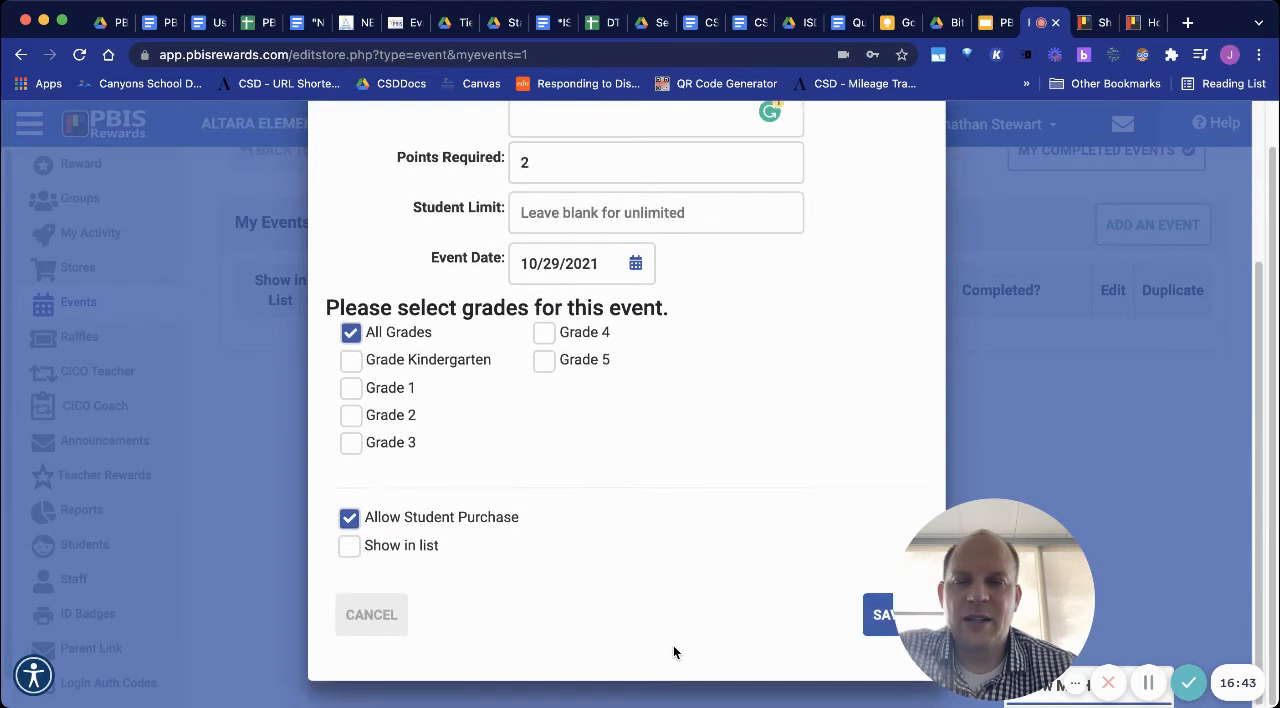
mouse_move(396, 350)
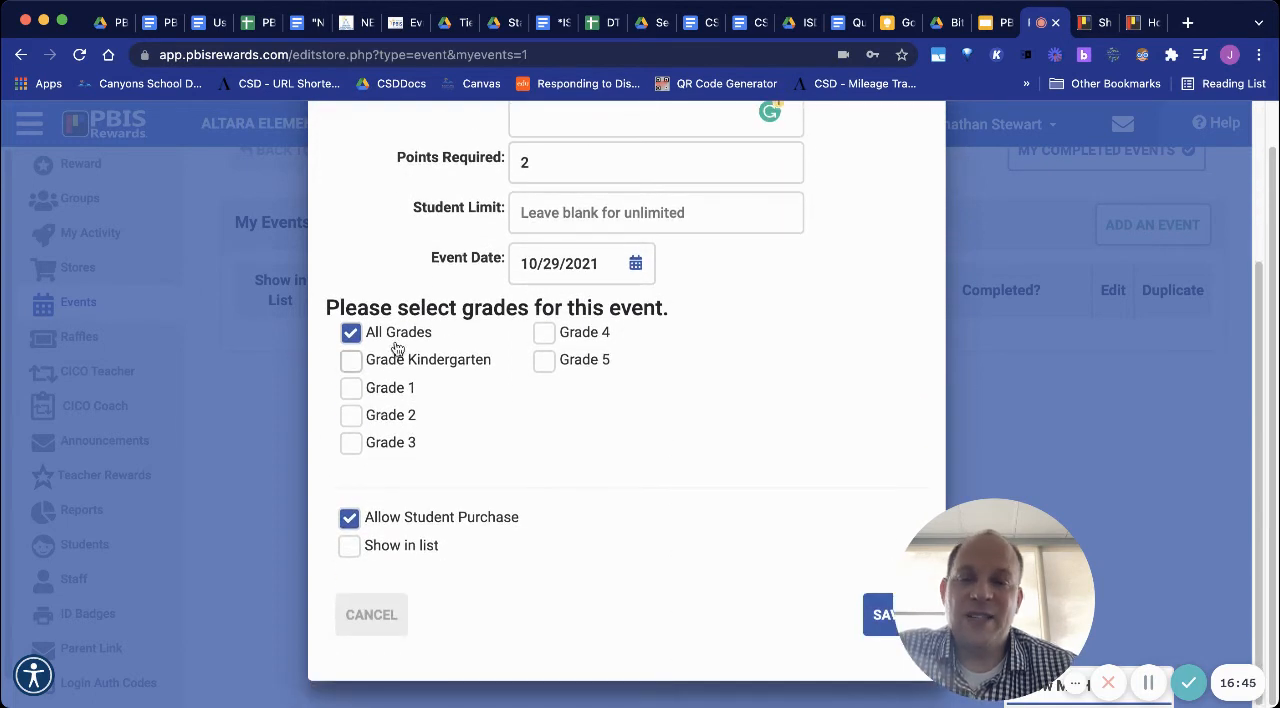
mouse_move(448, 348)
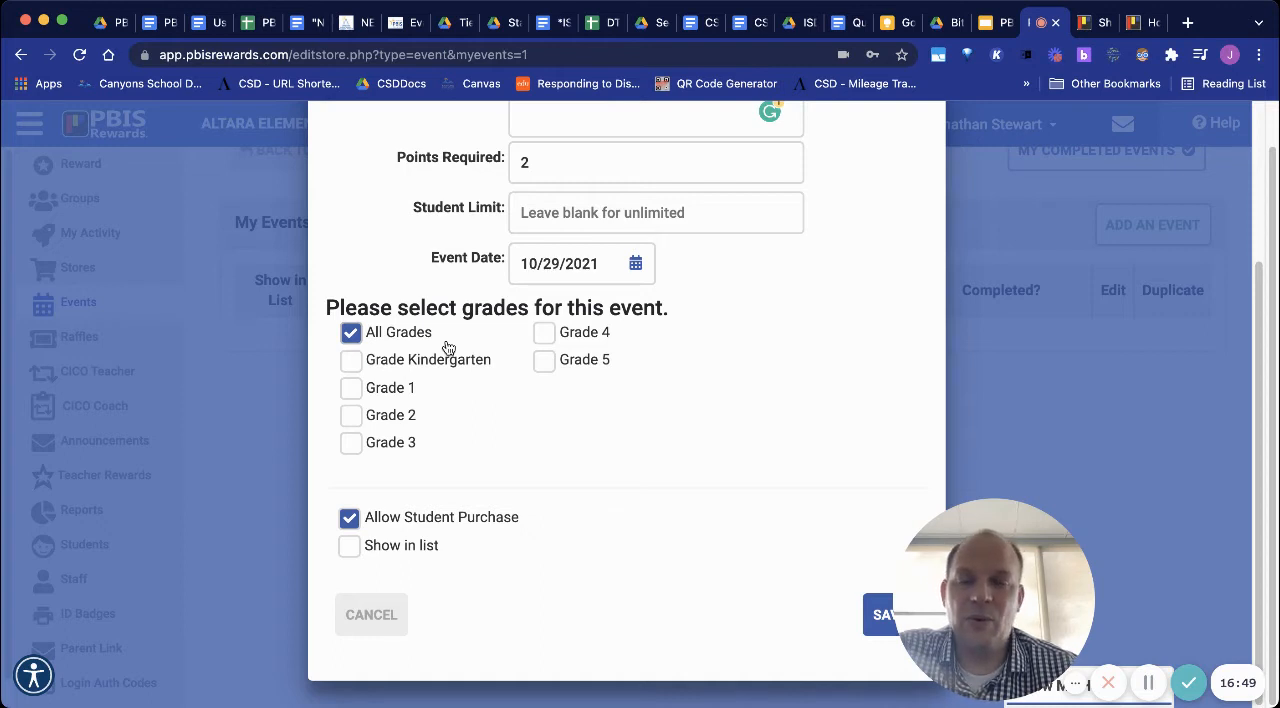
mouse_move(424, 486)
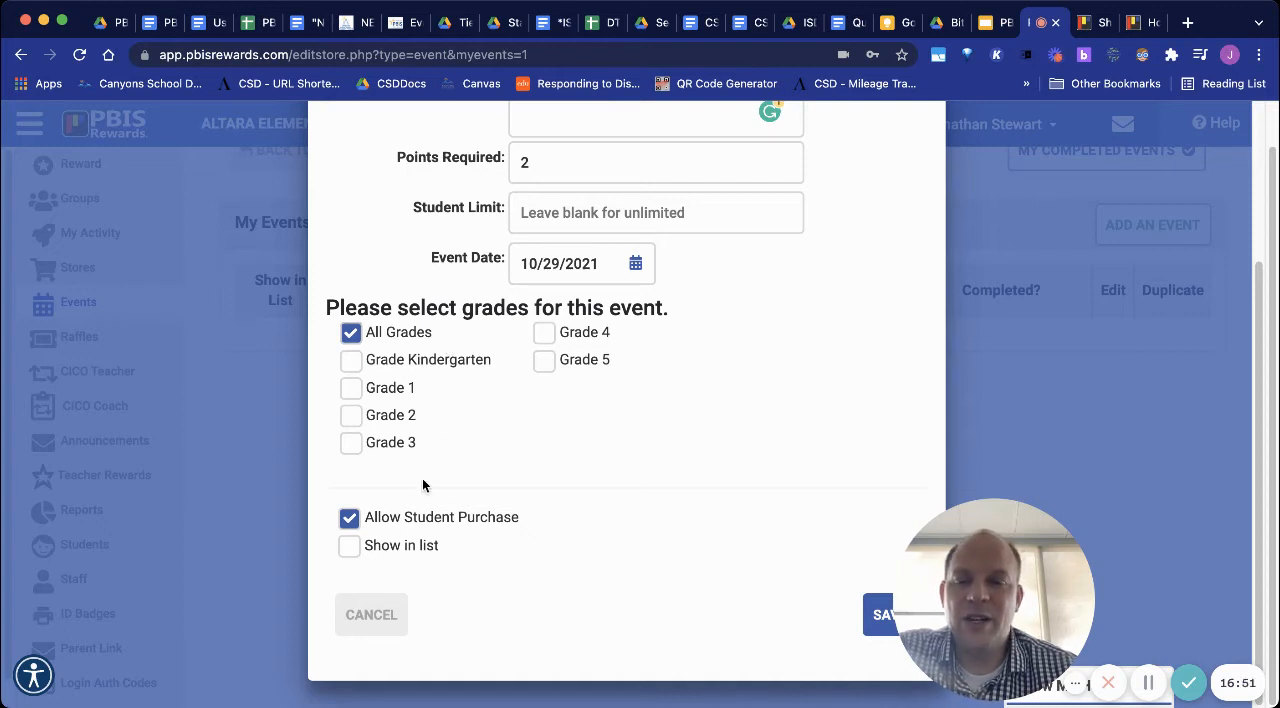
click(348, 544)
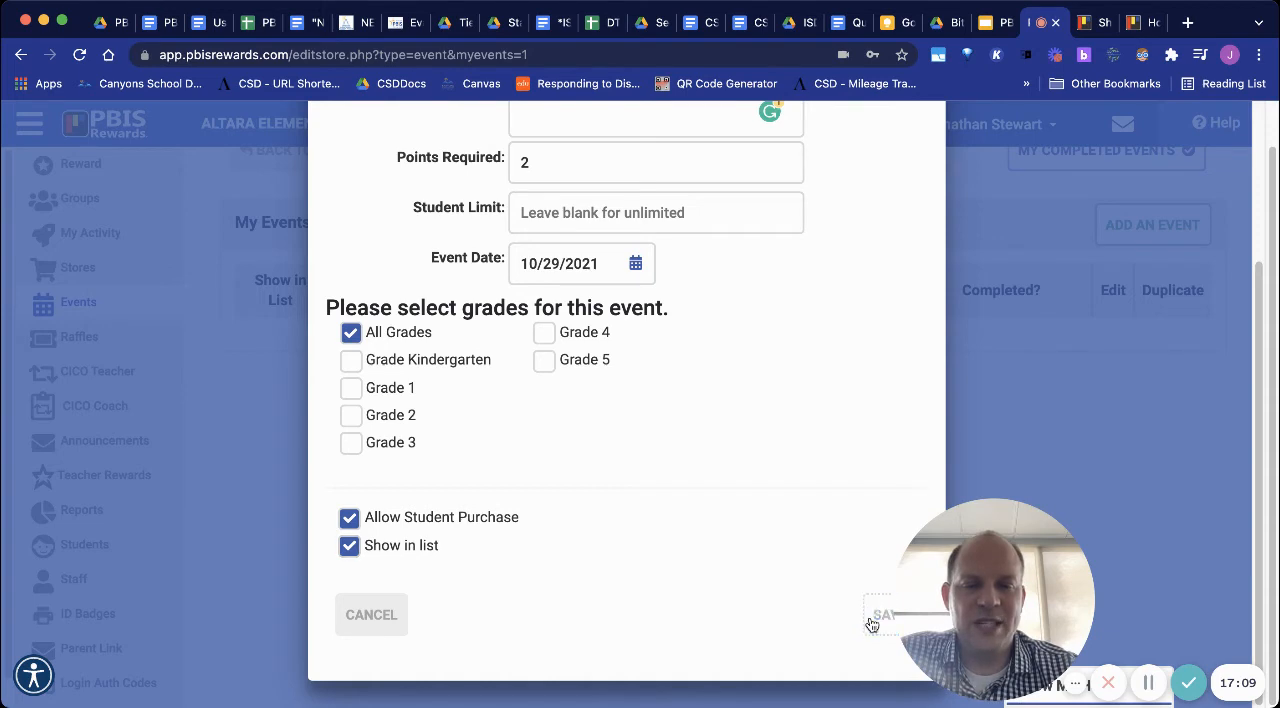
click(880, 614)
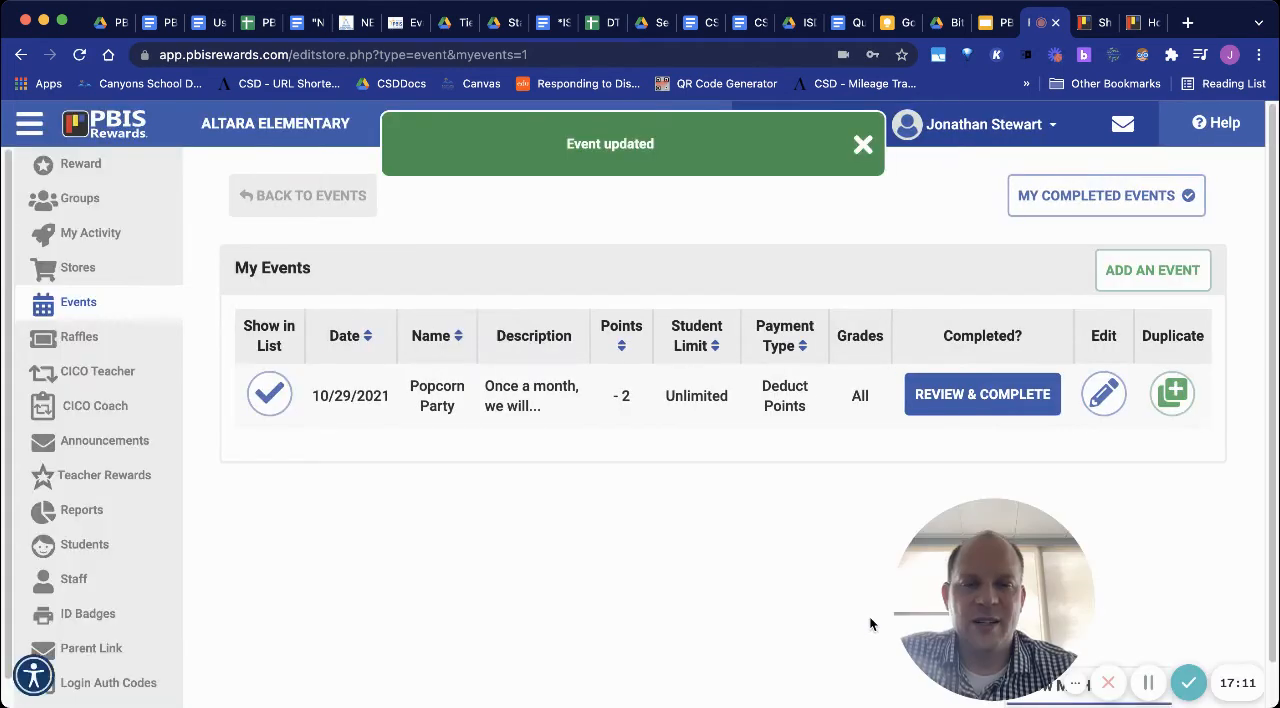
mouse_move(1116, 364)
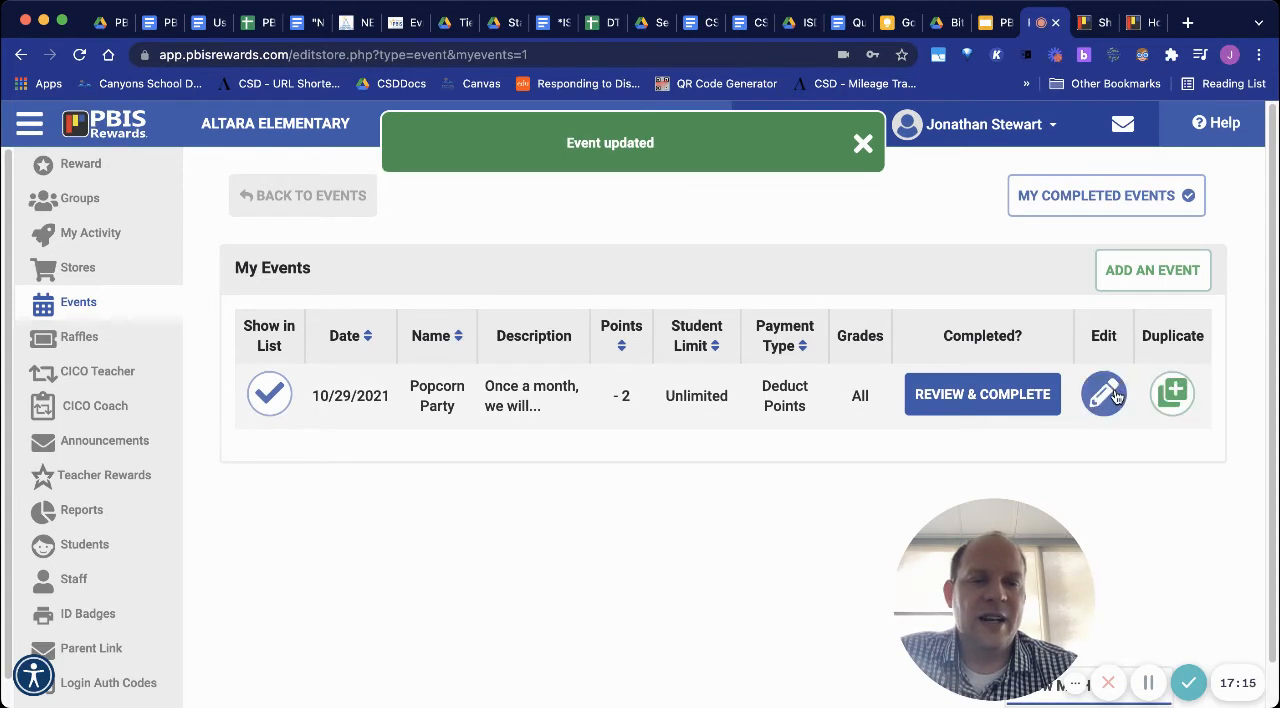
Bring up Review & Complete for the Popcorn Party event, which has no students yet
click(982, 392)
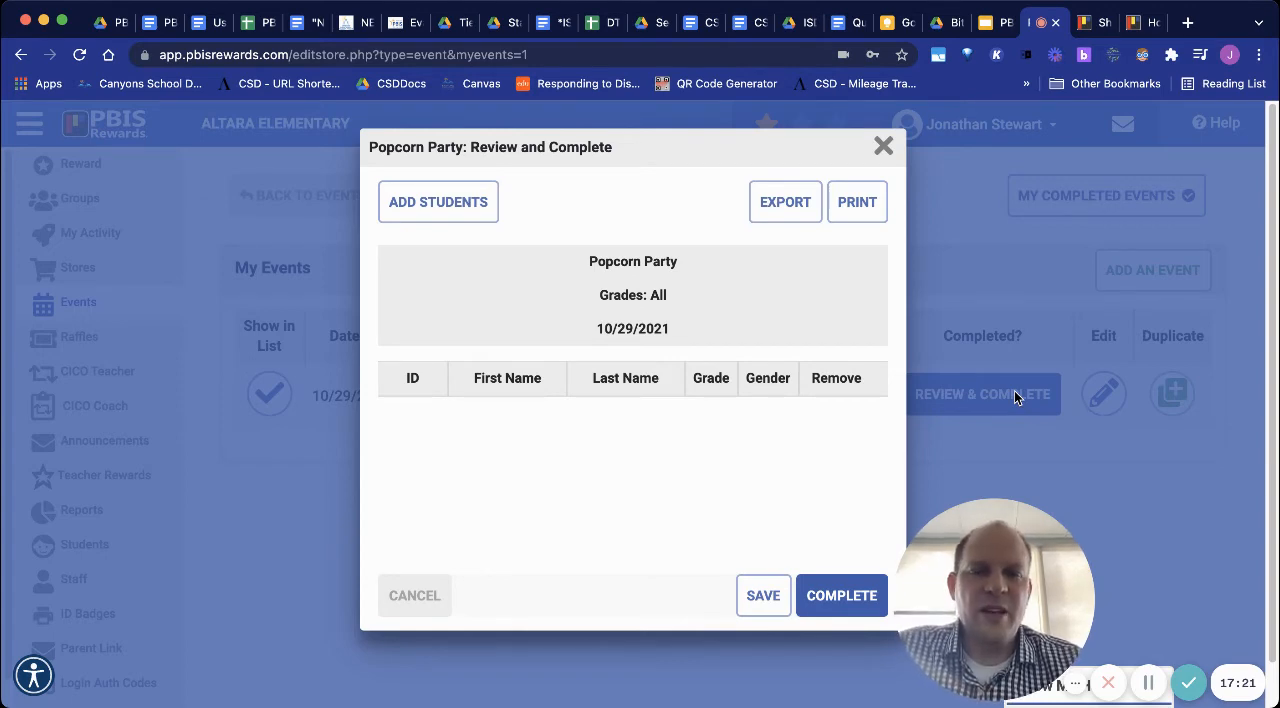
mouse_move(896, 556)
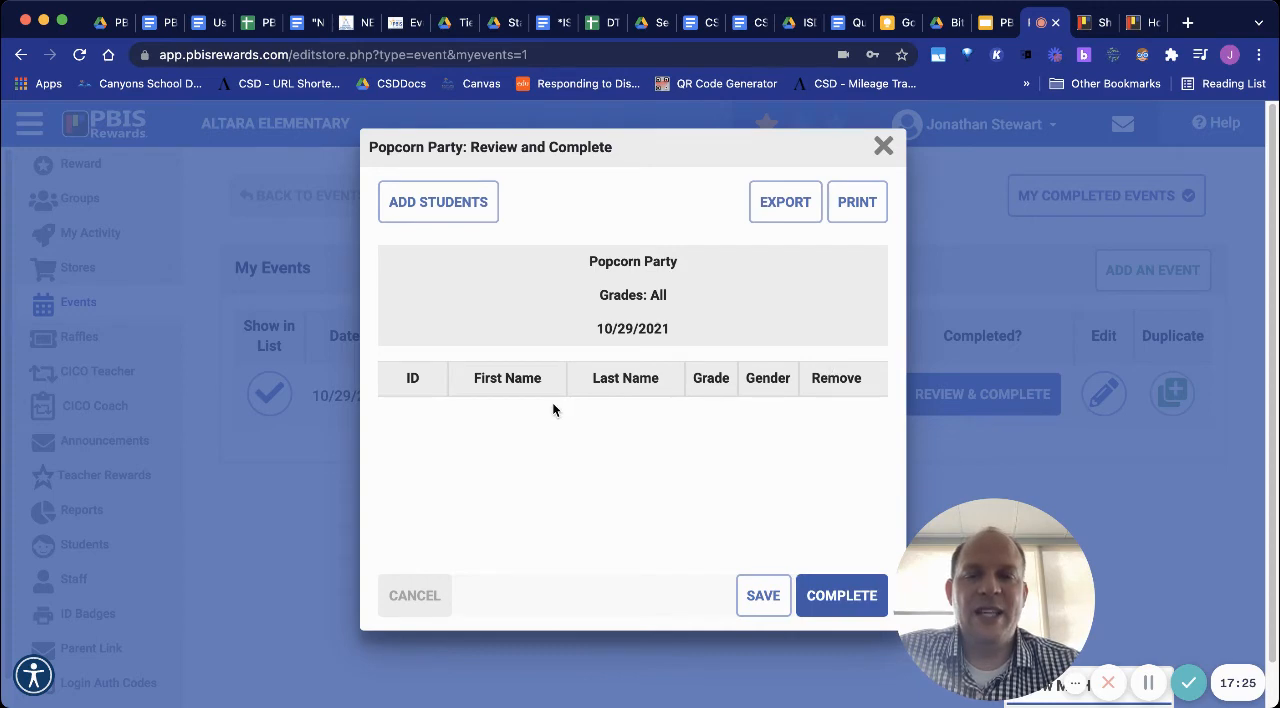
mouse_move(578, 382)
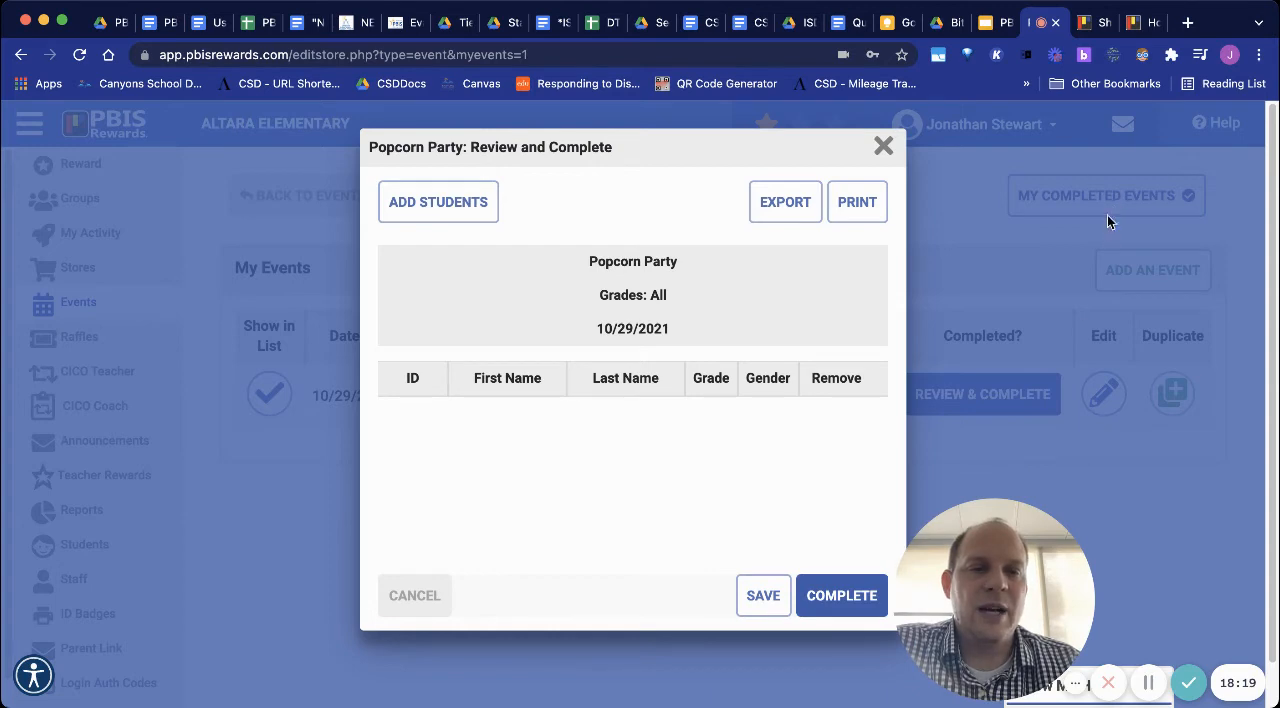
mouse_move(816, 484)
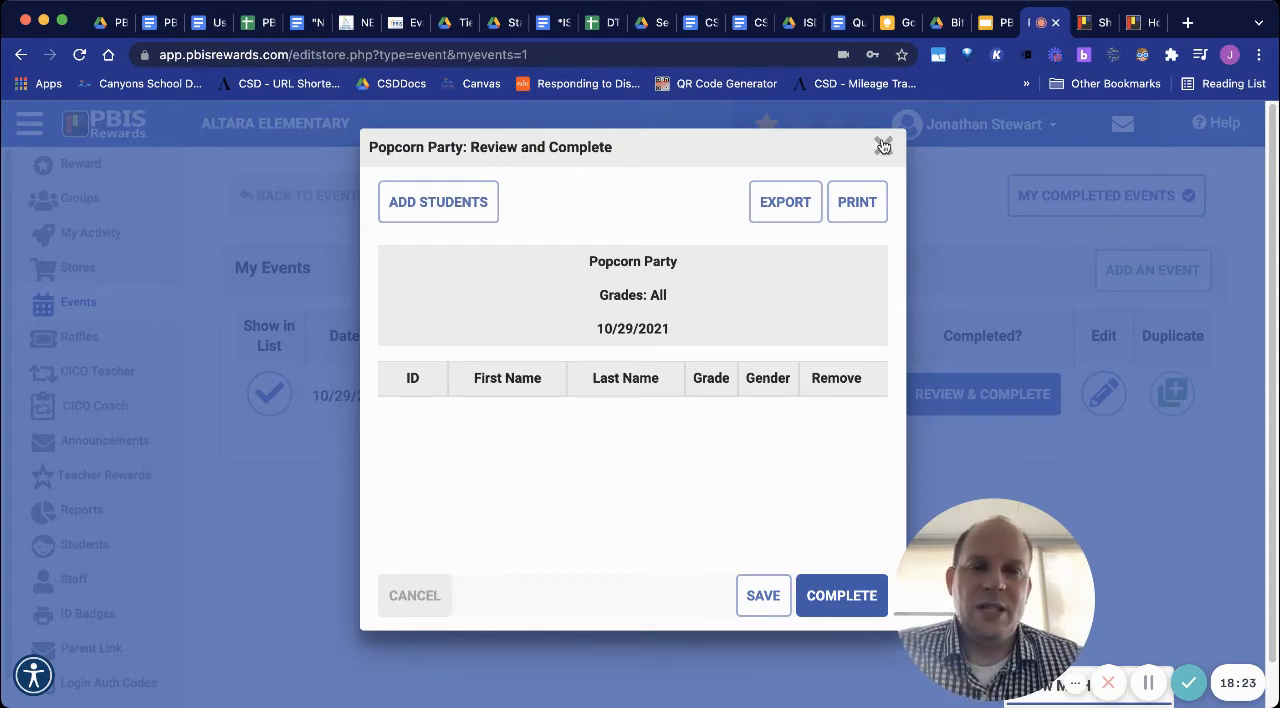
Close the review, go to Raffles and select the Lunch with the teacher raffle
click(884, 146)
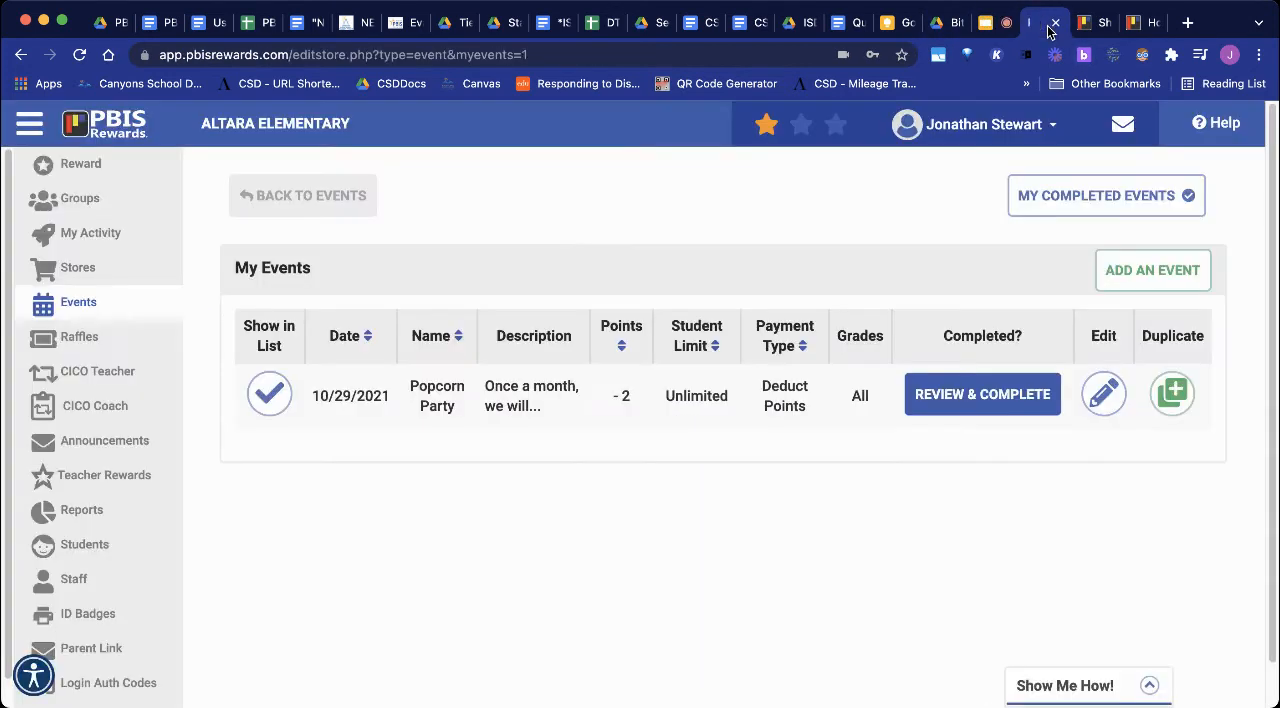
click(80, 336)
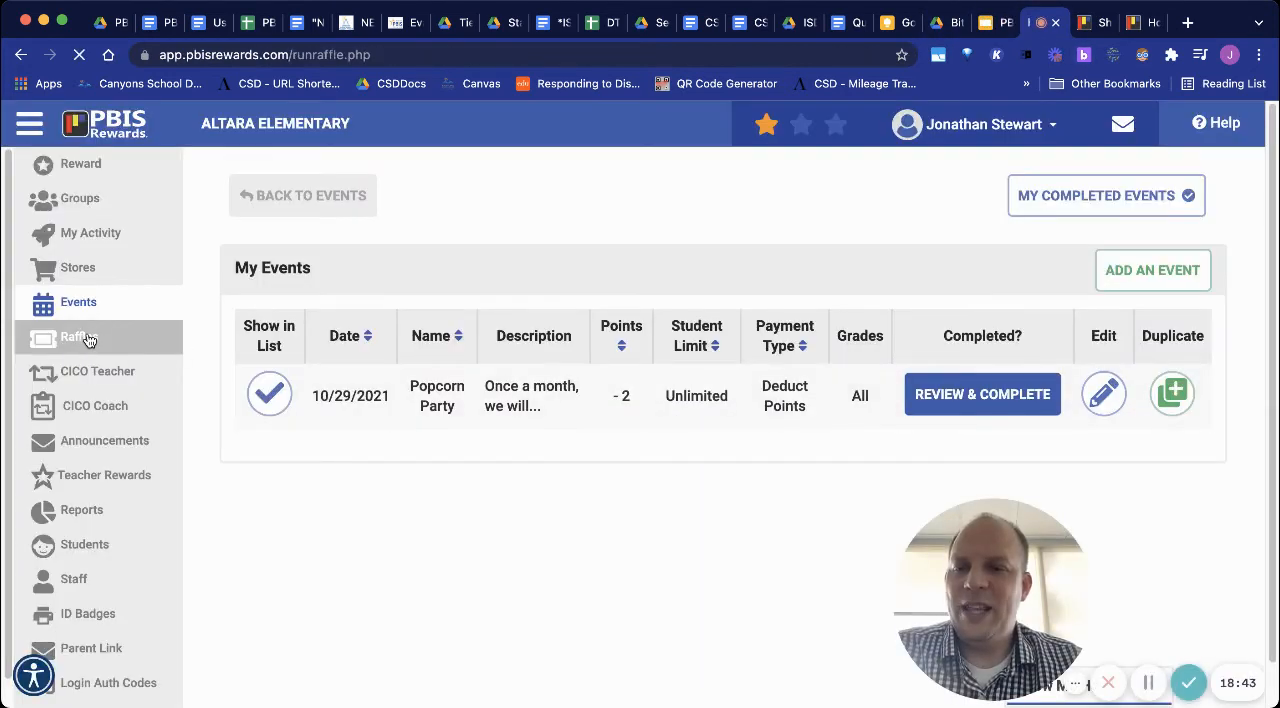
click(78, 336)
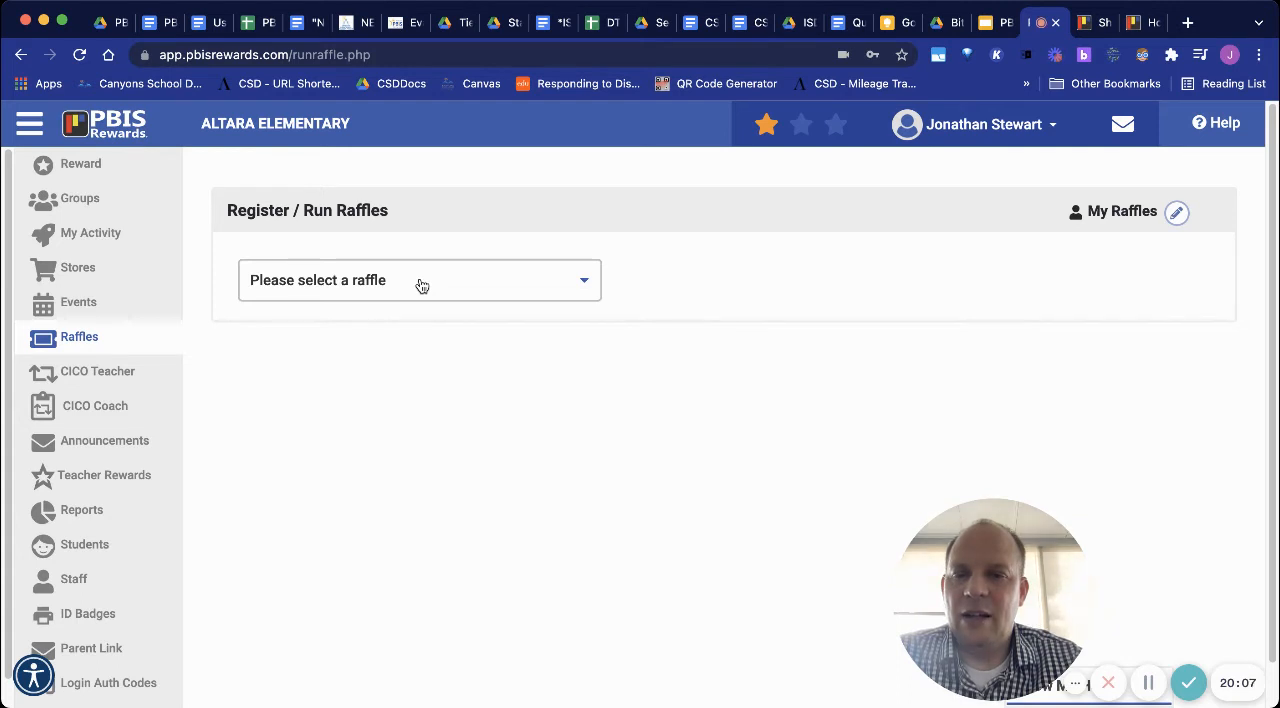
mouse_move(400, 404)
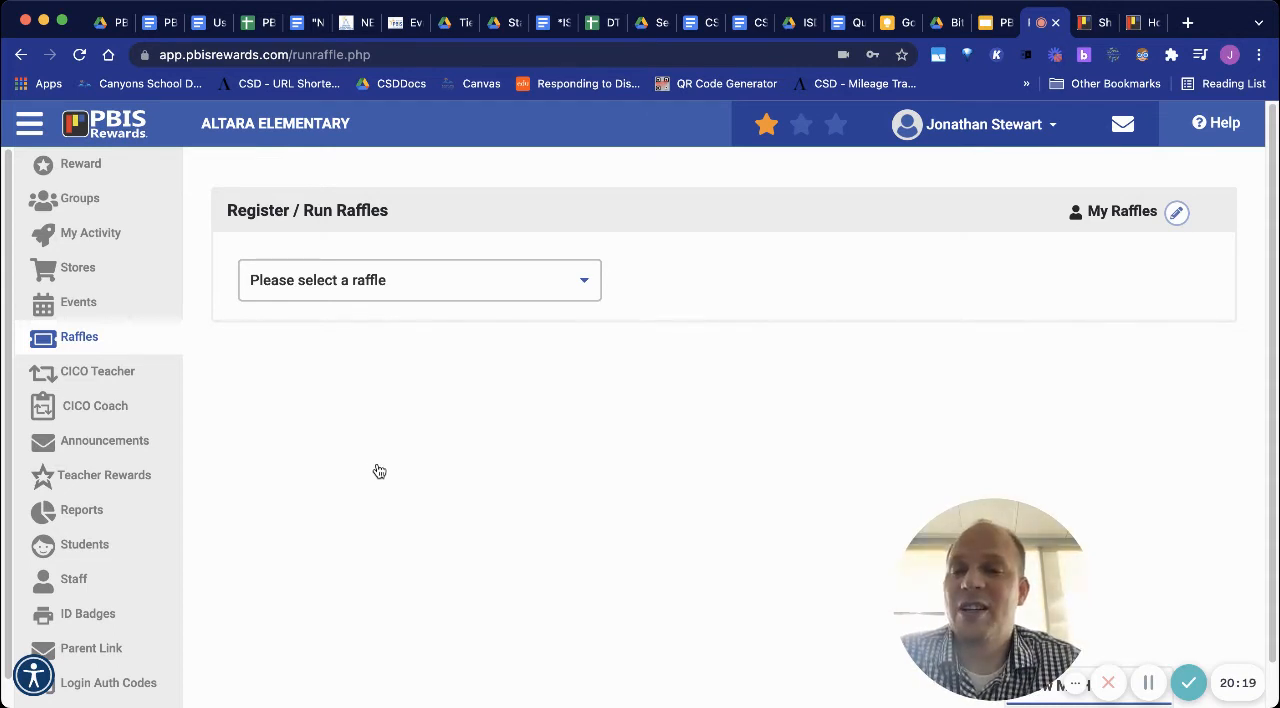
mouse_move(384, 412)
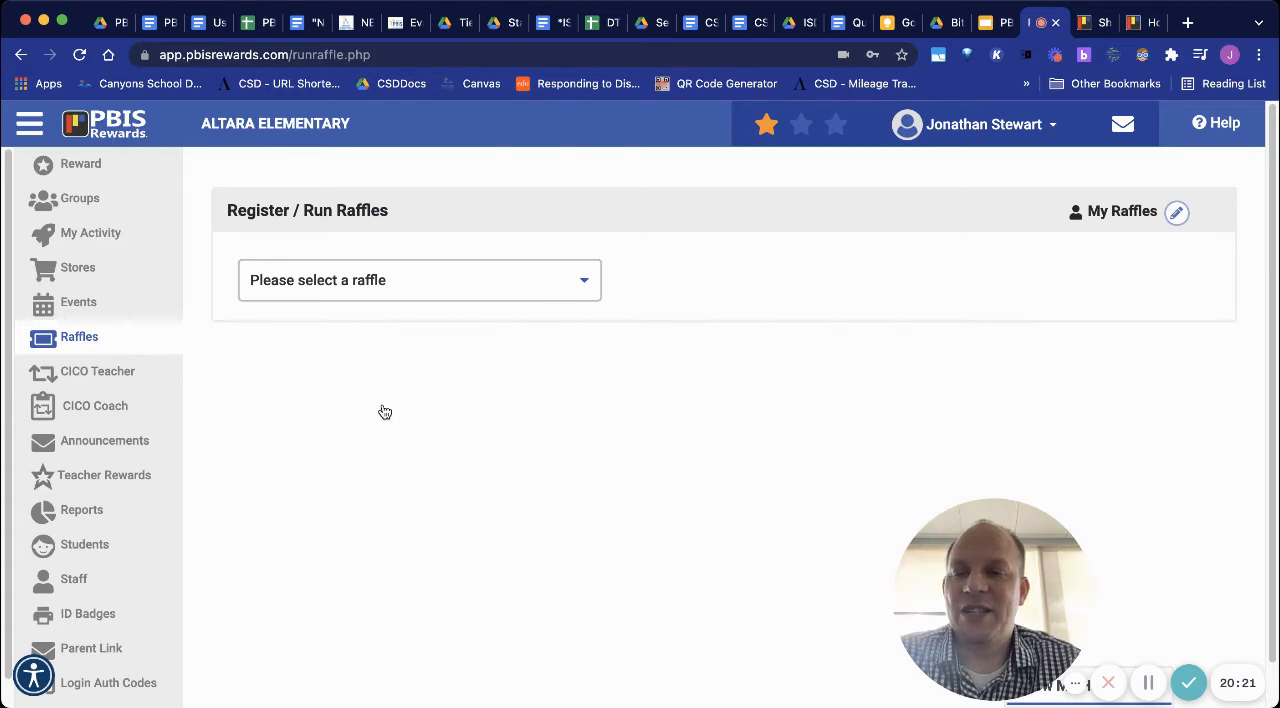
click(420, 280)
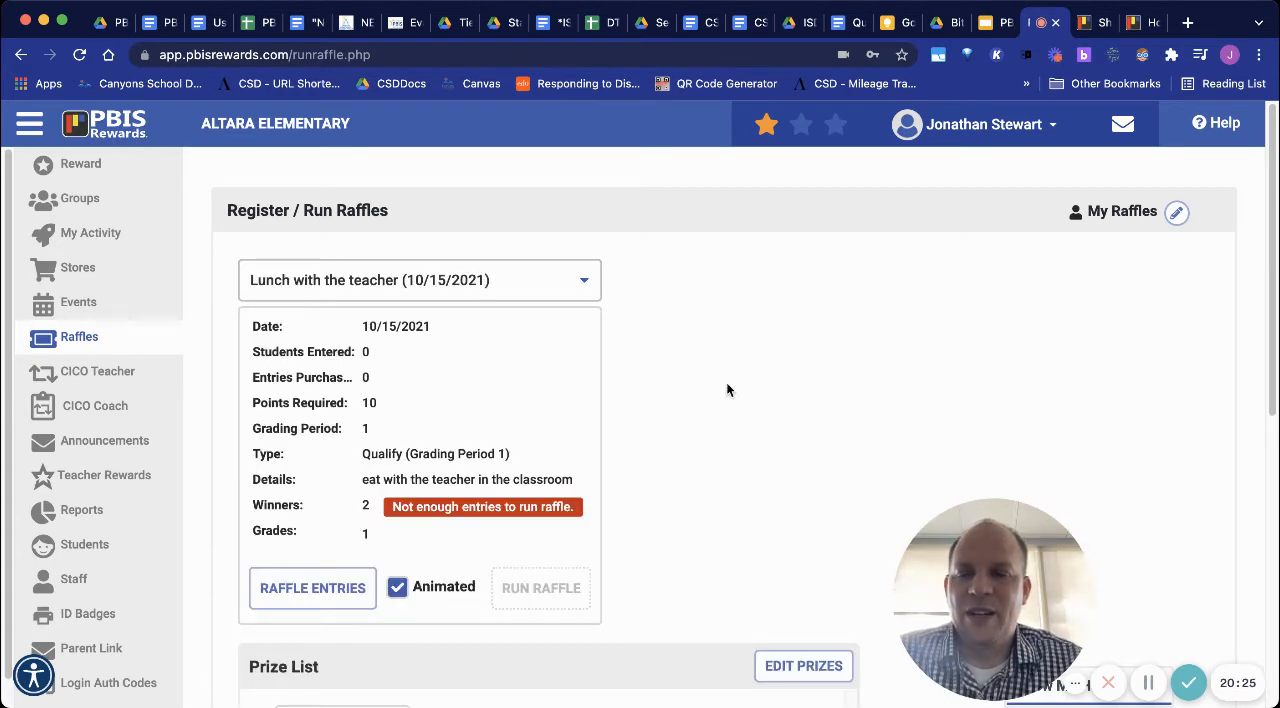
scroll(down, 3)
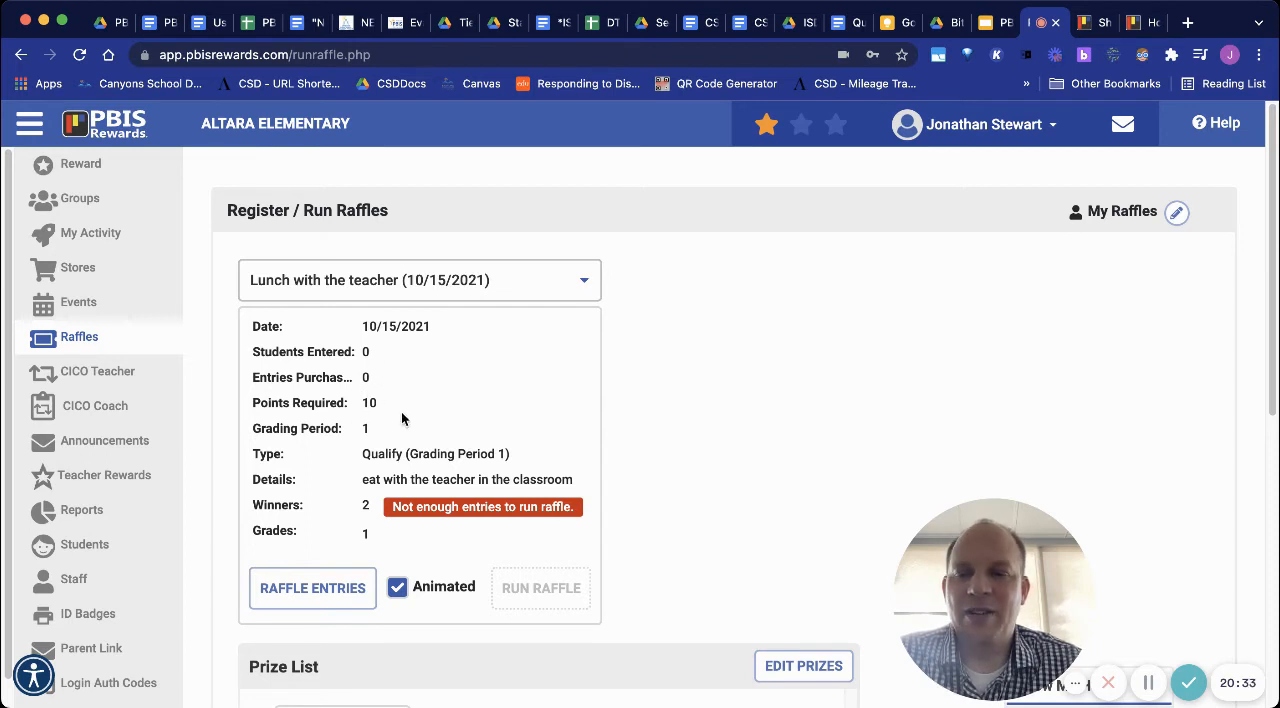
mouse_move(376, 472)
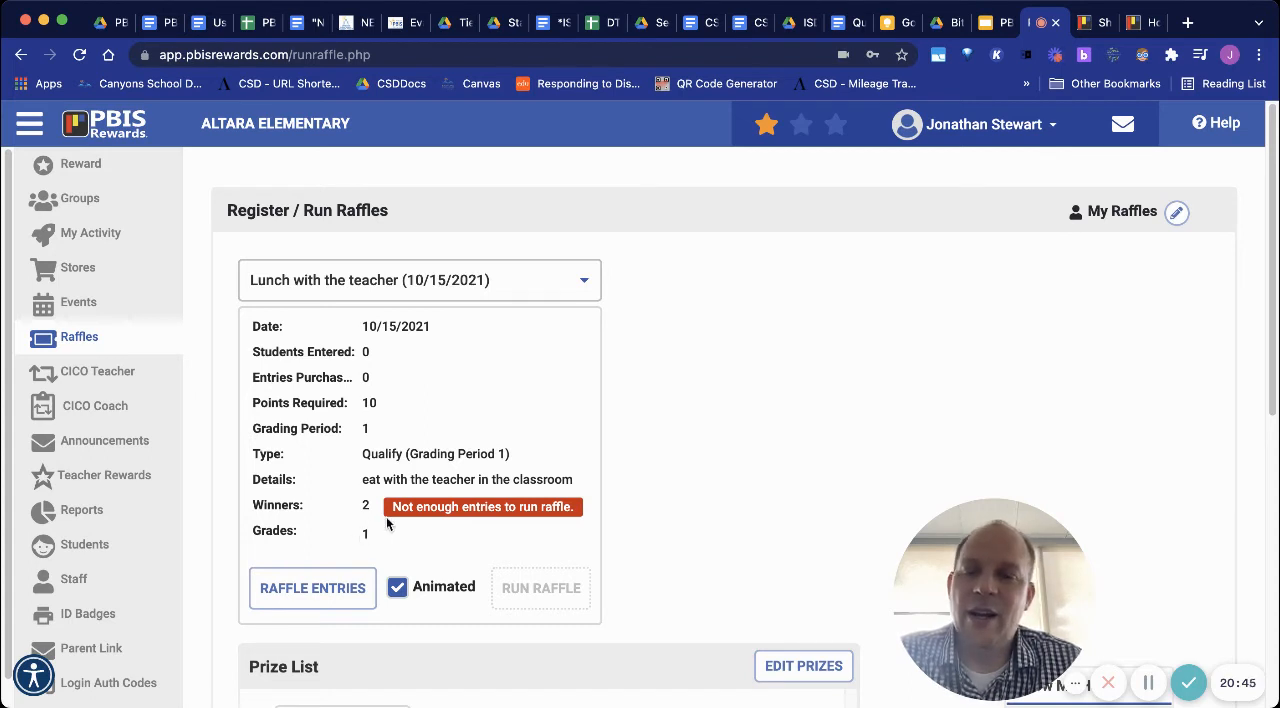
mouse_move(424, 502)
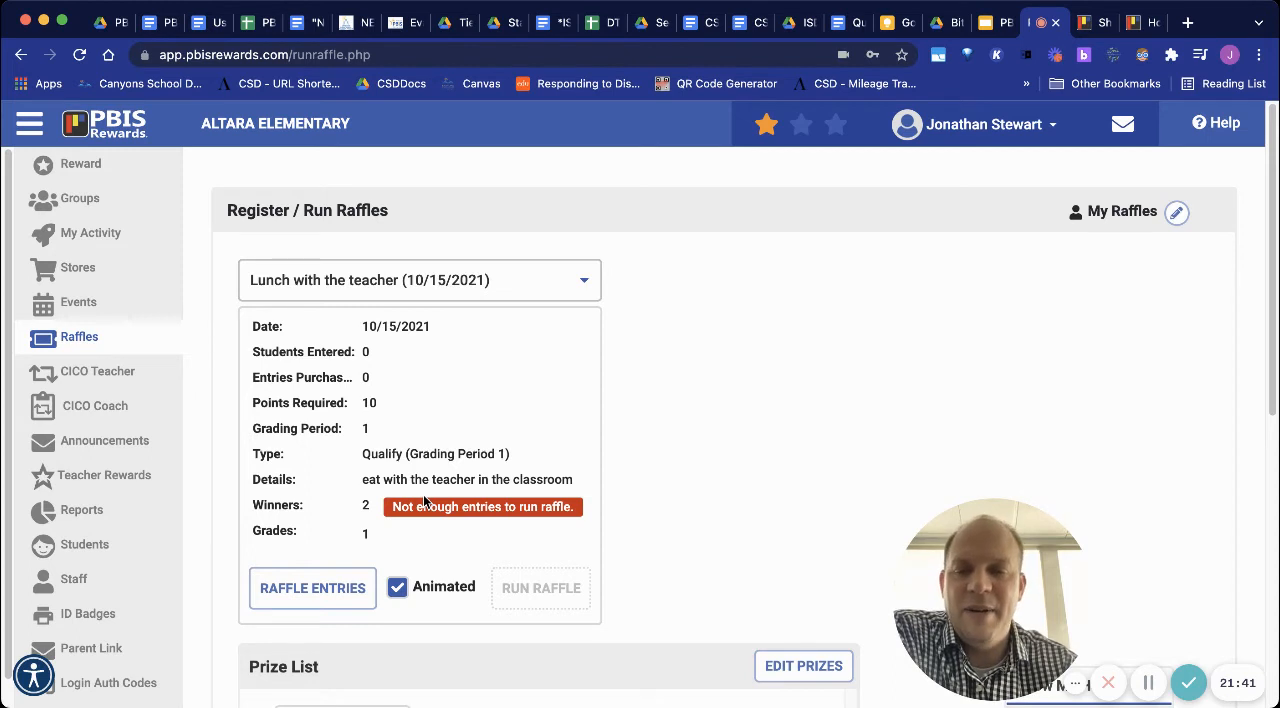
Scroll through the Lunch with the teacher raffle down to its test prize and empty student list
scroll(down, 3)
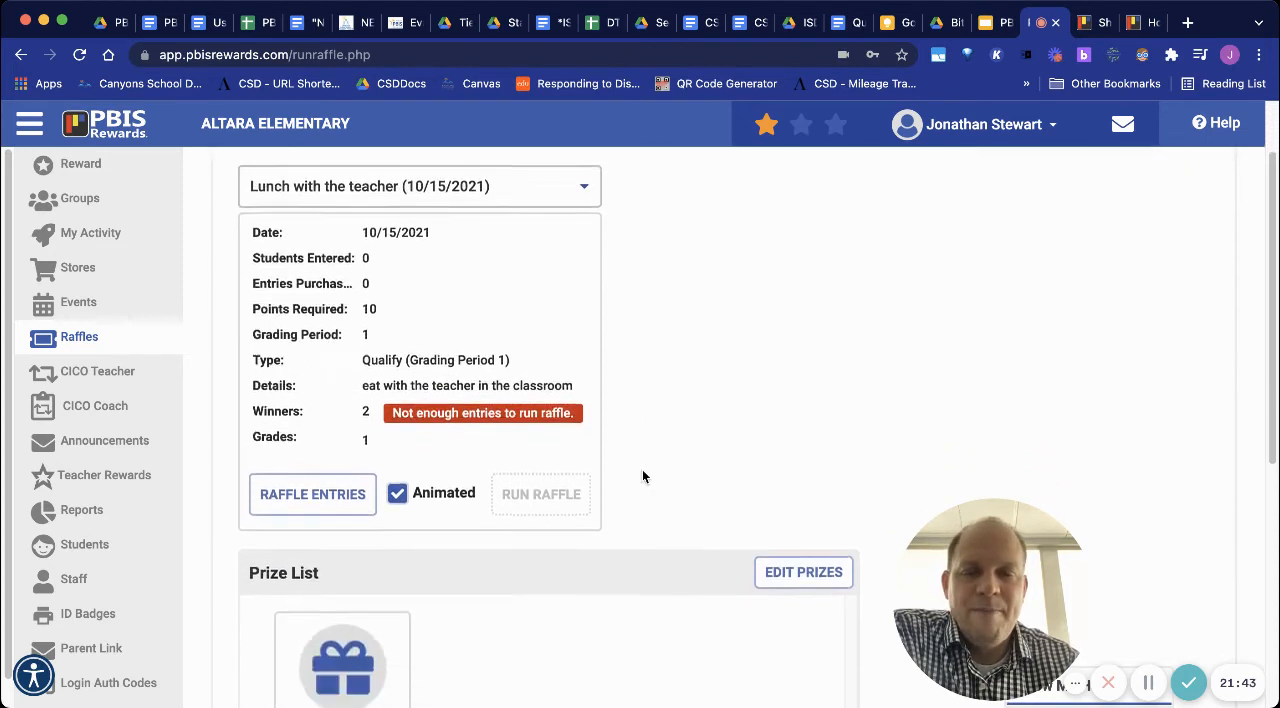
scroll(down, 3)
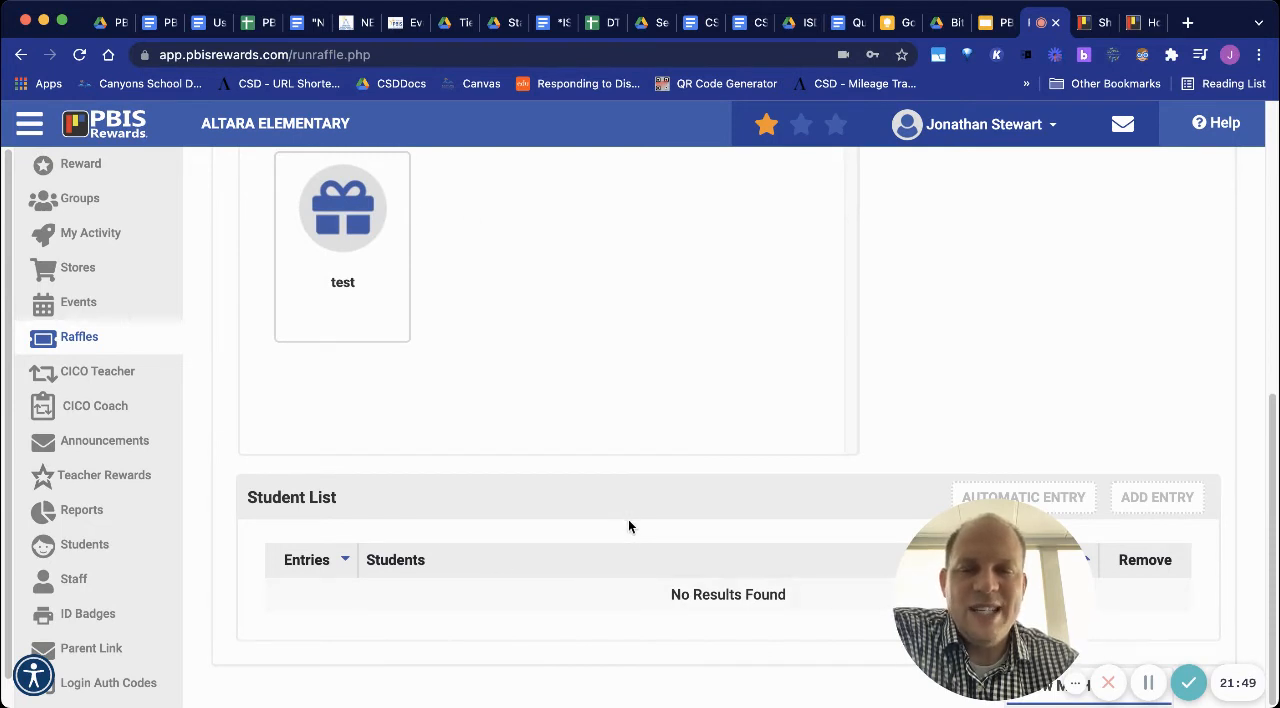
mouse_move(612, 670)
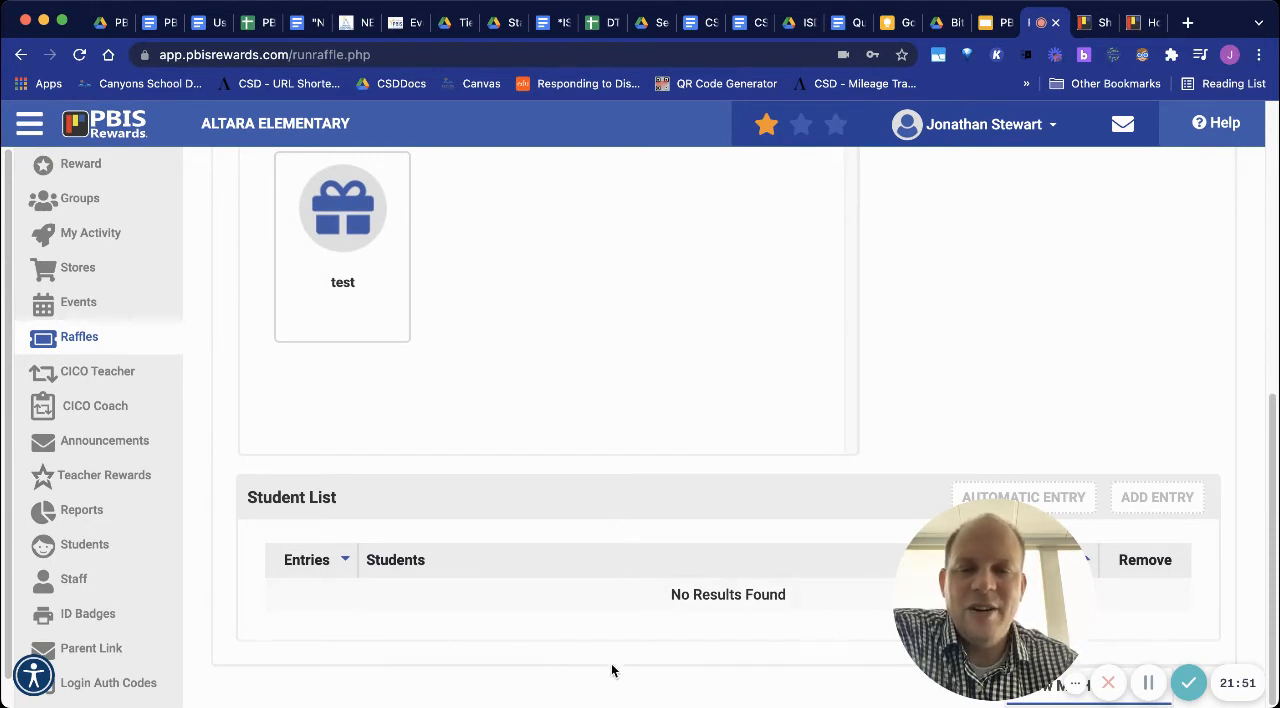
scroll(down, 3)
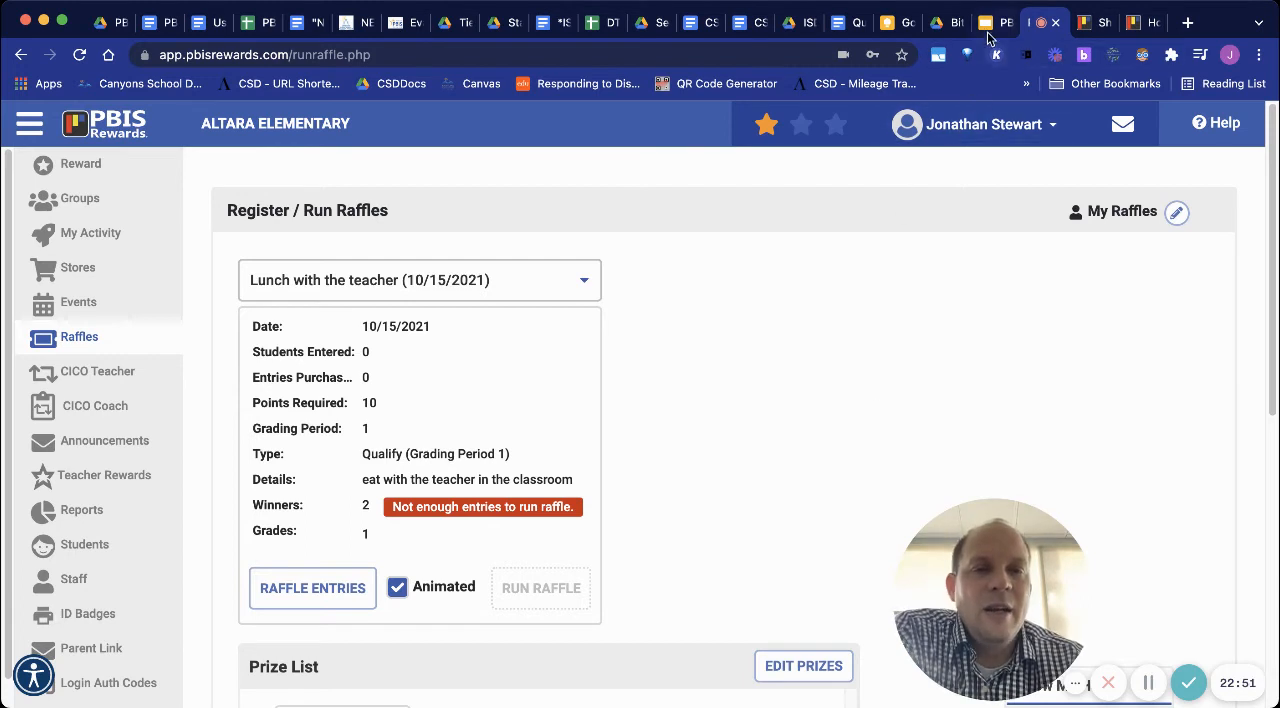
mouse_move(828, 596)
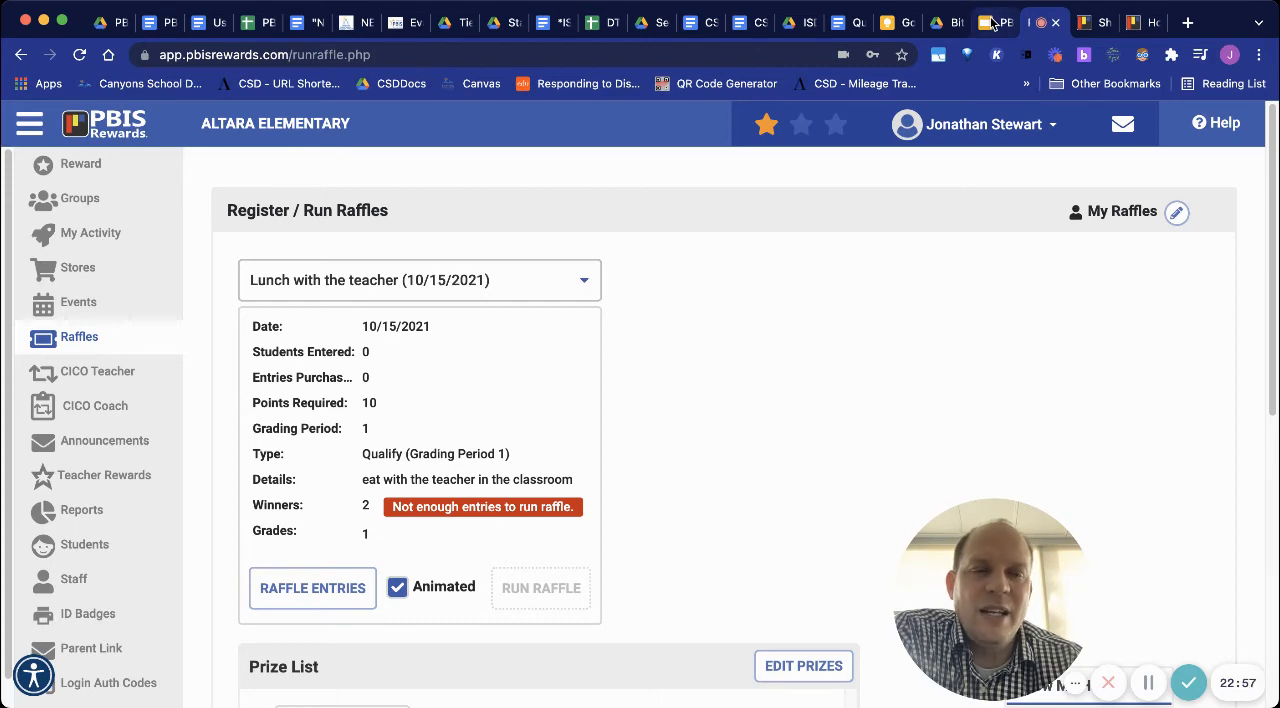
Switch to Google Slides and show the Ideas for Rewards discussion slide
click(992, 22)
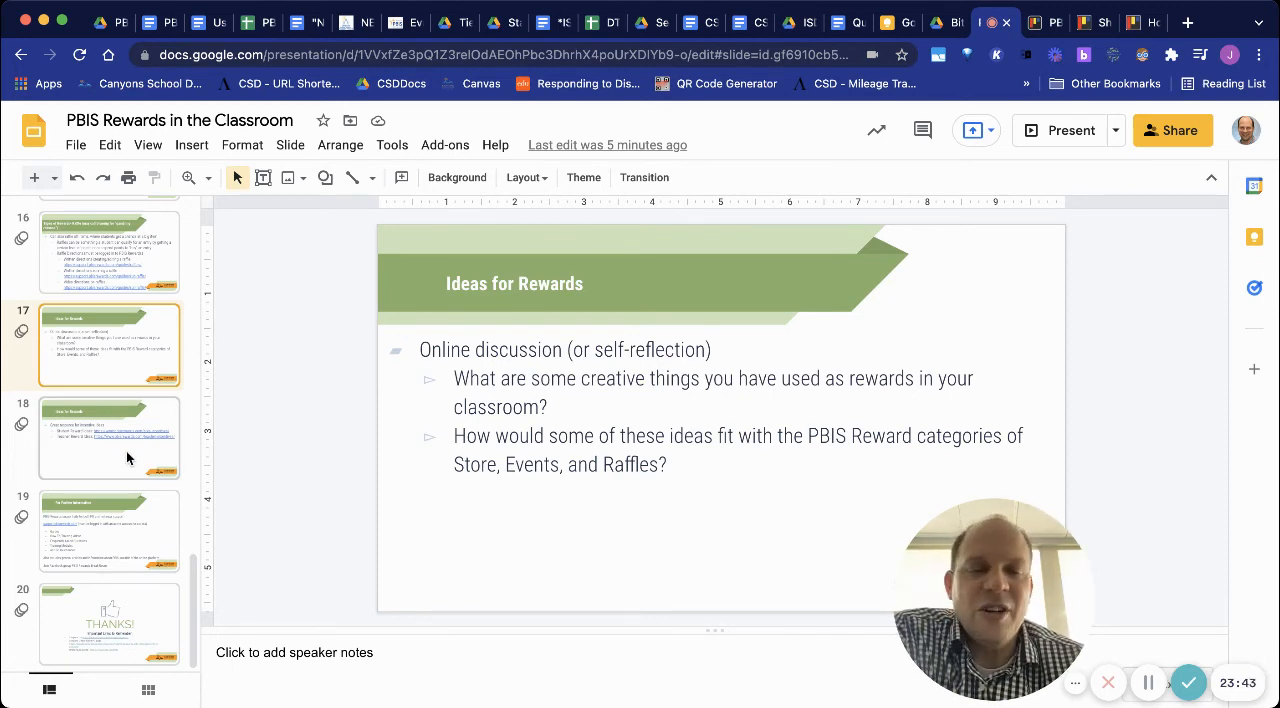
click(108, 436)
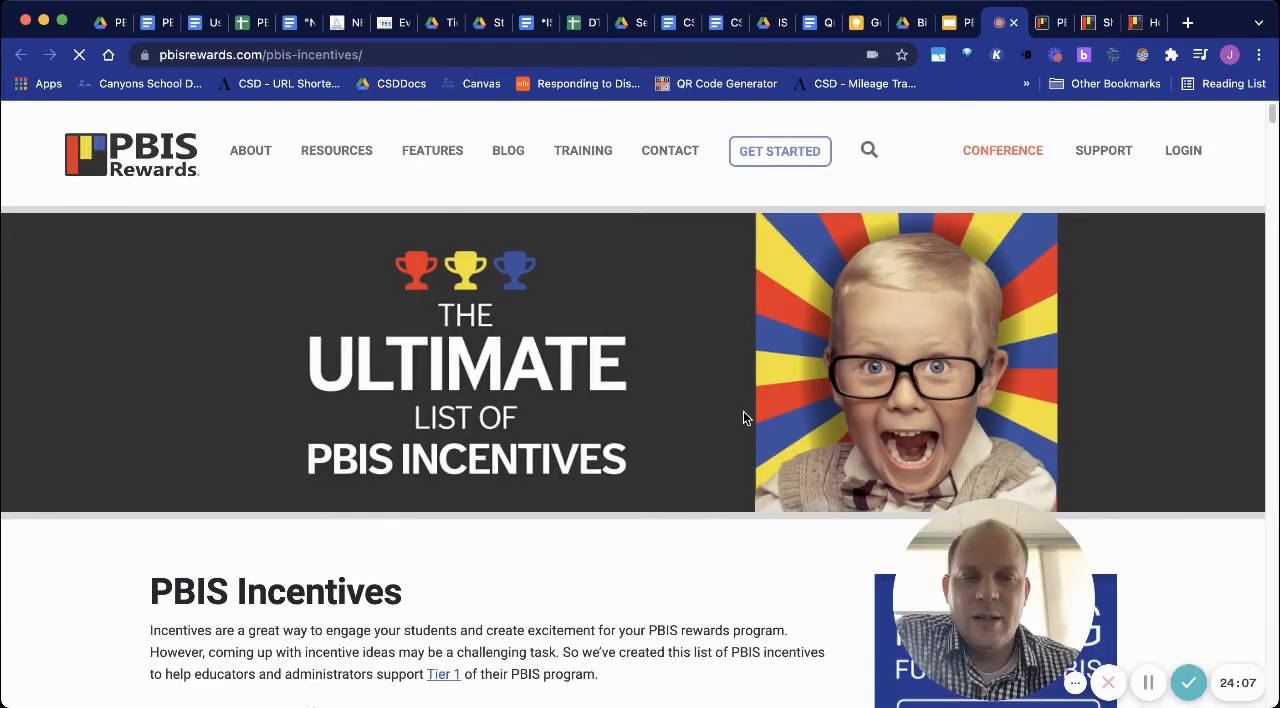
Scroll through the Ultimate List of PBIS Incentives table and return to its top
scroll(down, 3)
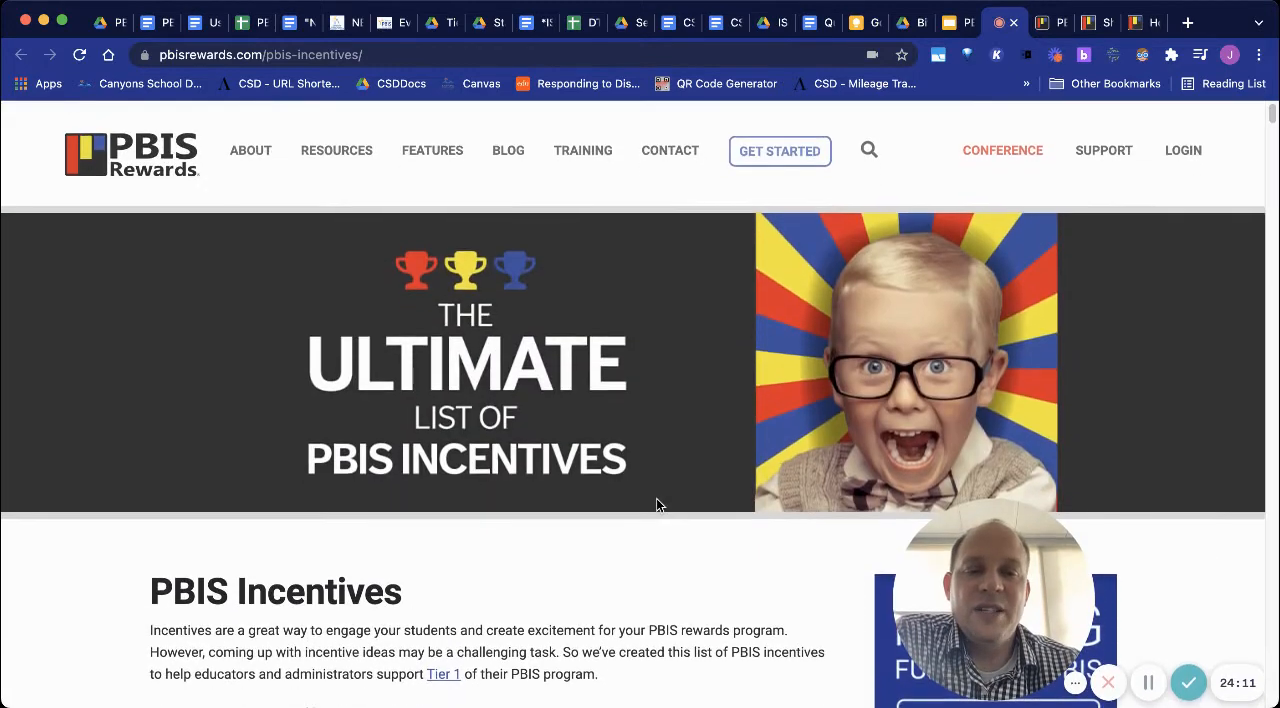
scroll(down, 3)
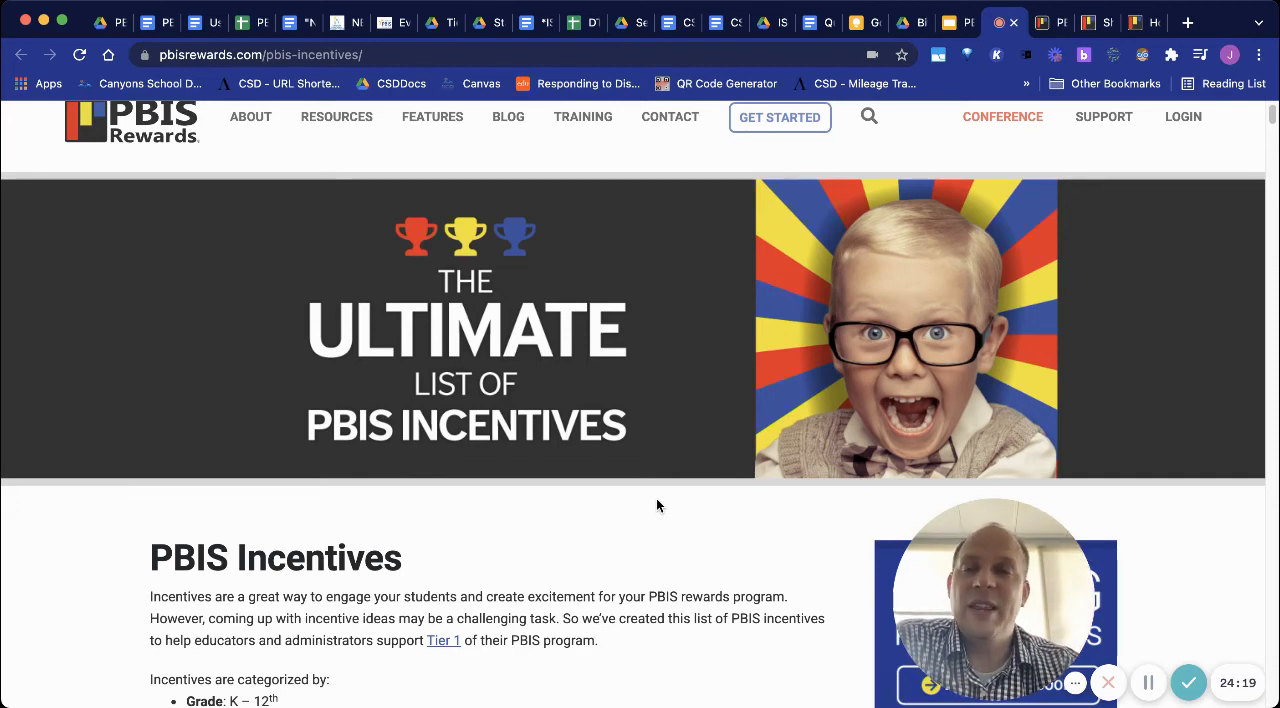
mouse_move(840, 650)
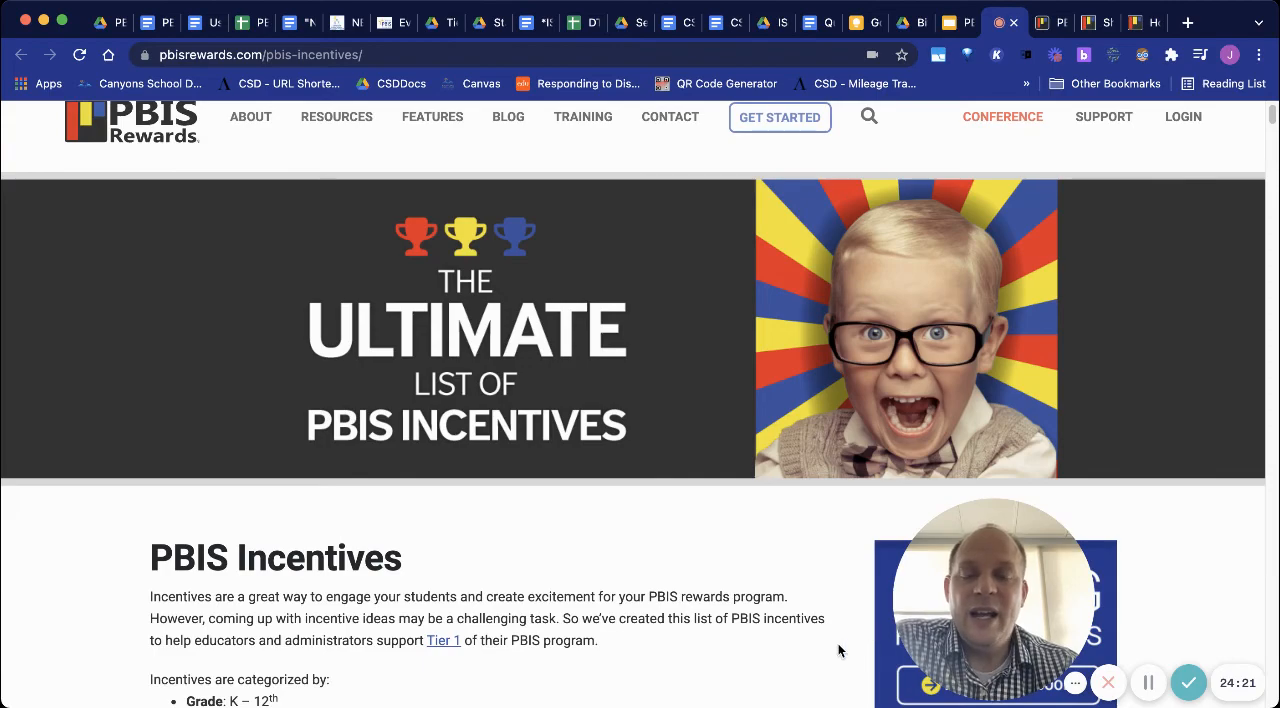
scroll(down, 3)
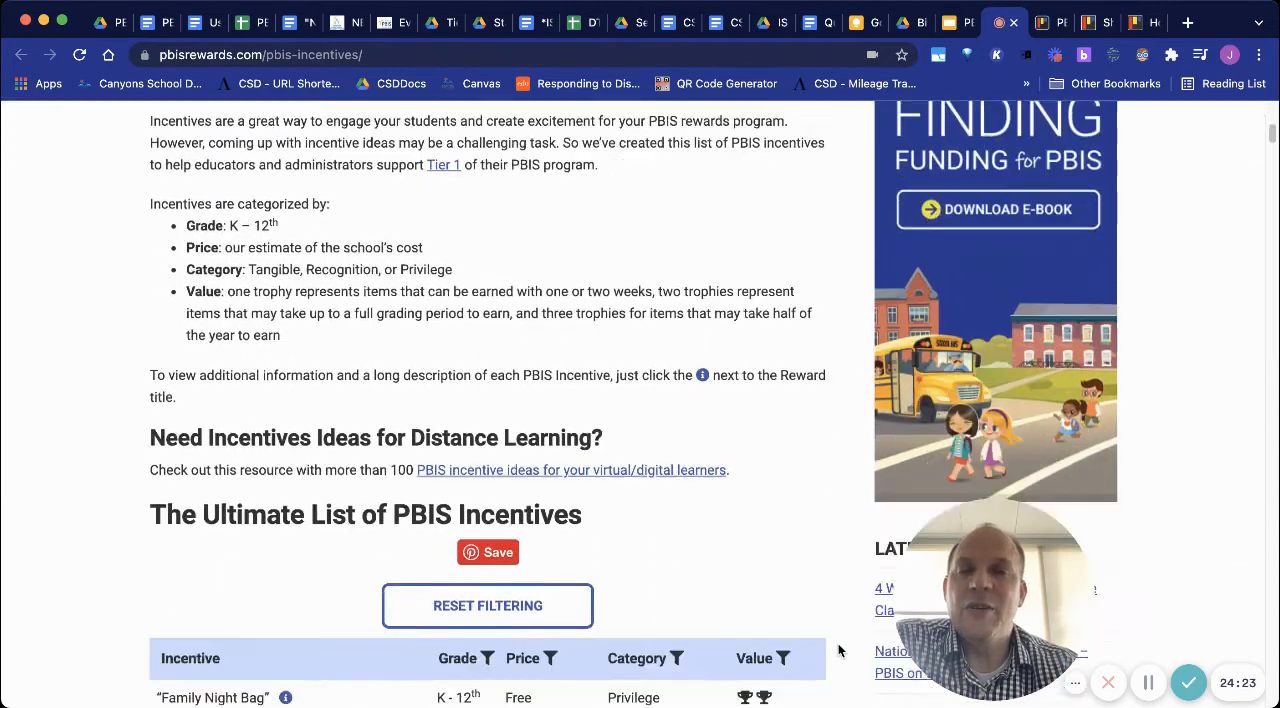
scroll(down, 3)
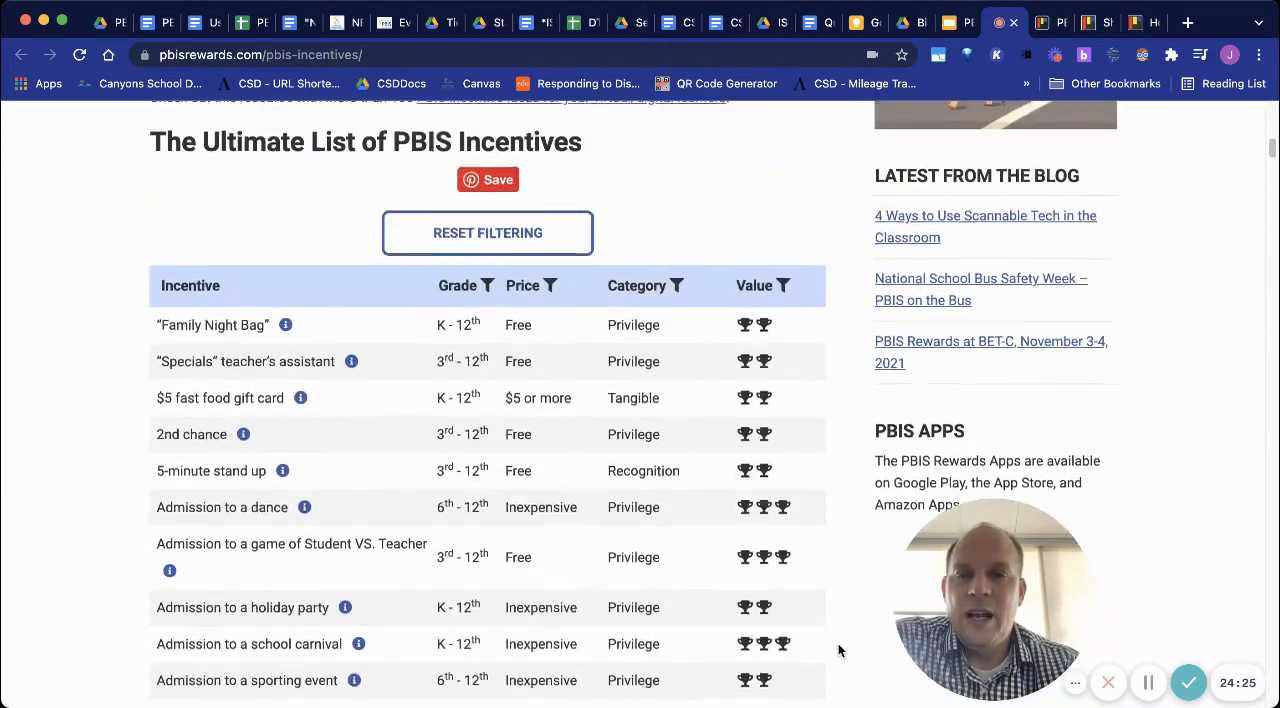
scroll(down, 3)
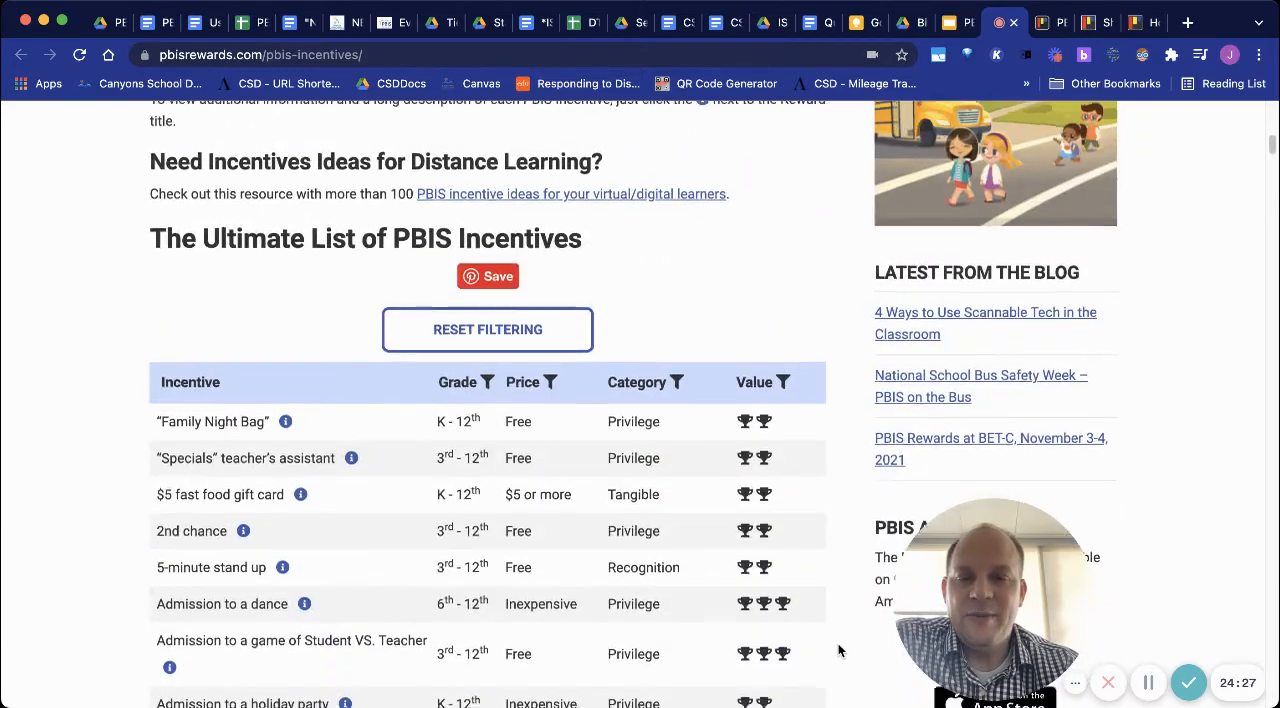
scroll(down, 3)
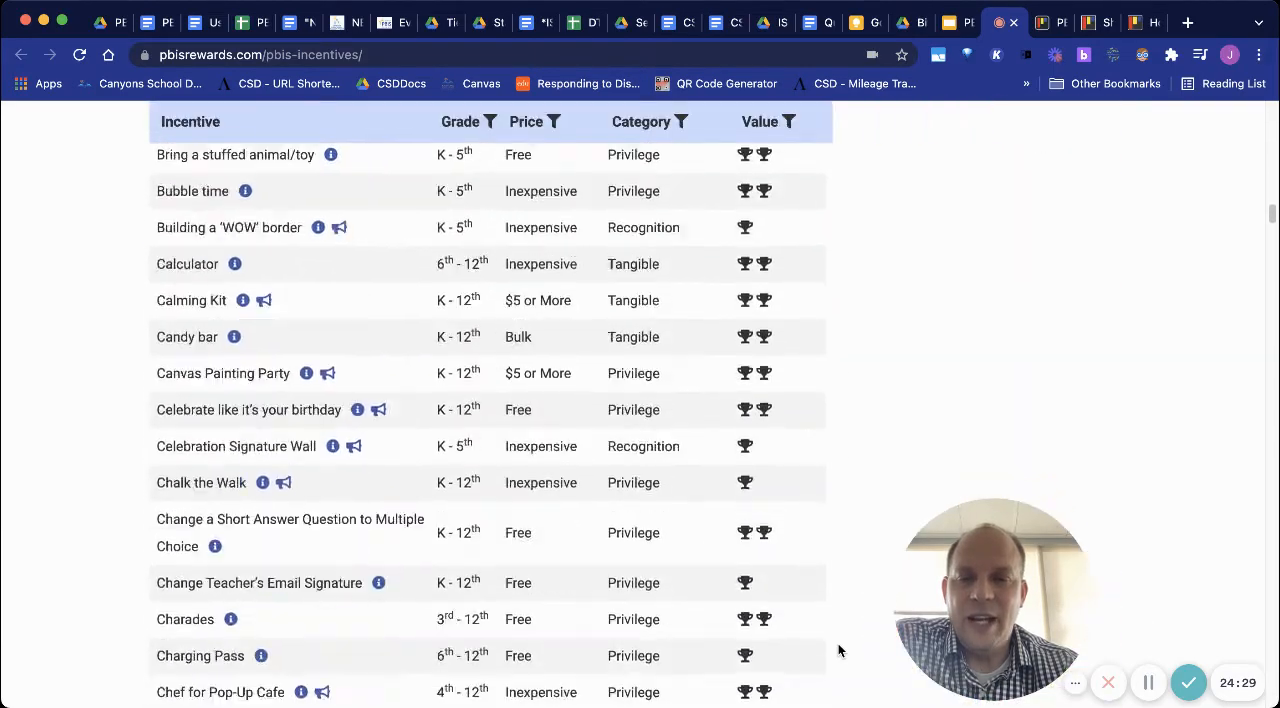
scroll(down, 3)
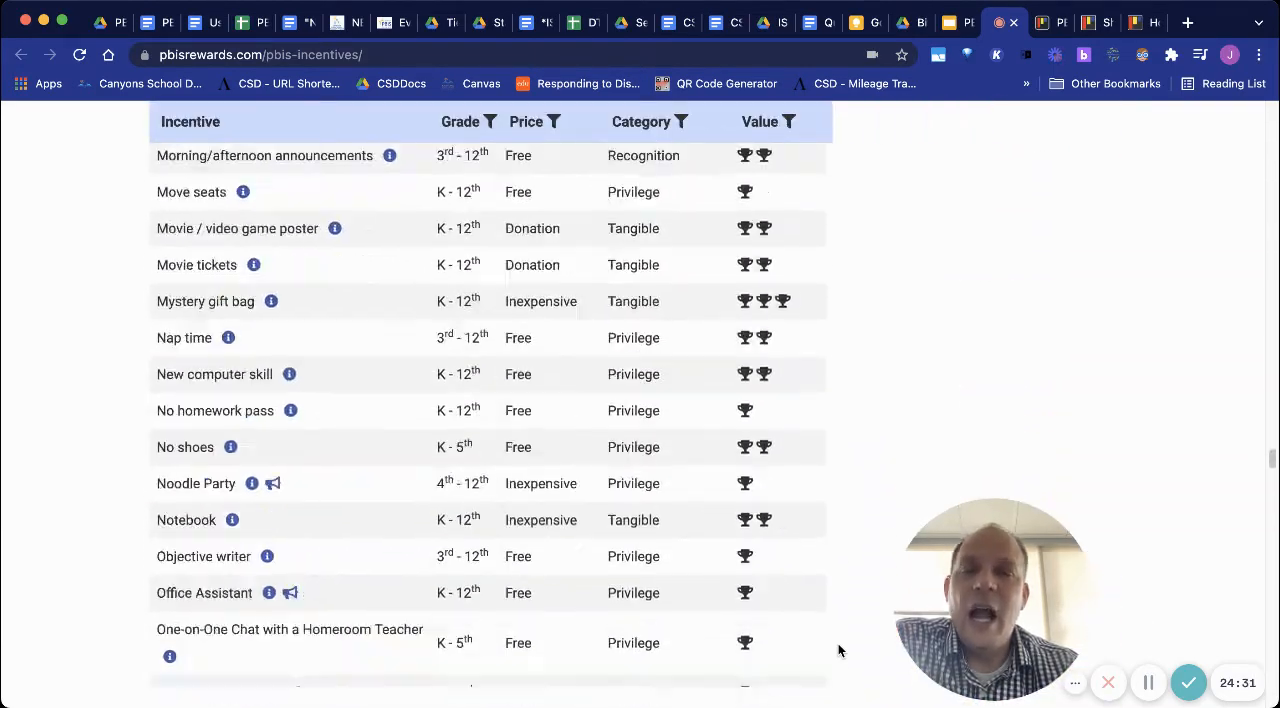
scroll(down, 3)
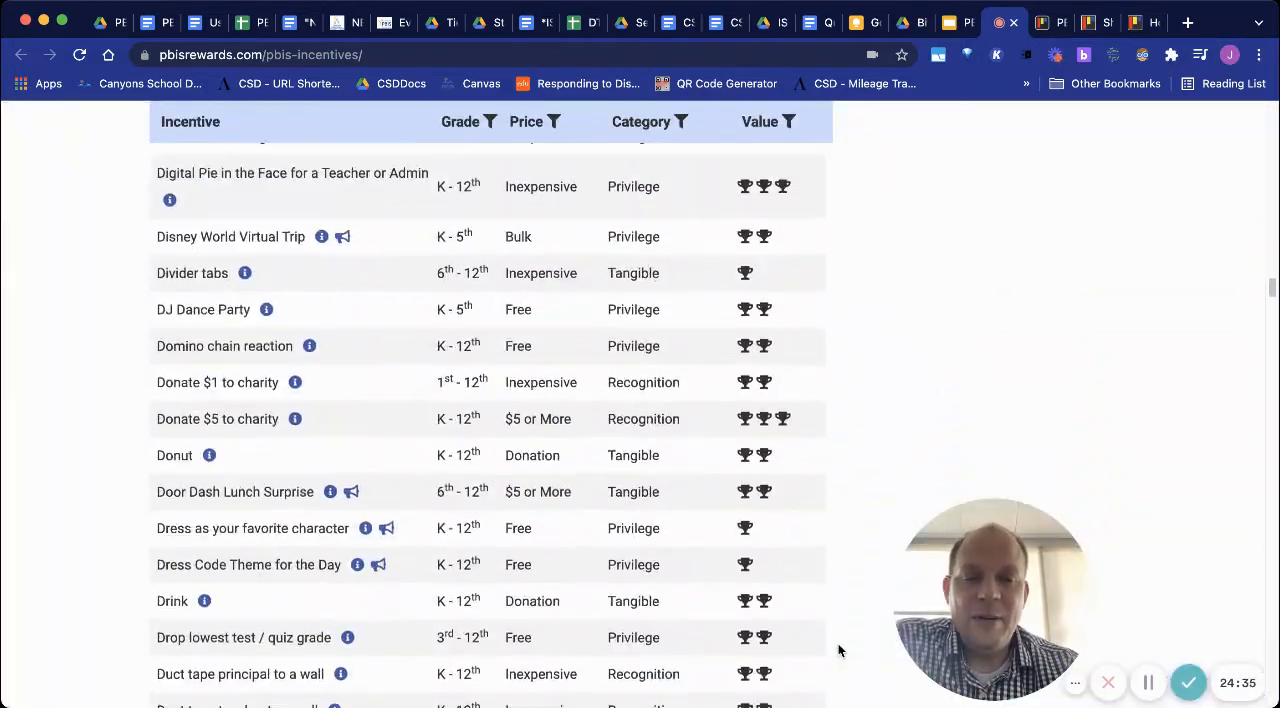
scroll(up, 3)
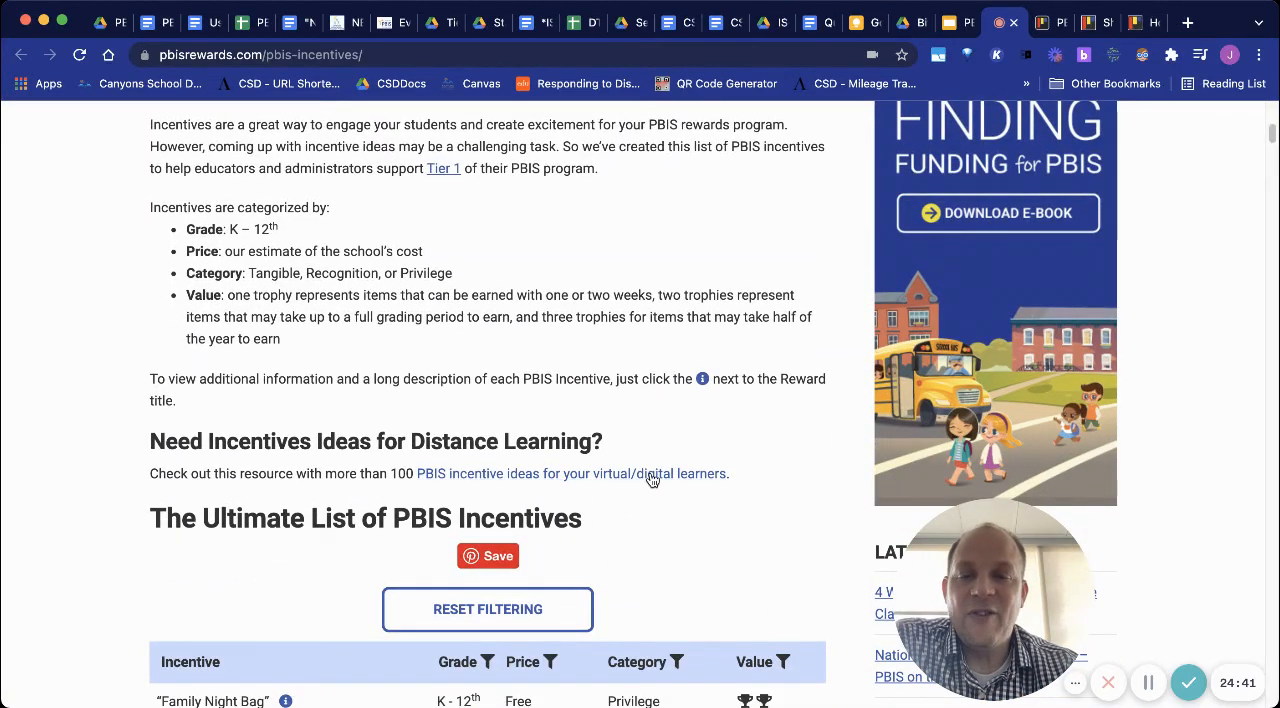
mouse_move(840, 526)
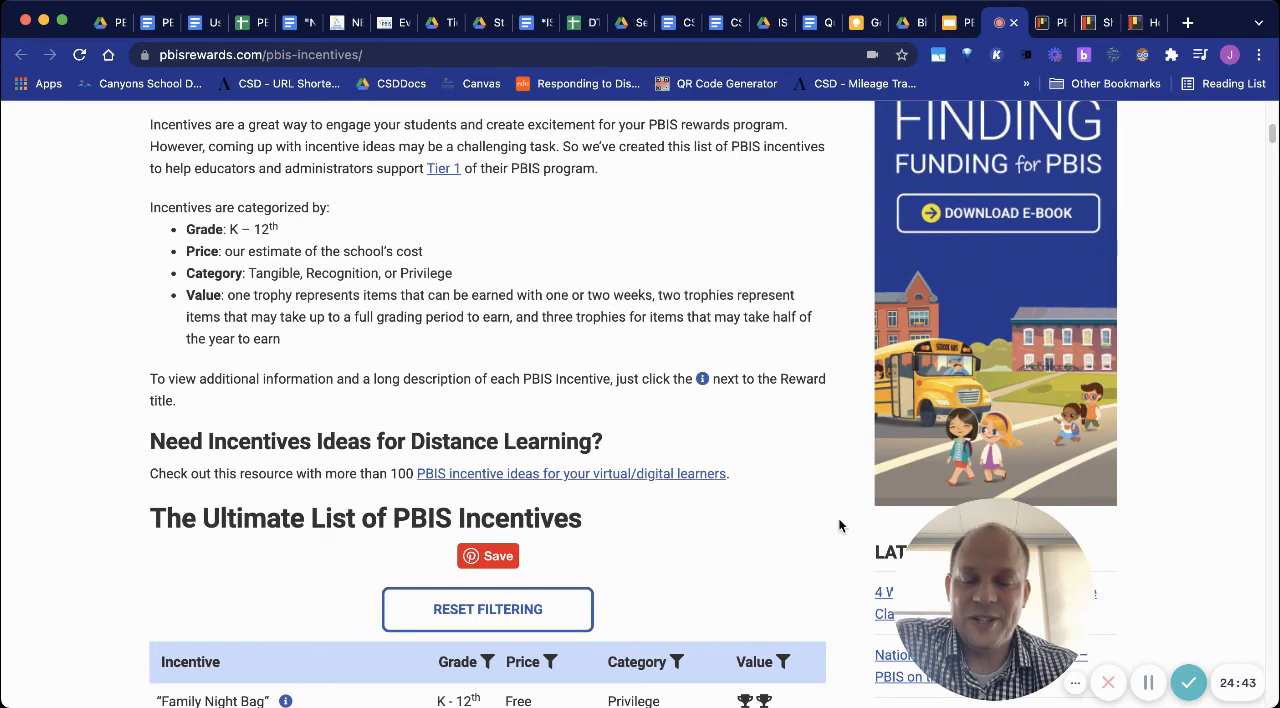
mouse_move(768, 540)
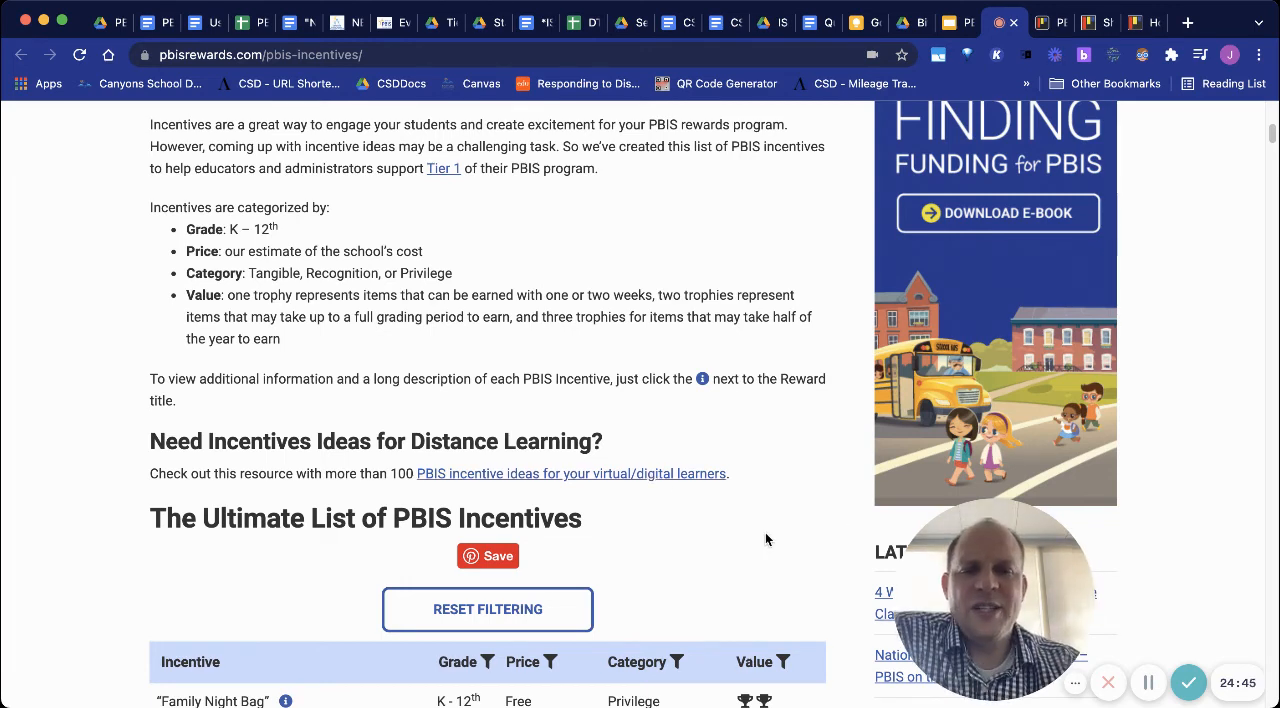
scroll(down, 3)
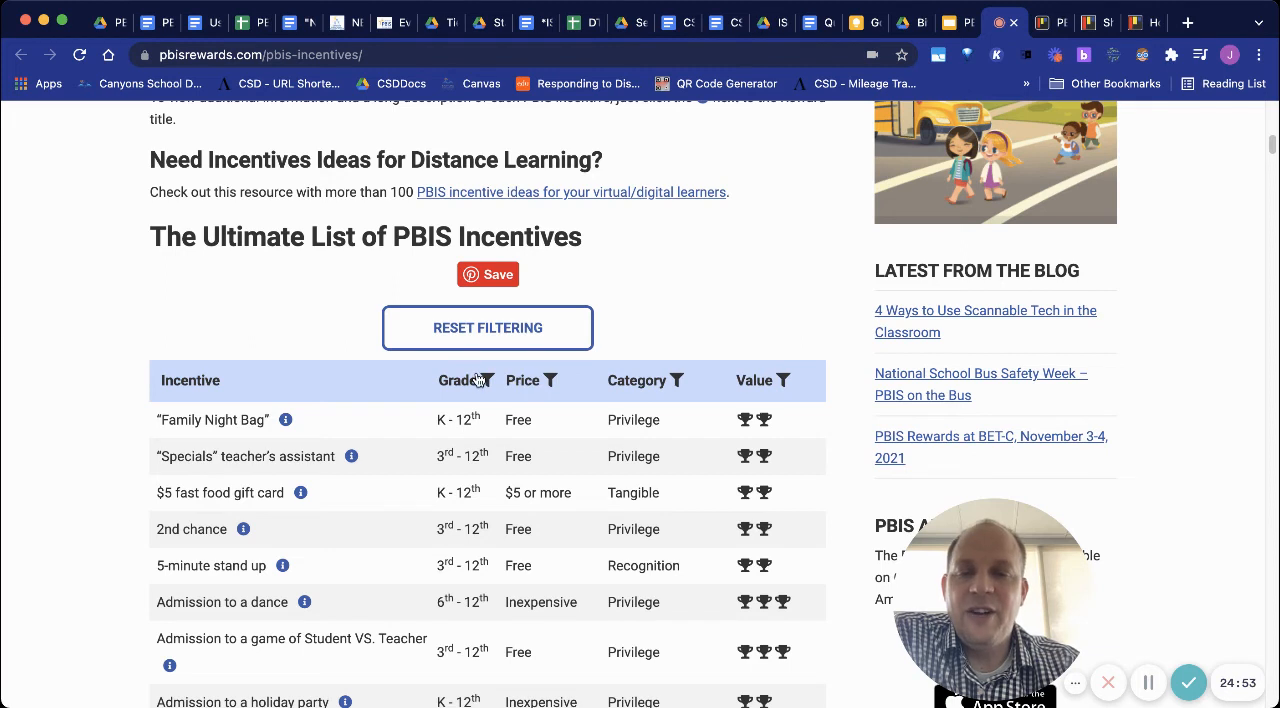
click(492, 380)
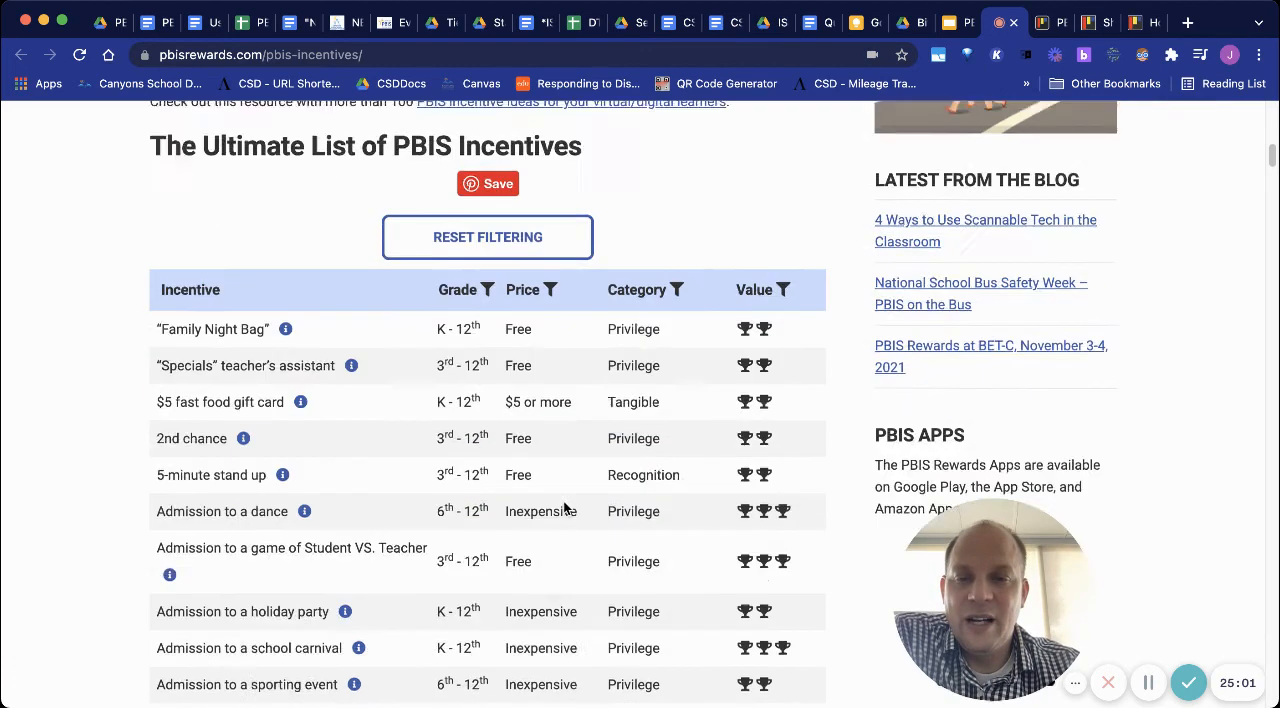
scroll(down, 3)
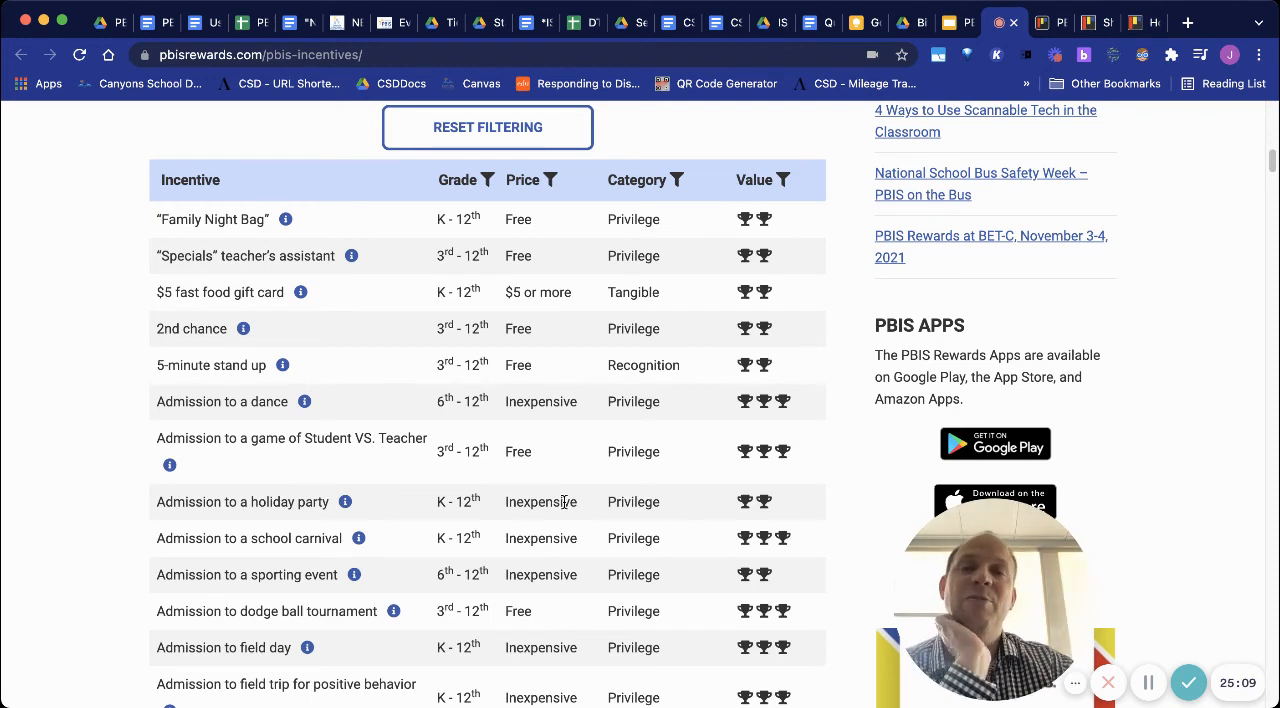
mouse_move(520, 216)
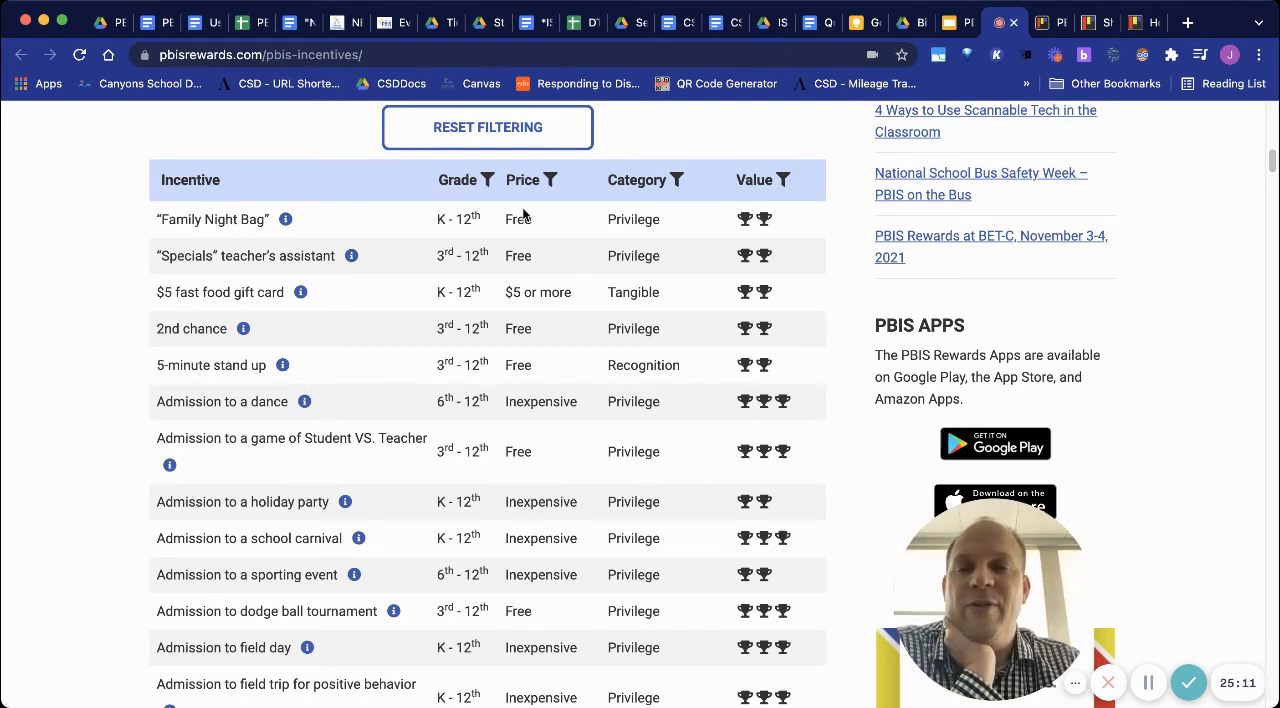
click(556, 180)
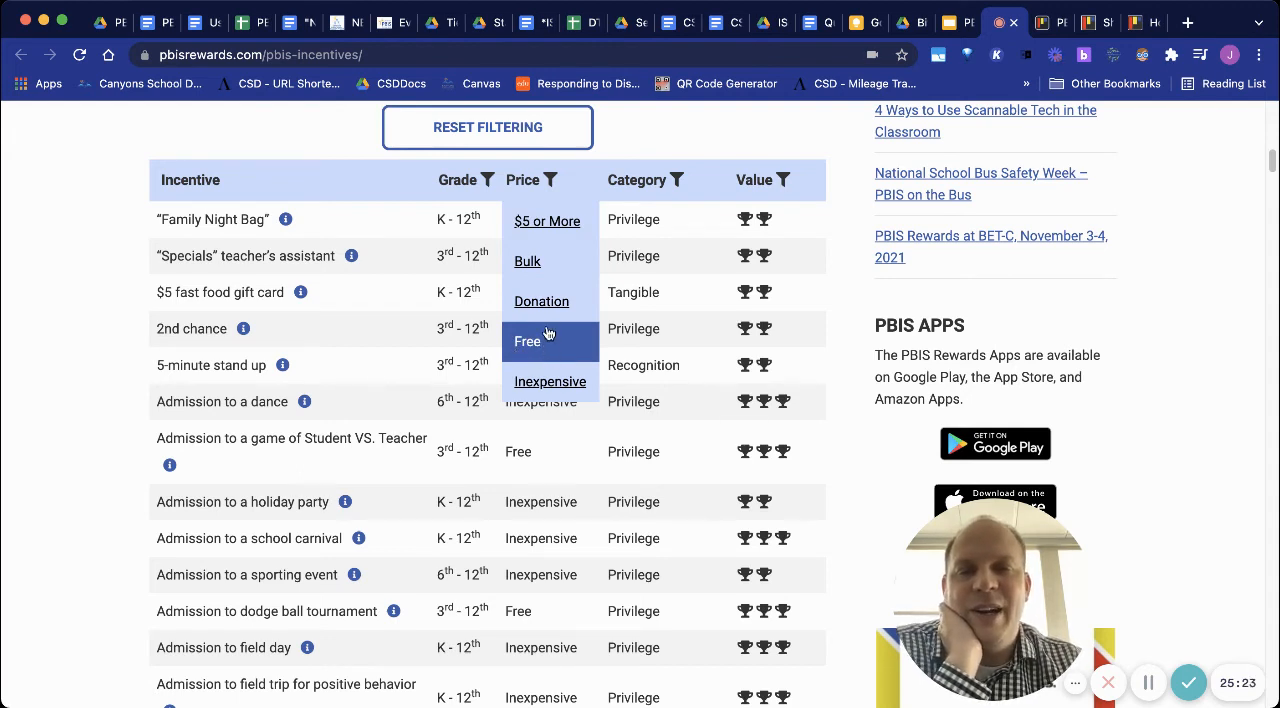
mouse_move(548, 268)
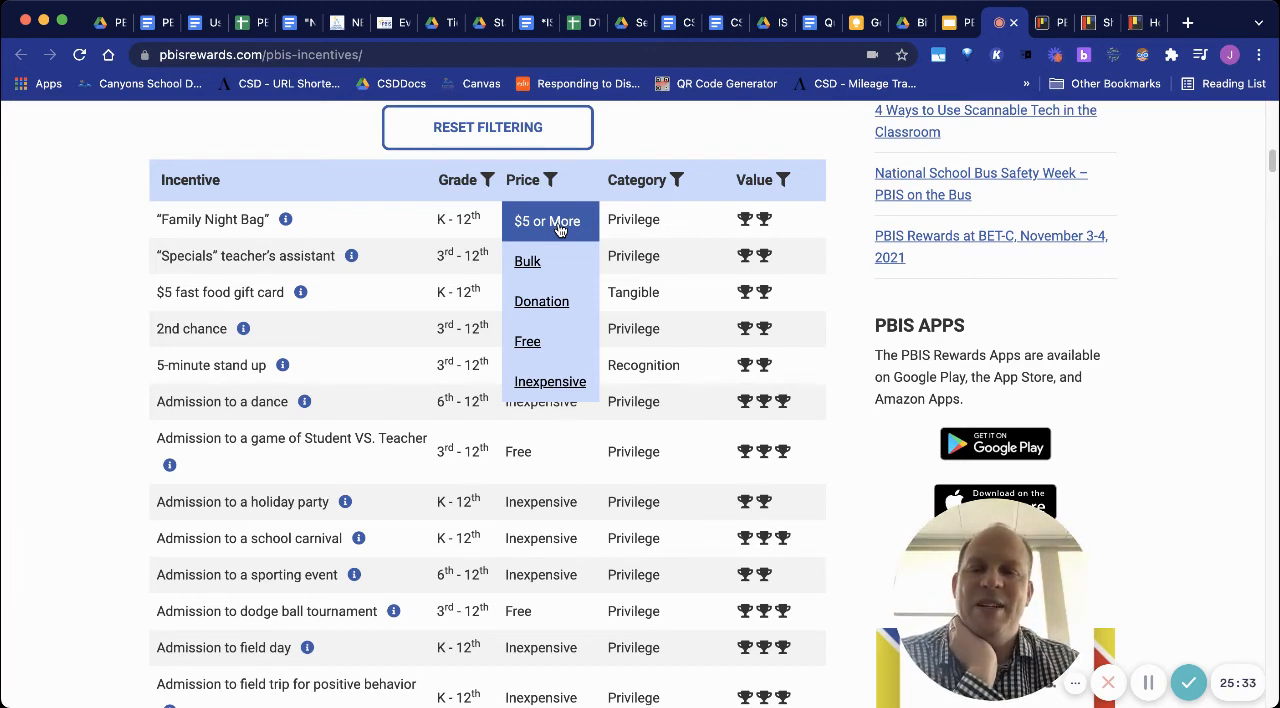
mouse_move(548, 380)
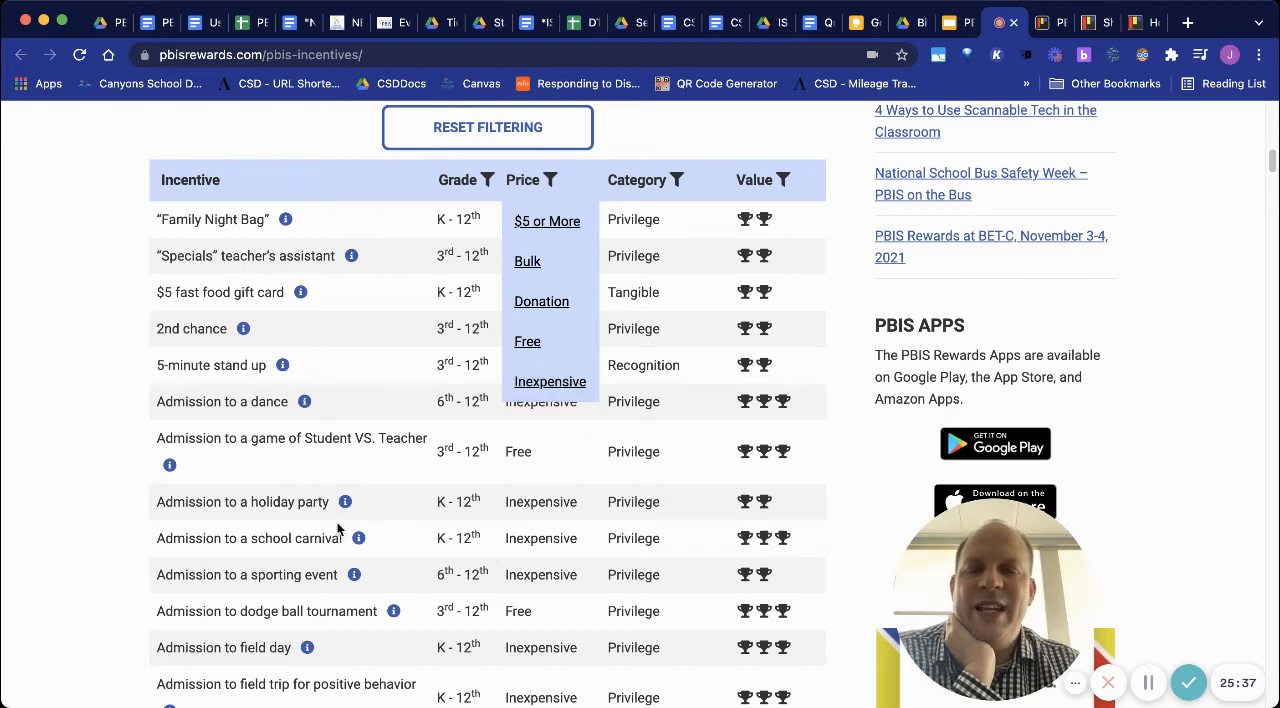
mouse_move(356, 538)
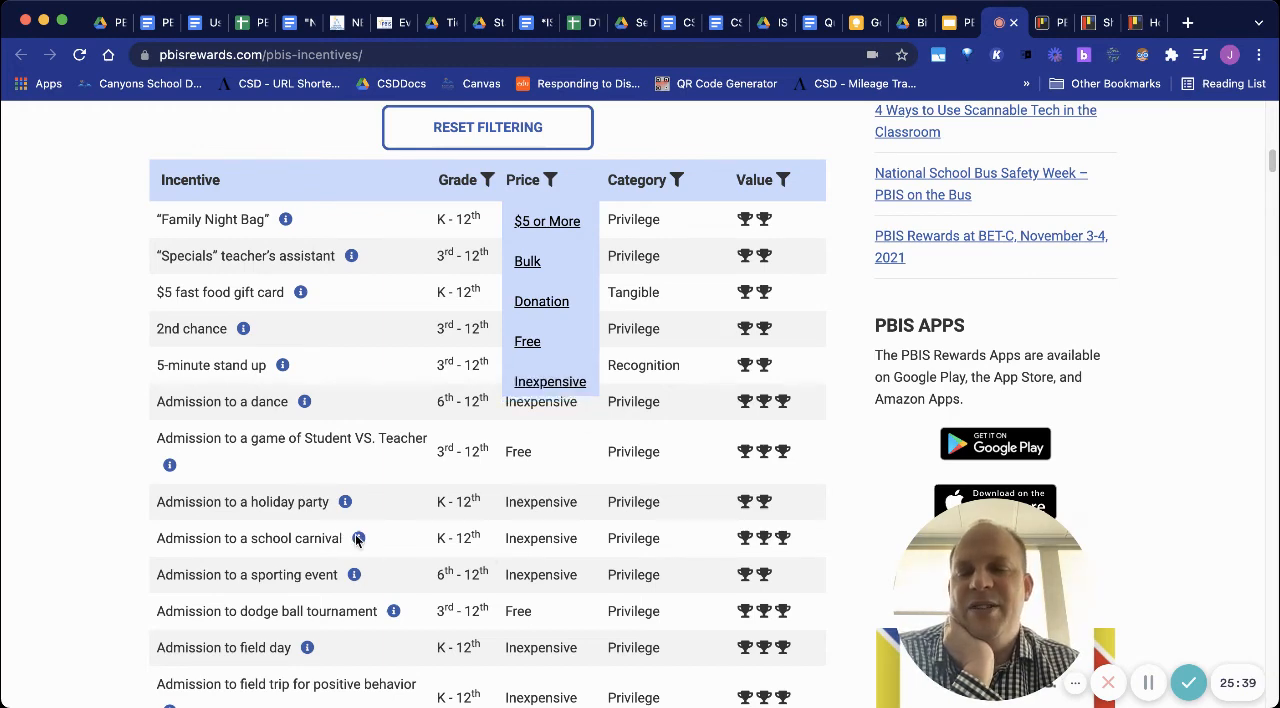
click(358, 538)
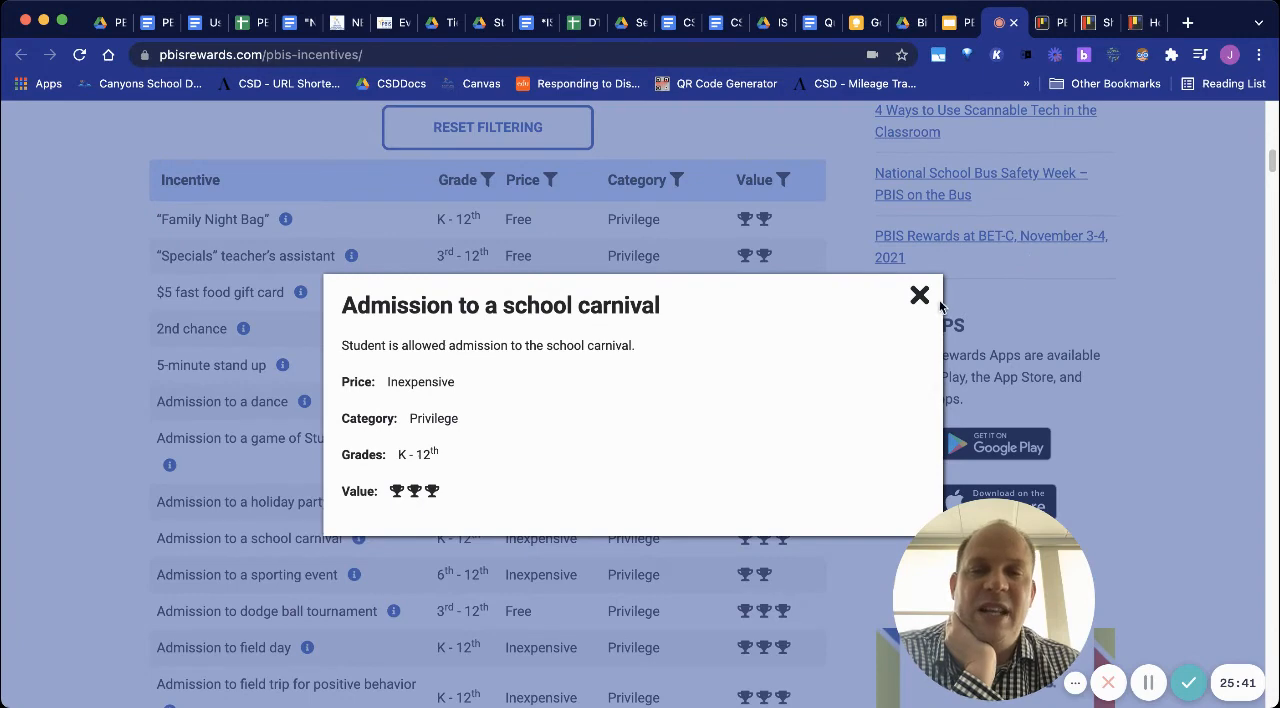
click(920, 296)
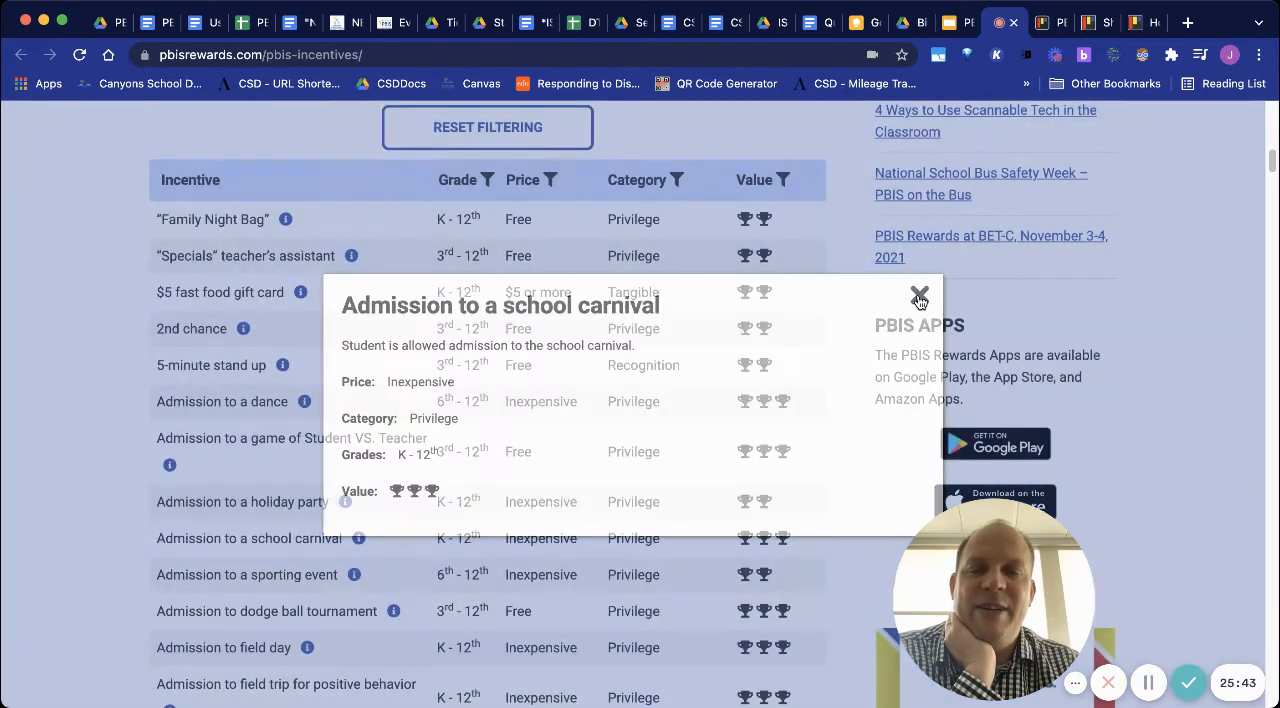
click(920, 296)
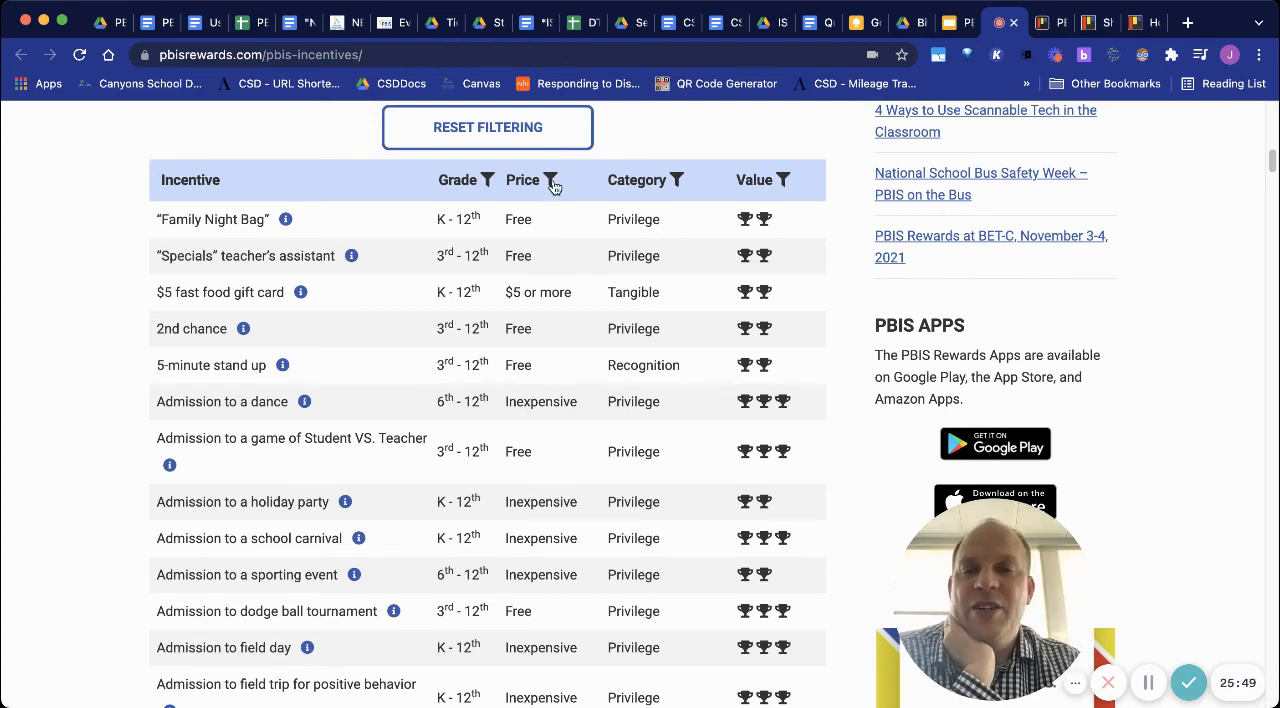
Filter the incentives table to Free under Price and reveal the Category choices
click(552, 180)
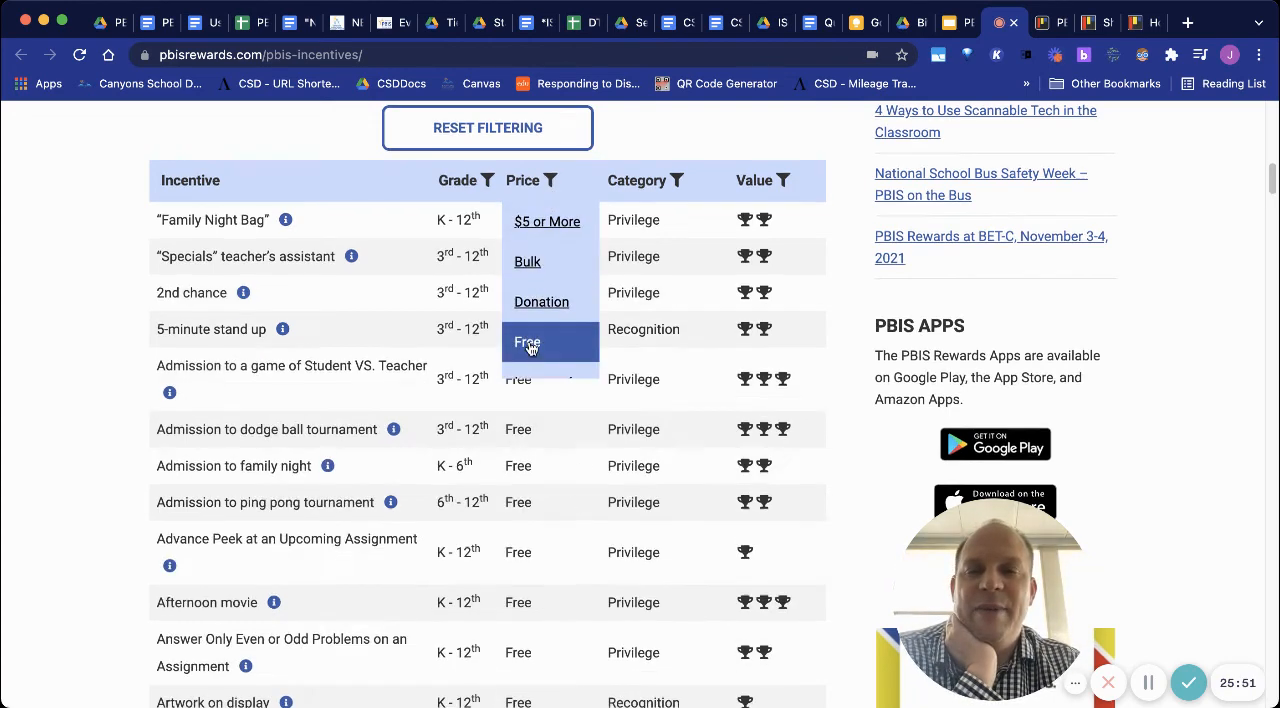
click(528, 344)
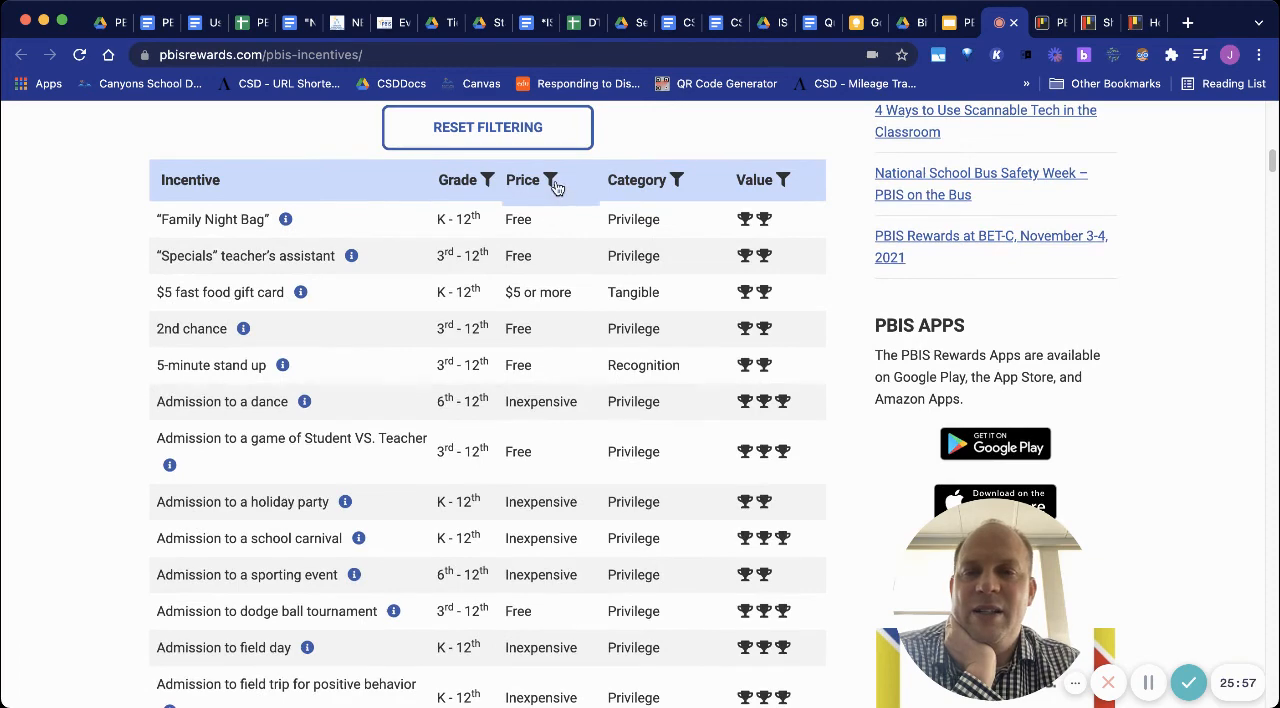
click(550, 180)
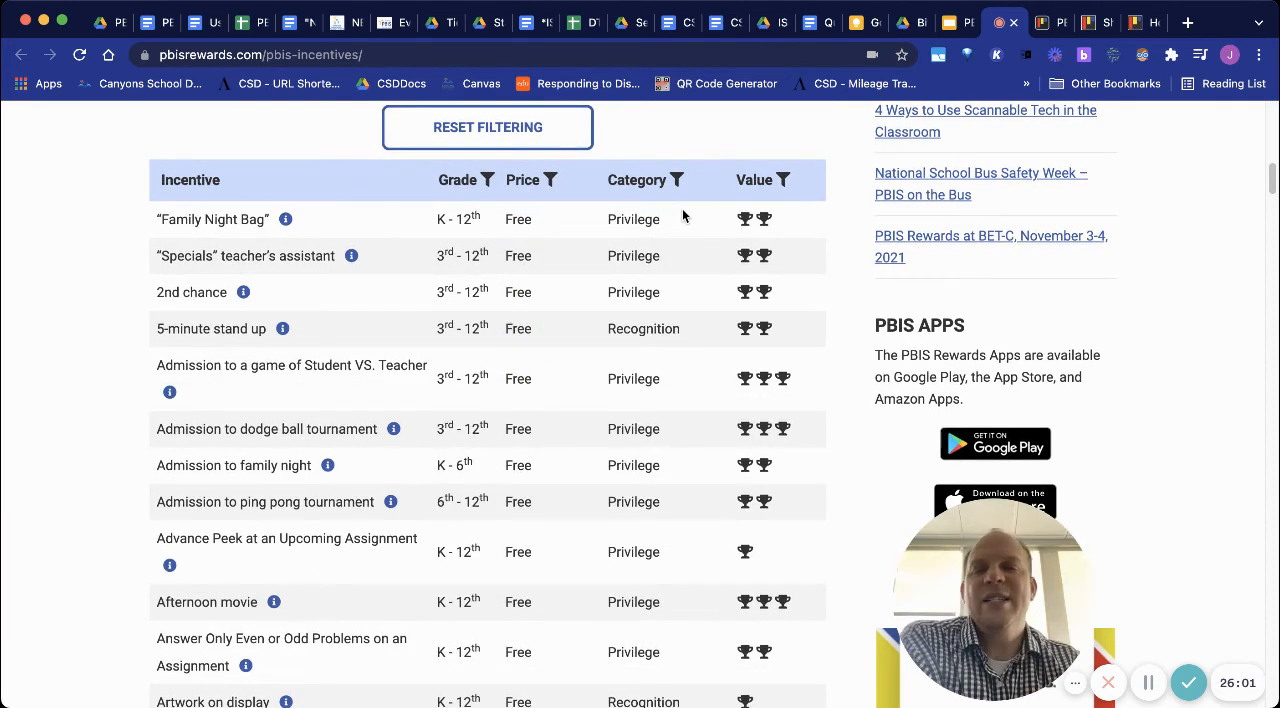
click(676, 180)
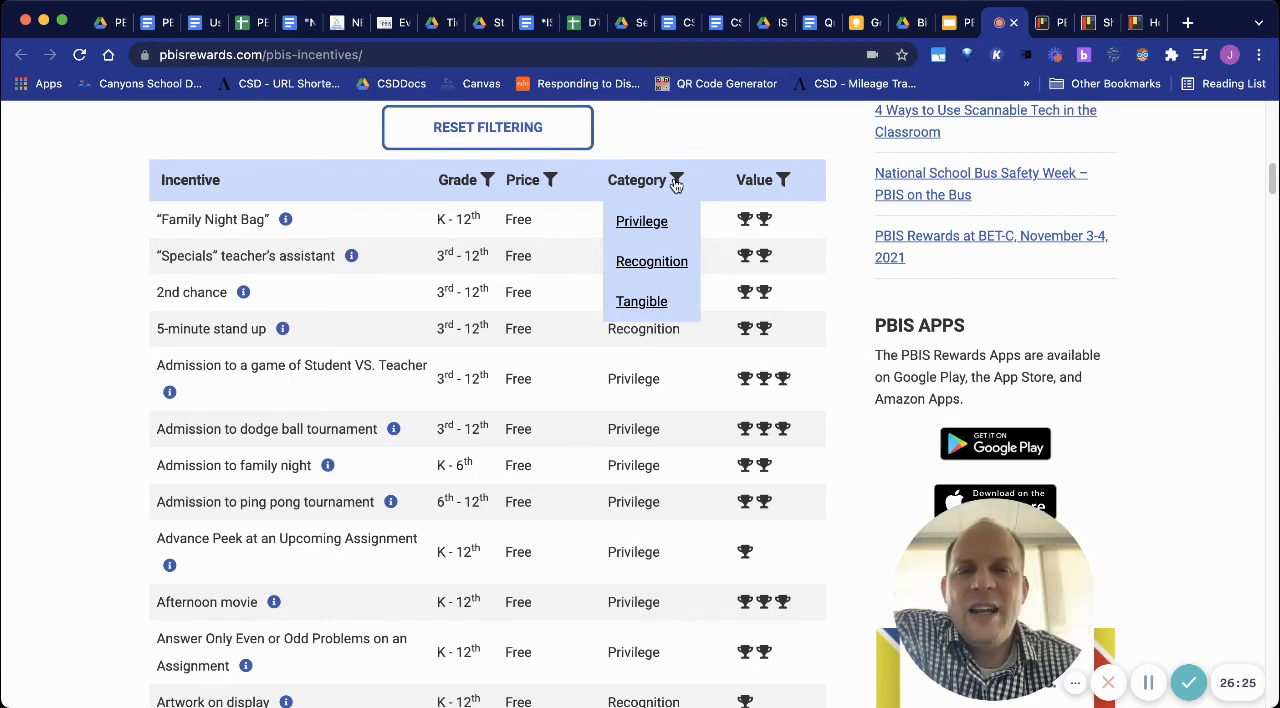
Filter the incentives table to the Privilege category
click(640, 220)
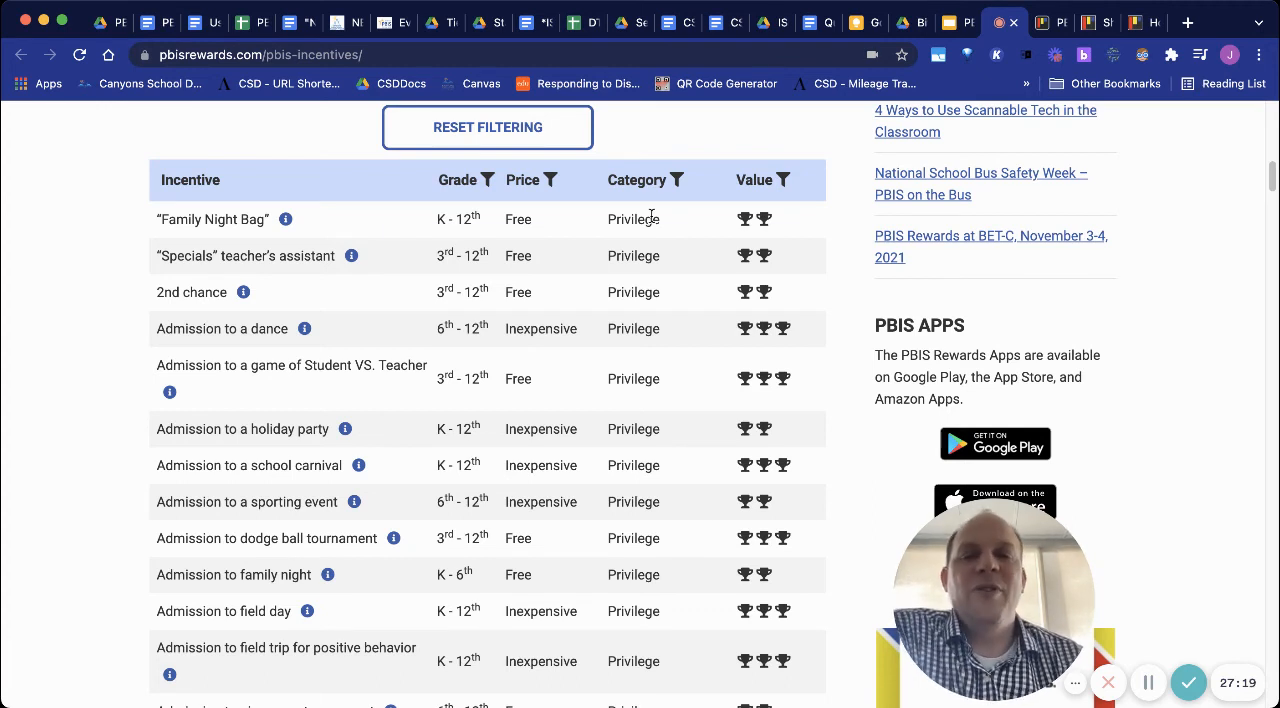
mouse_move(650, 450)
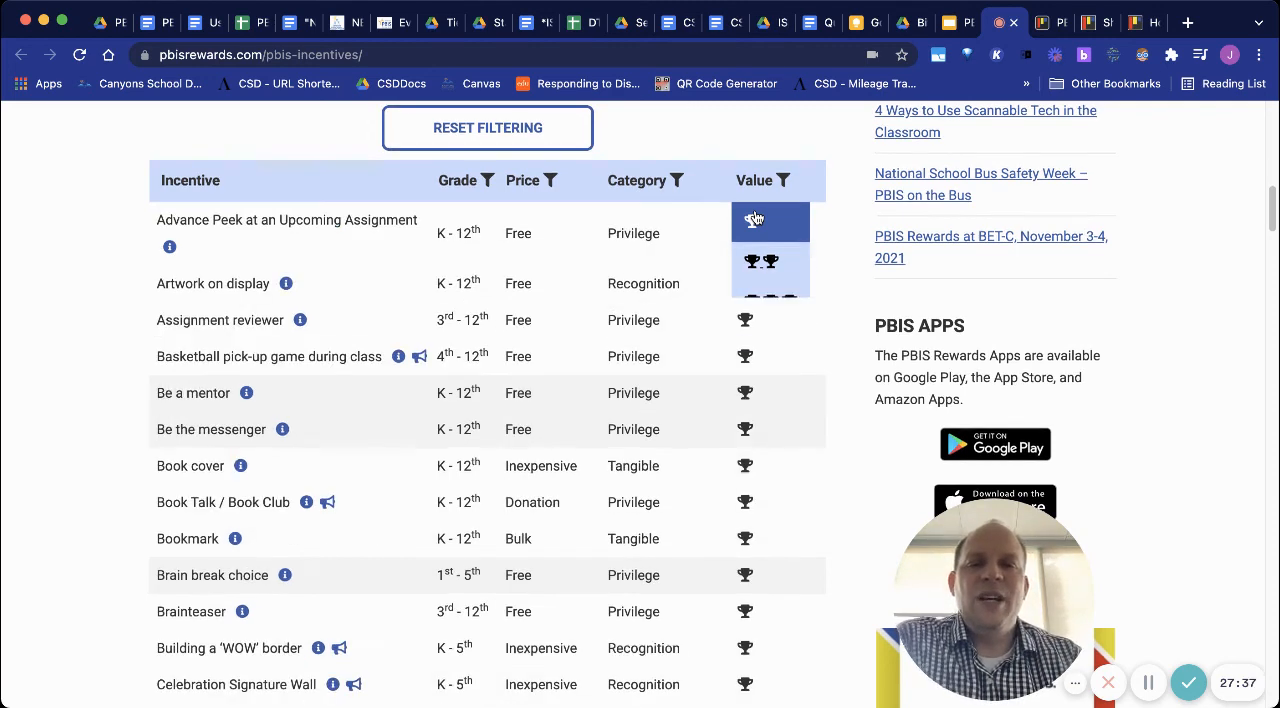
mouse_move(756, 216)
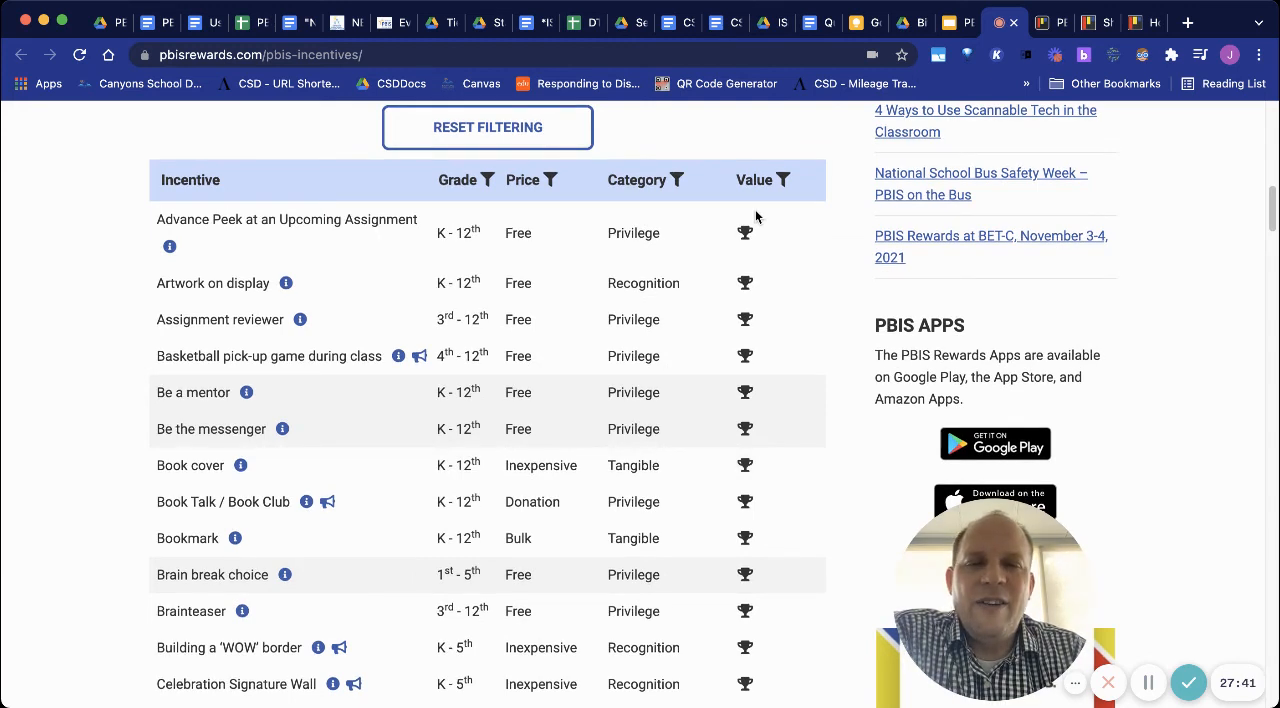
Filter by Value to one, three, then two trophies, then return to the Slides tab
click(782, 180)
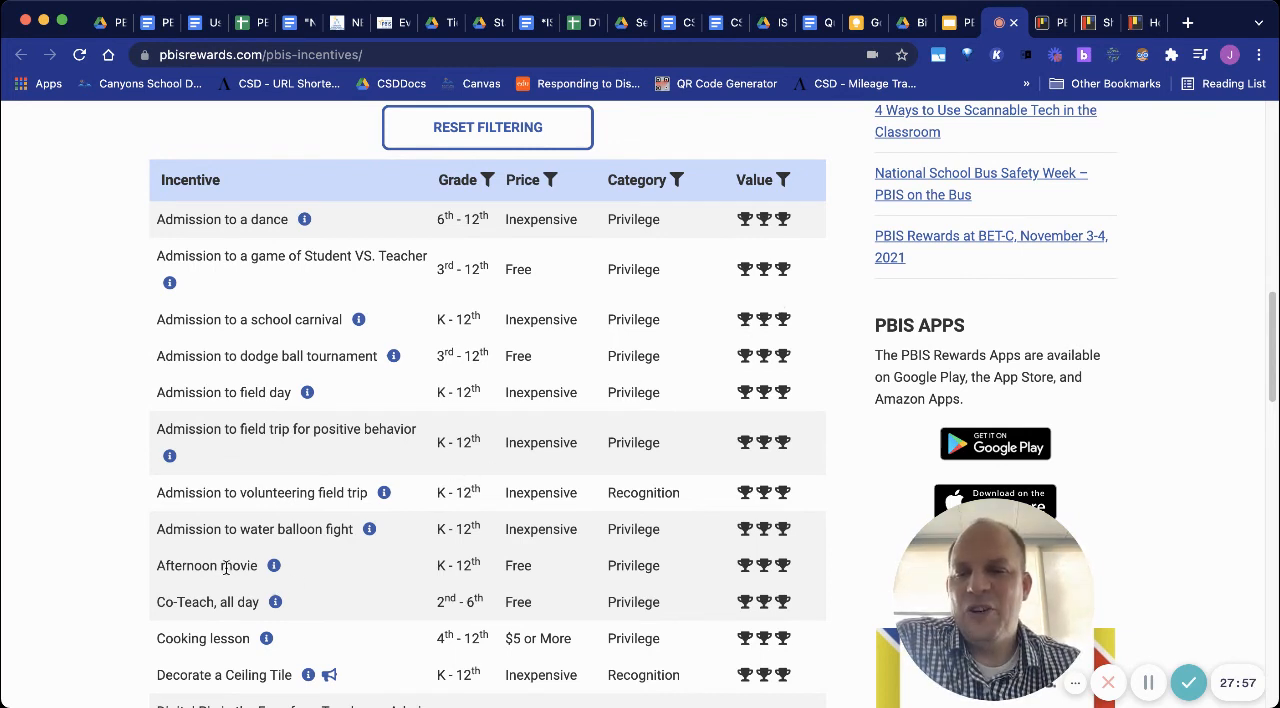
mouse_move(380, 450)
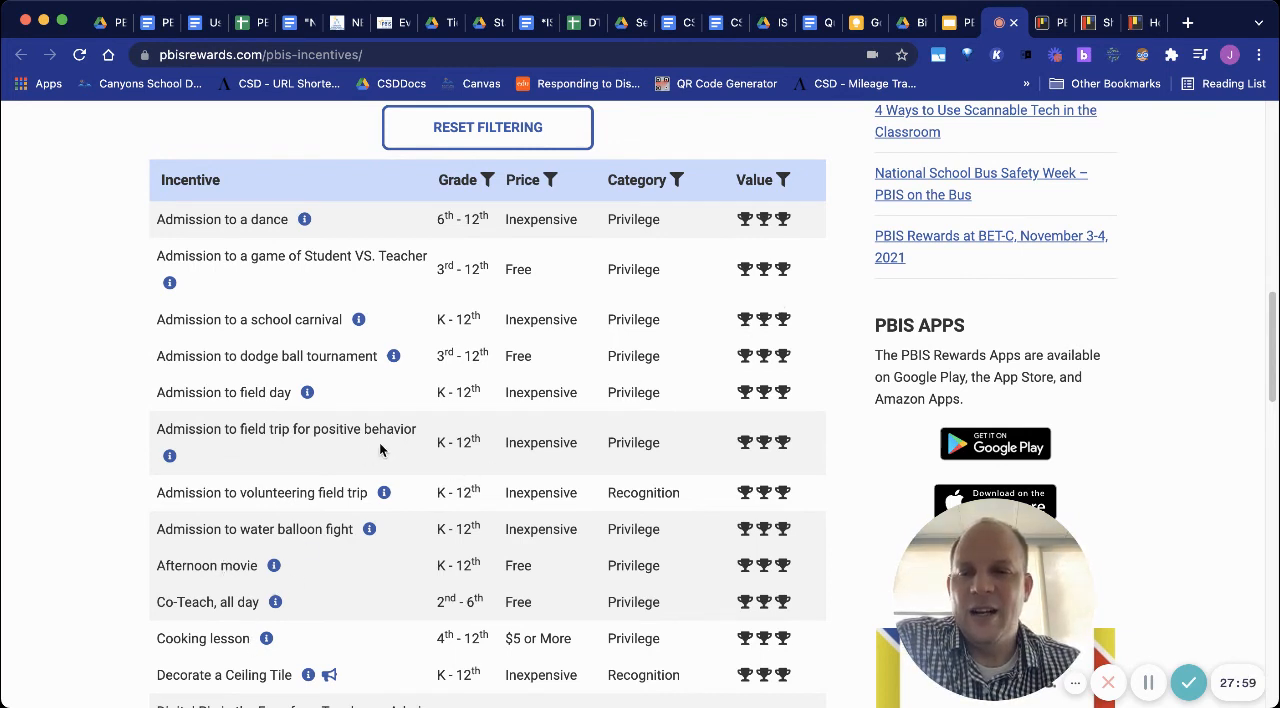
mouse_move(788, 308)
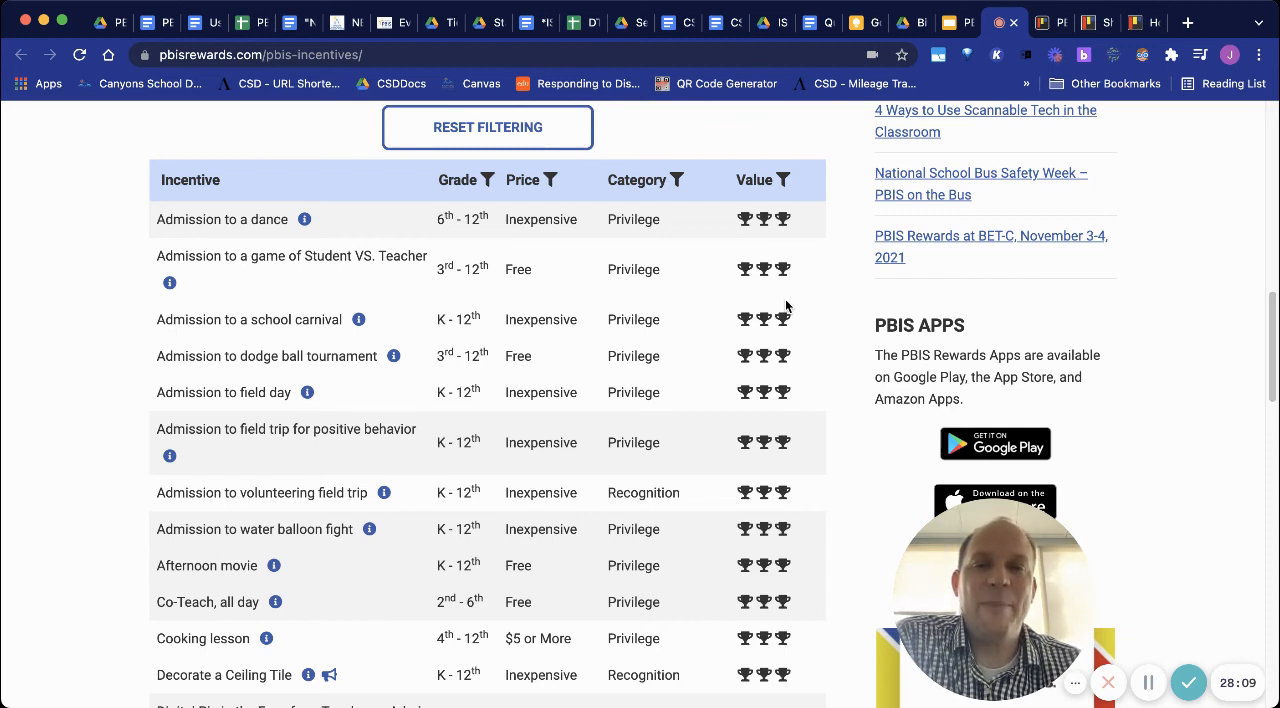
click(788, 180)
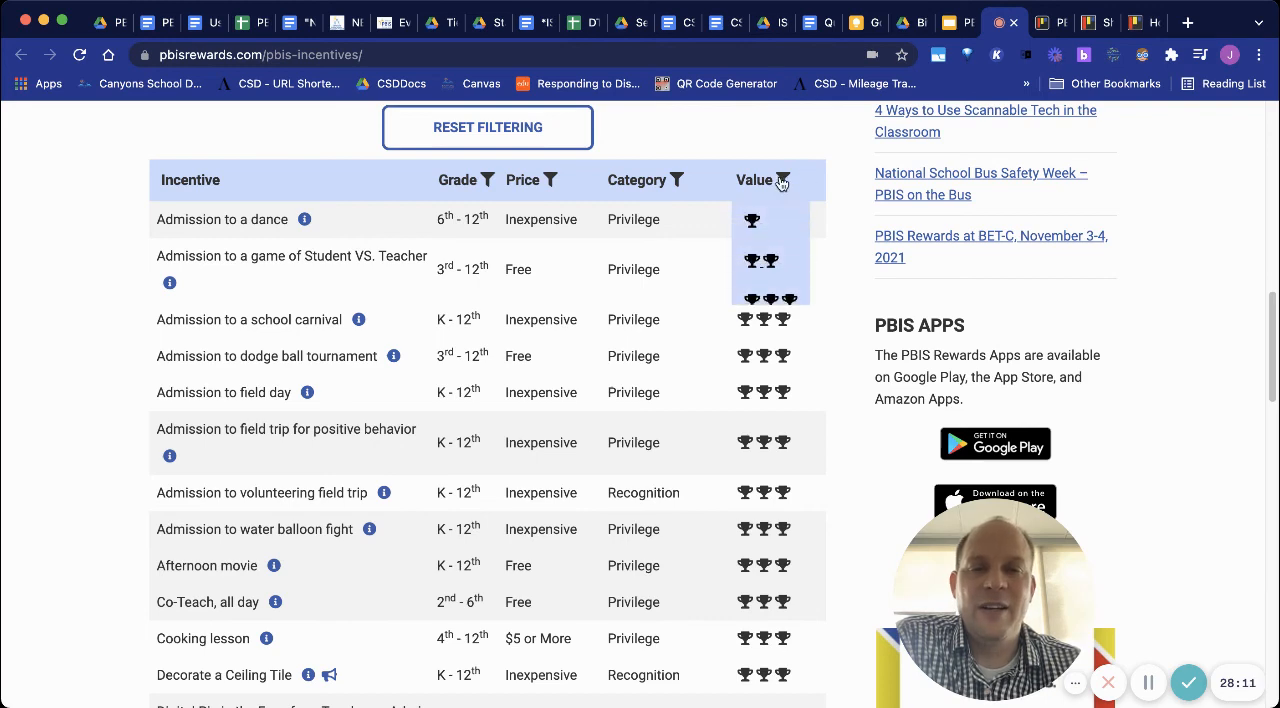
click(784, 180)
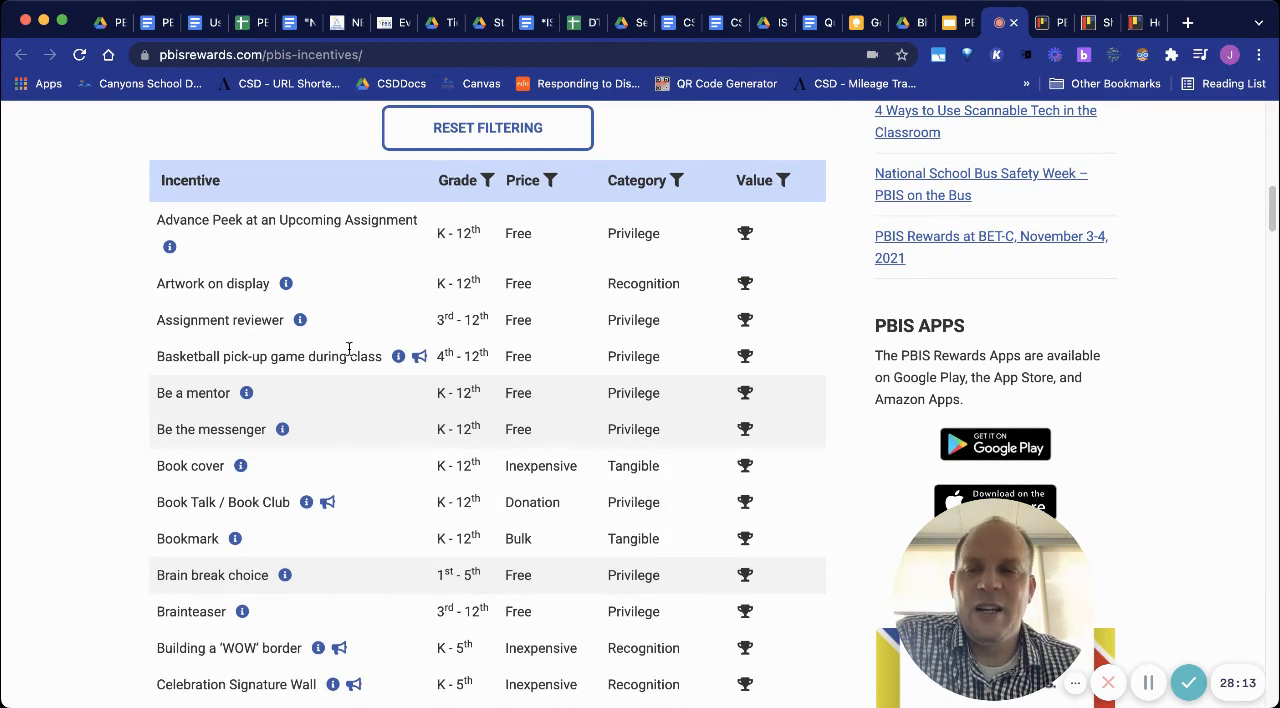
mouse_move(768, 182)
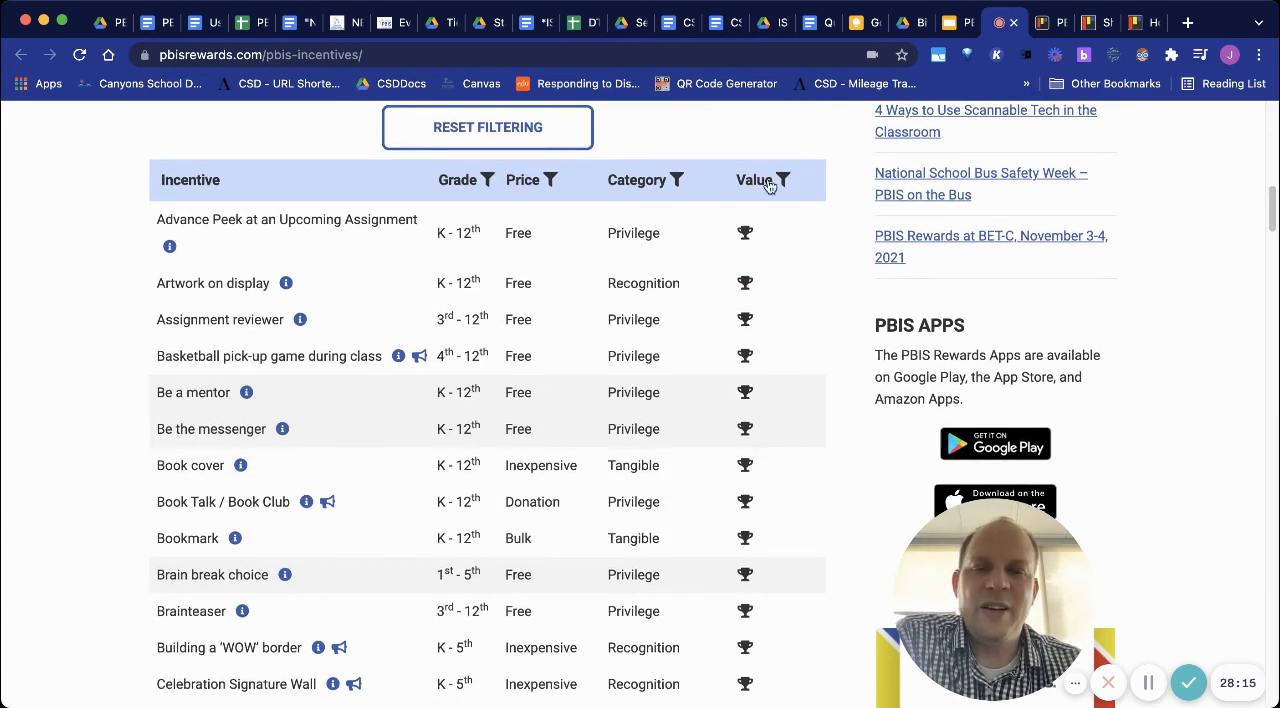
click(780, 180)
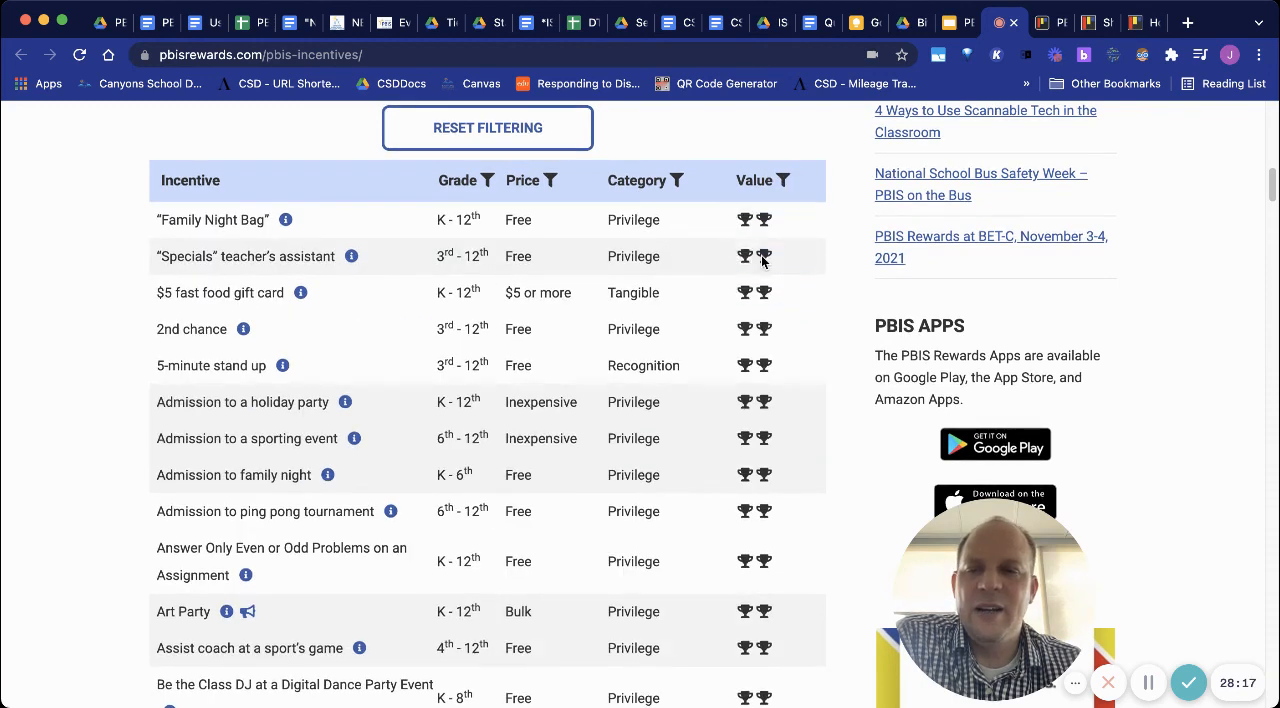
mouse_move(352, 470)
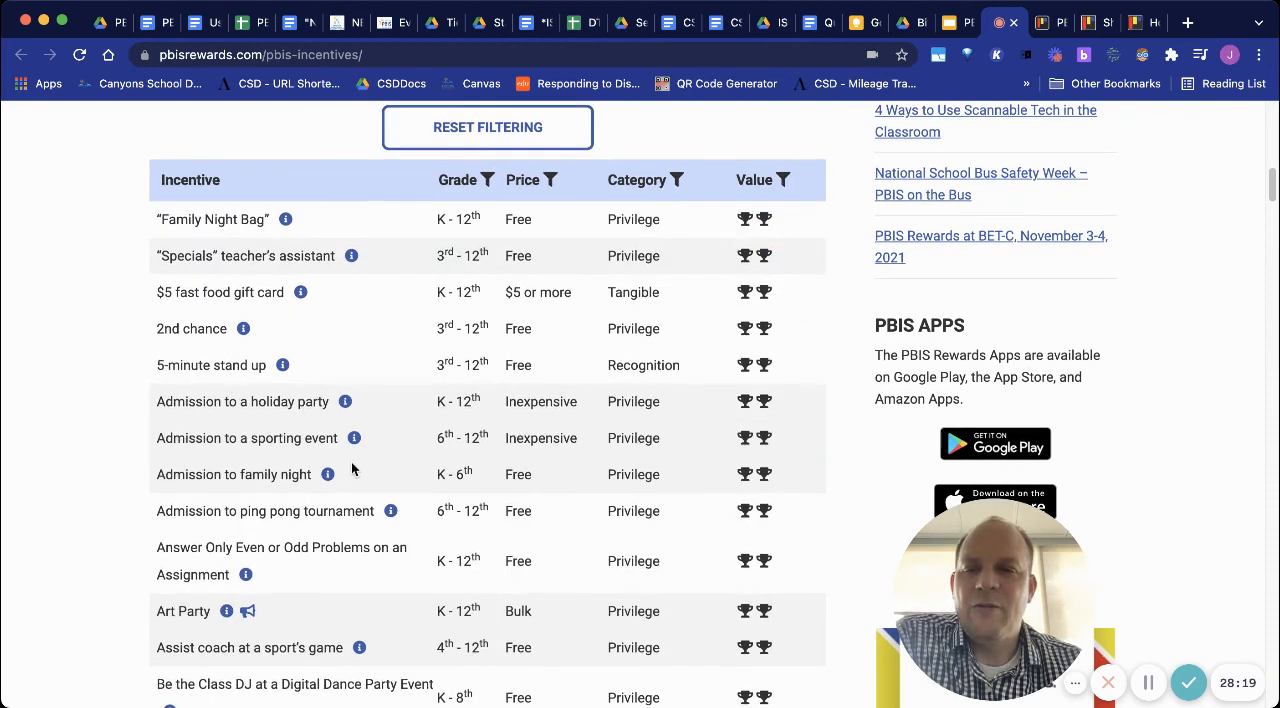
scroll(down, 3)
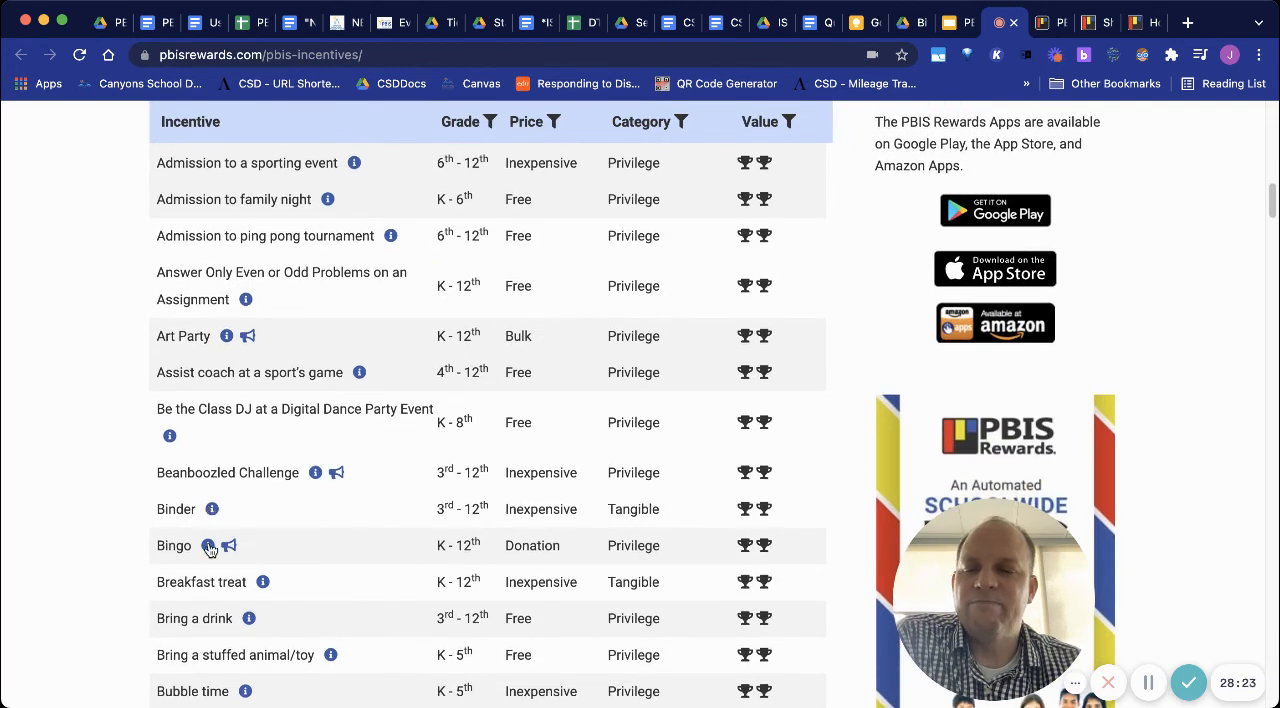
mouse_move(404, 570)
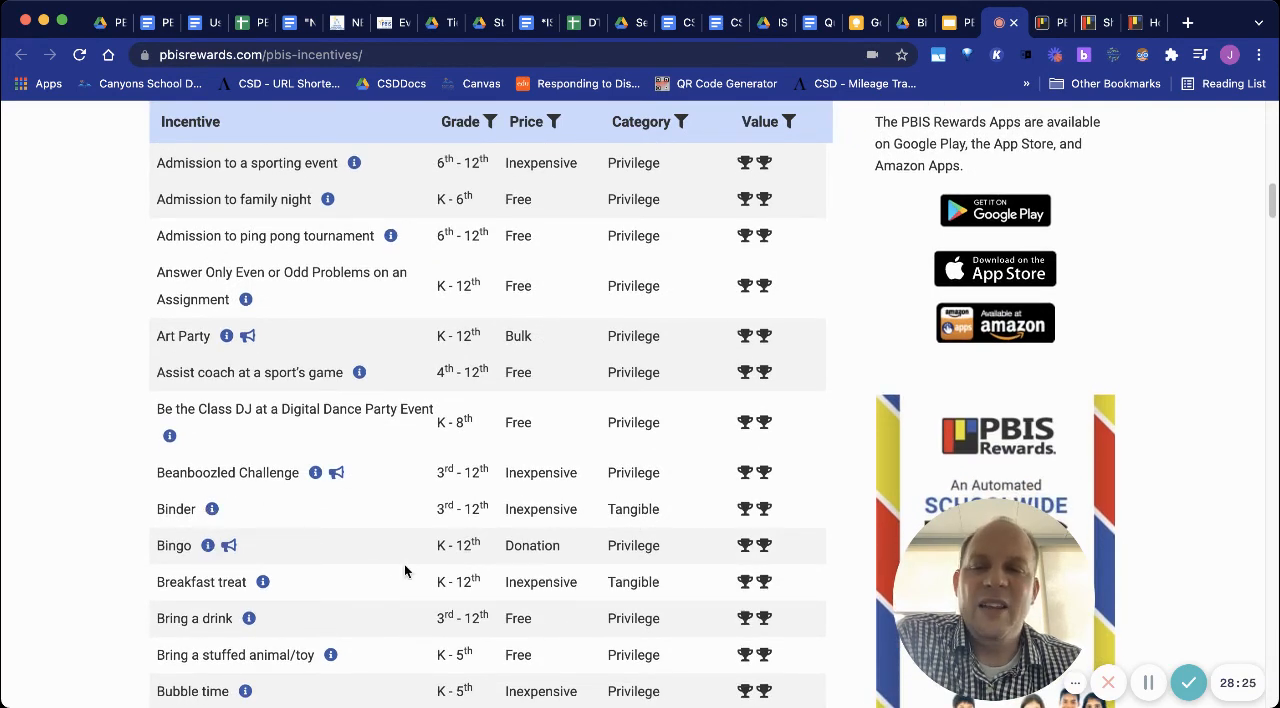
mouse_move(584, 518)
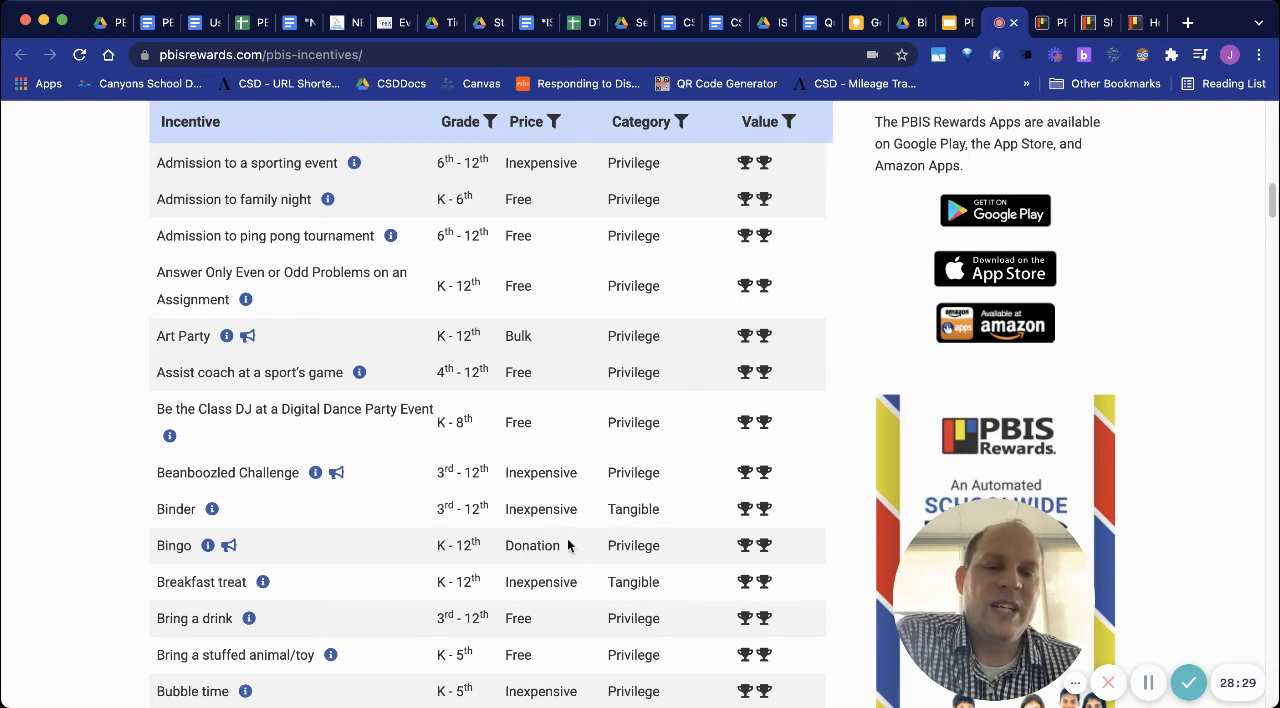
mouse_move(564, 628)
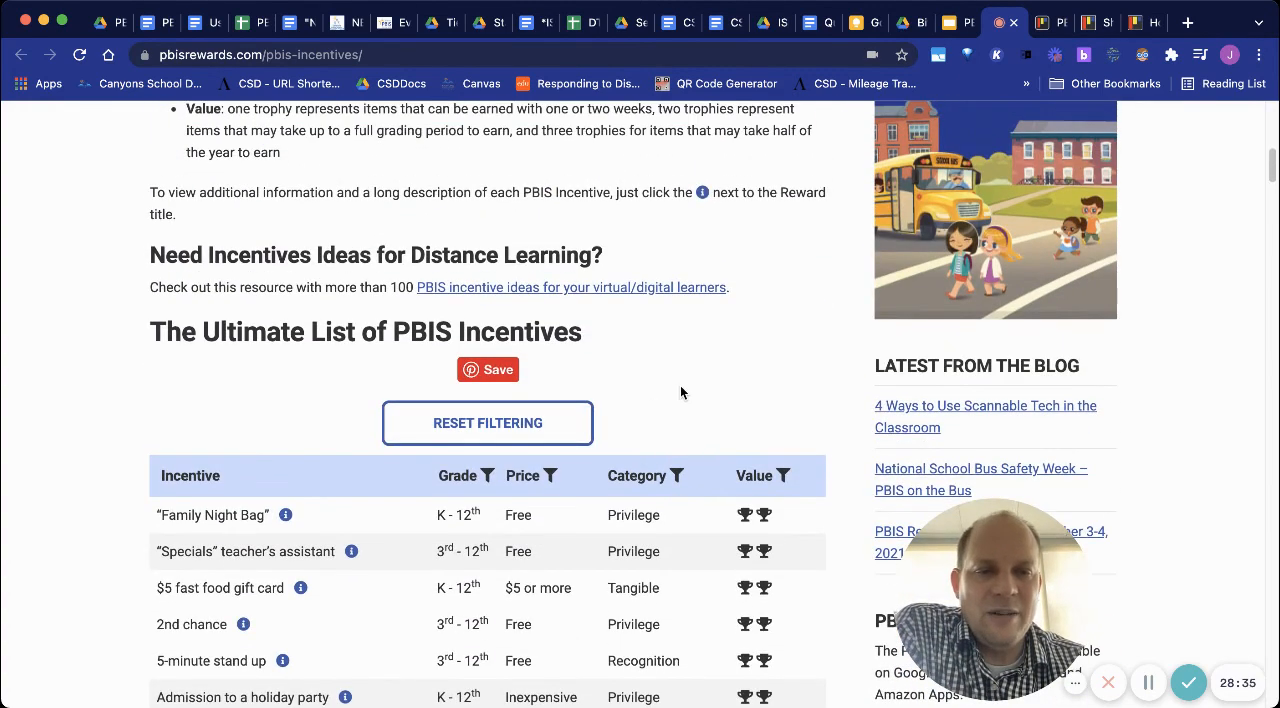
click(946, 22)
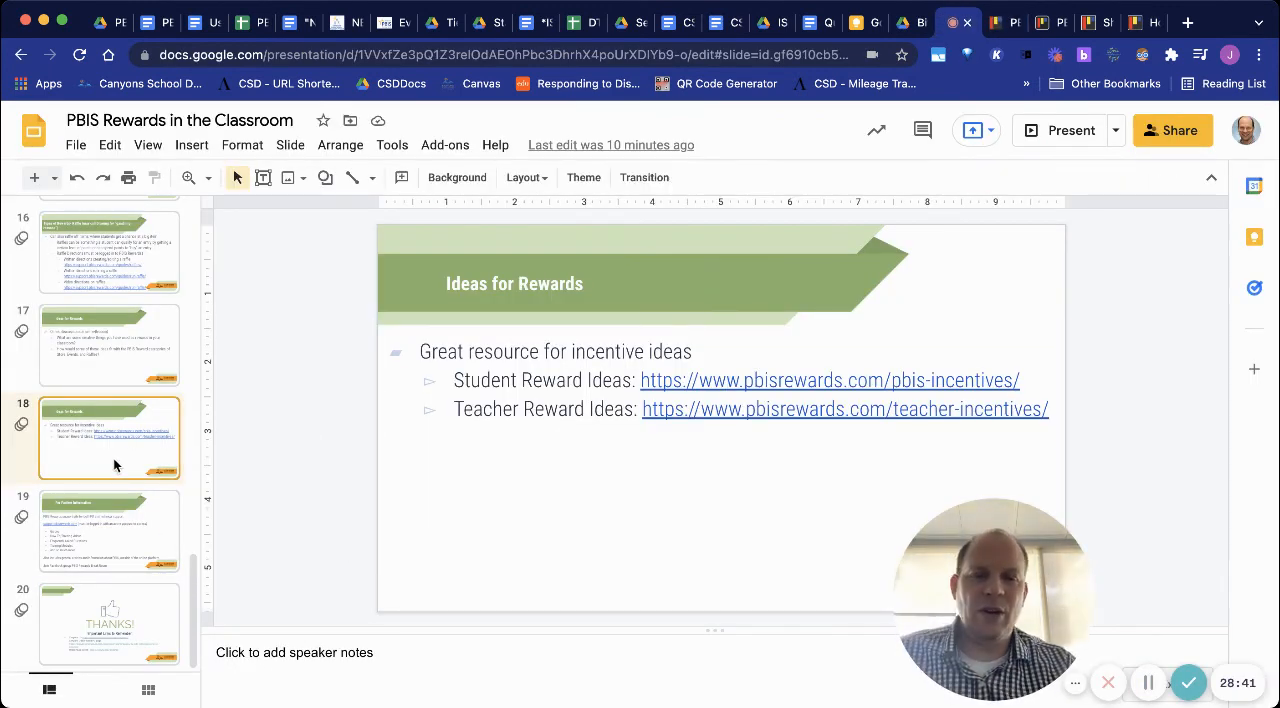
Advance past the For Further Information slide to the closing THANKS! slide
click(110, 530)
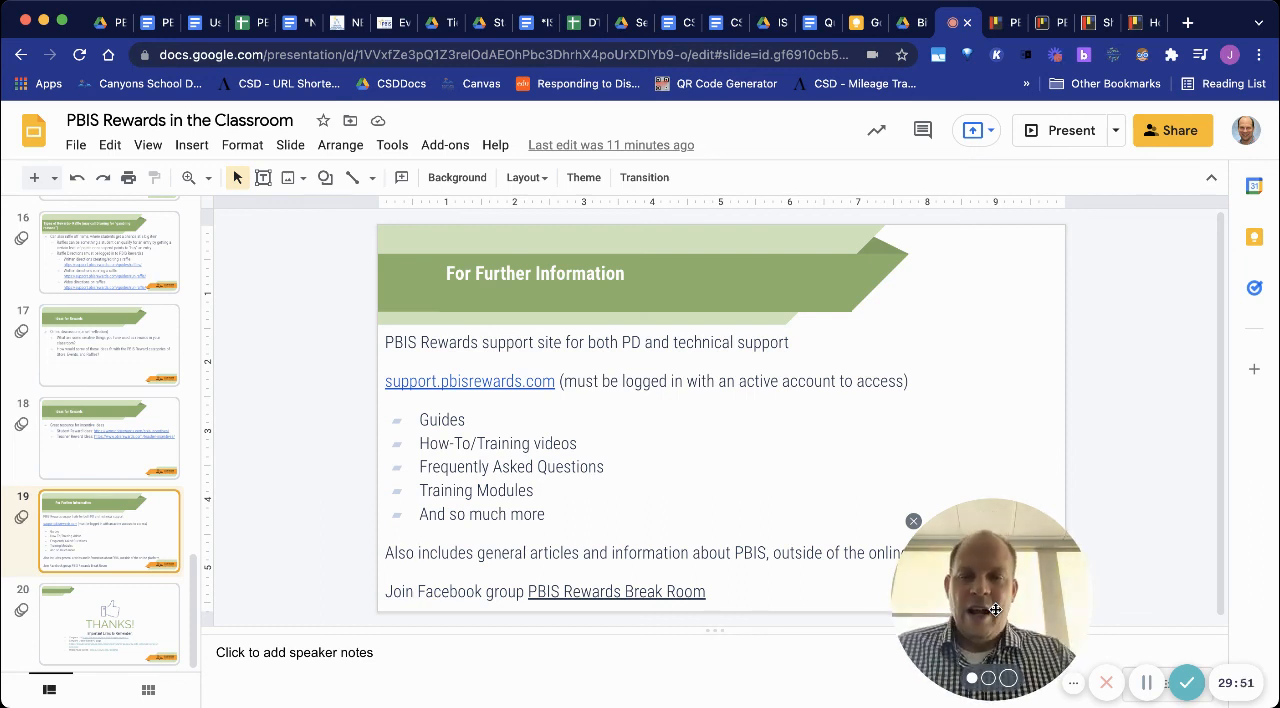
click(108, 624)
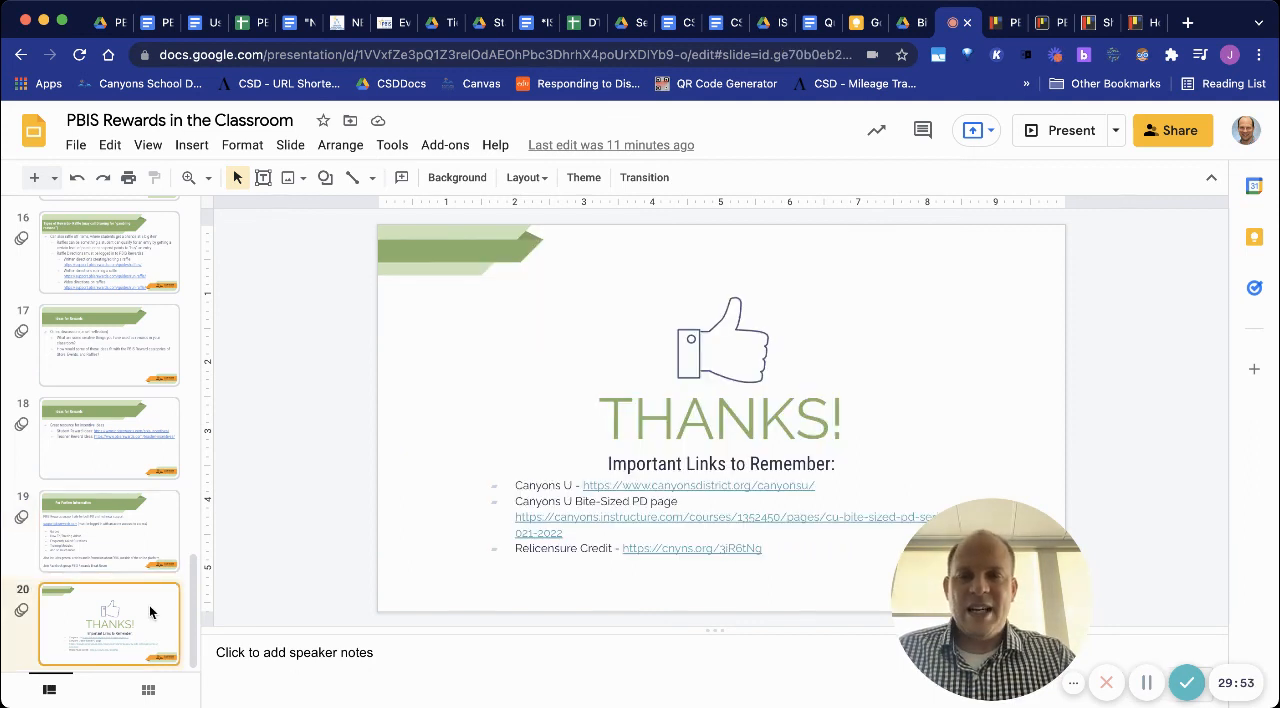